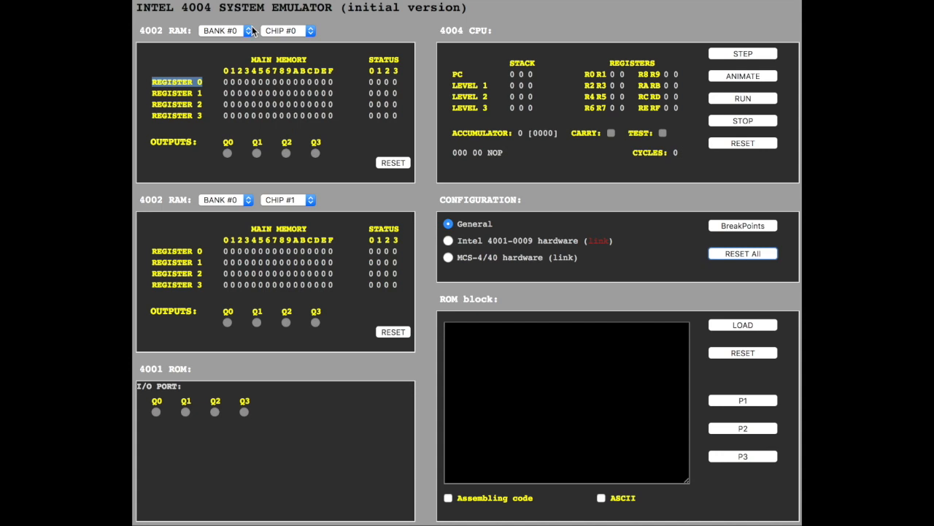
{"action": "mouse_move", "coordinate": [231, 34]}
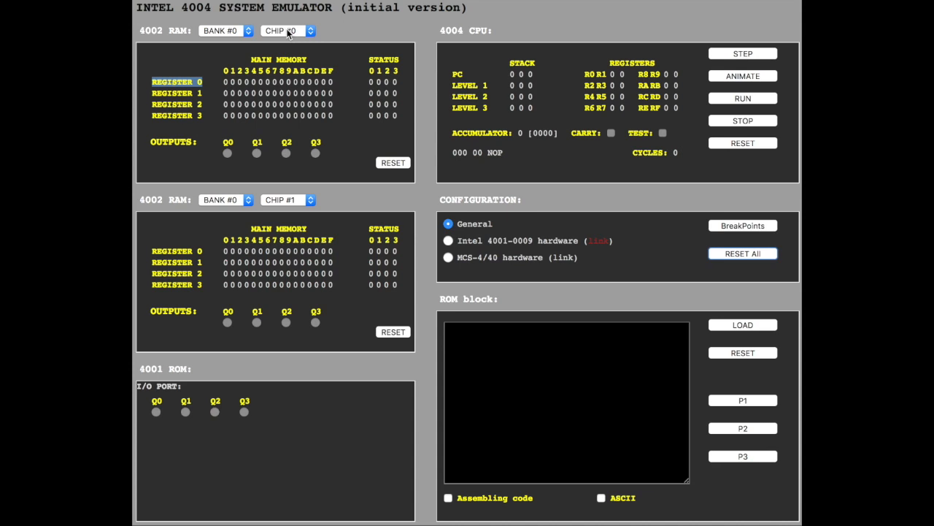
{"action": "mouse_move", "coordinate": [236, 209]}
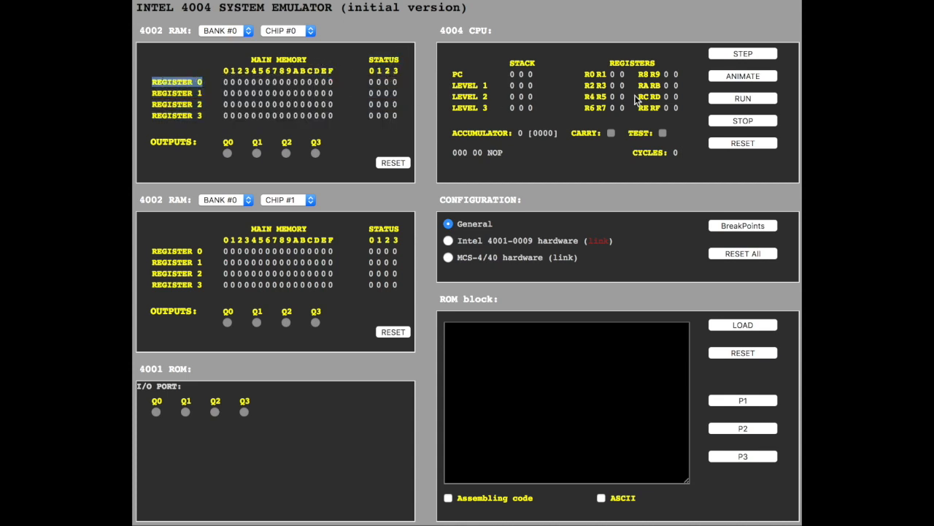
{"action": "mouse_move", "coordinate": [727, 222]}
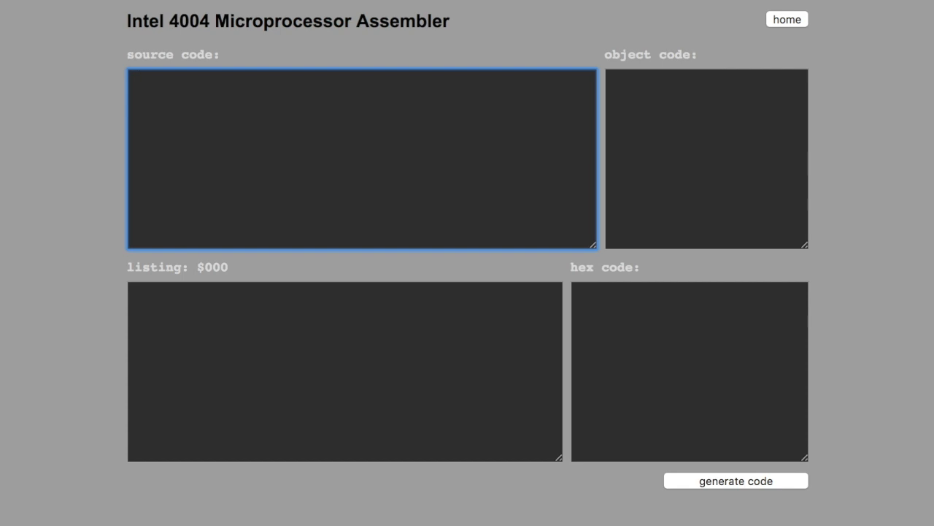
Write the opening line 'clb / clear A & Carry'.
{"action": "type", "text": "clb / clear A"}
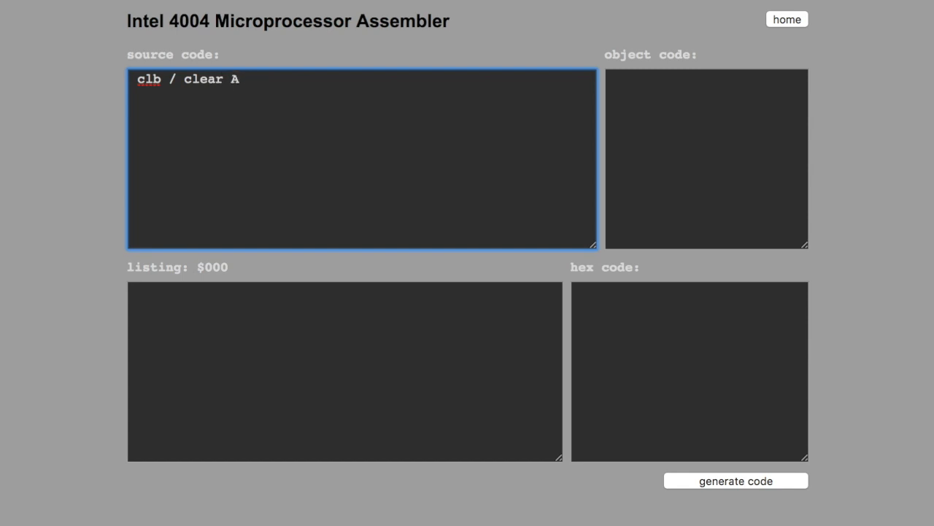
{"action": "type", "text": "& Carry"}
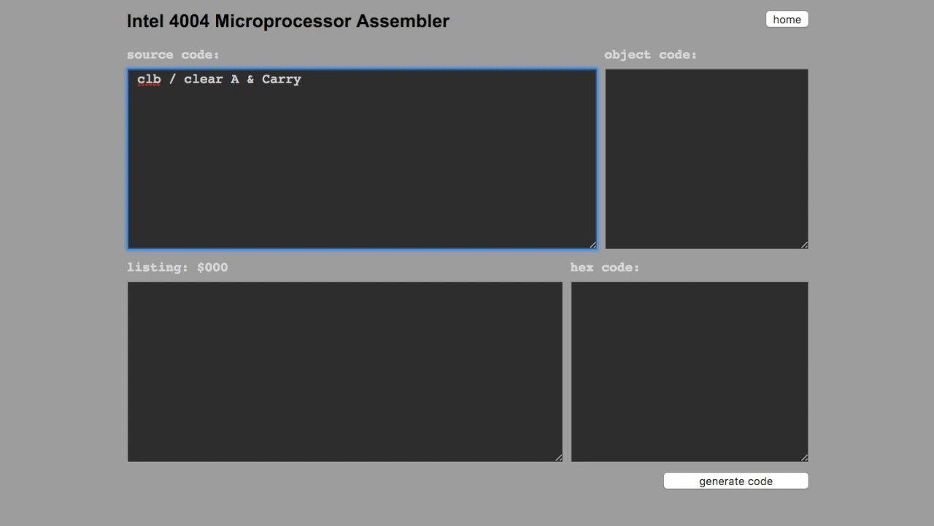
Add the line 'dcl / switching to ram bank (A)' beneath it.
{"action": "type", "text": "dcl"}
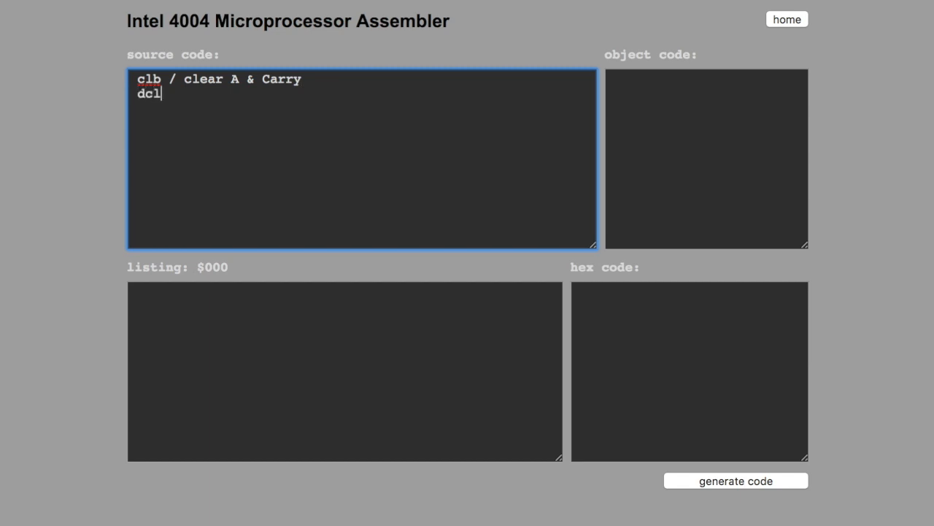
{"action": "type", "text": "/"}
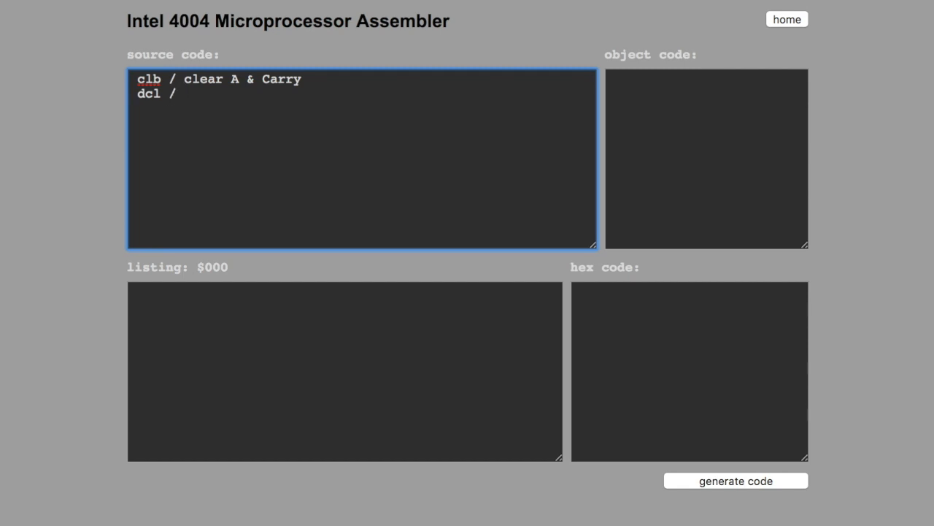
{"action": "type", "text": "swit"}
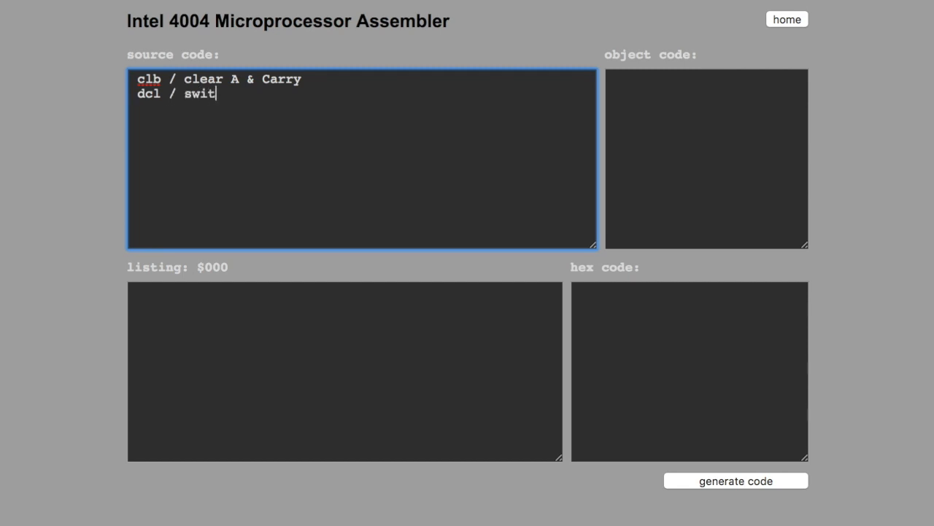
{"action": "type", "text": "ching to ram"}
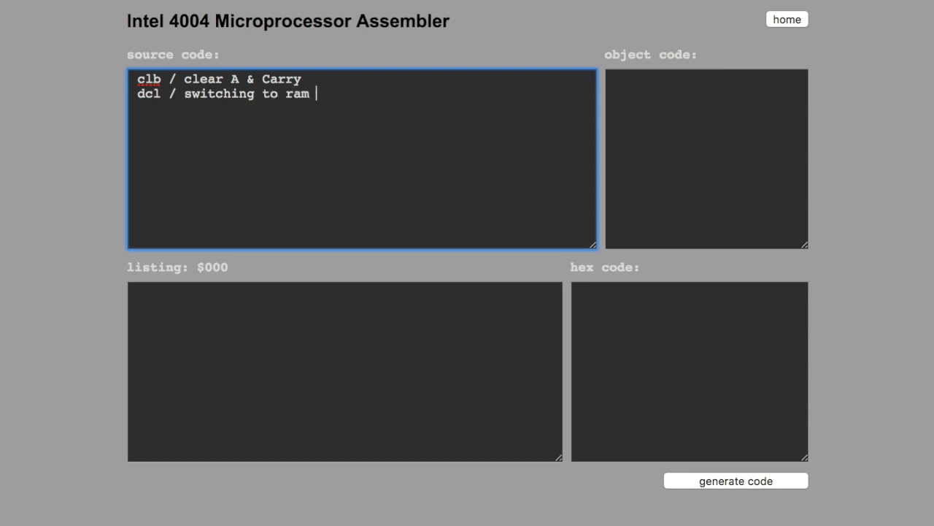
{"action": "type", "text": "bank"}
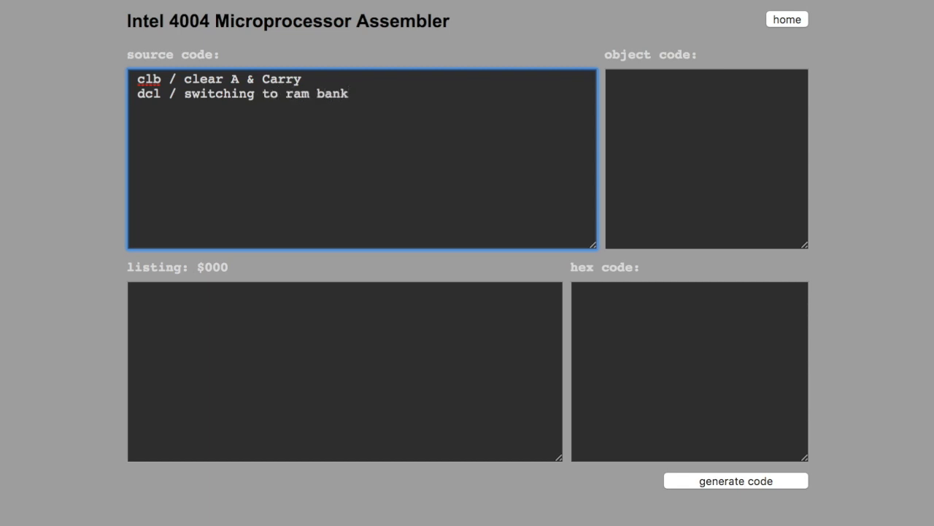
{"action": "type", "text": "(A"}
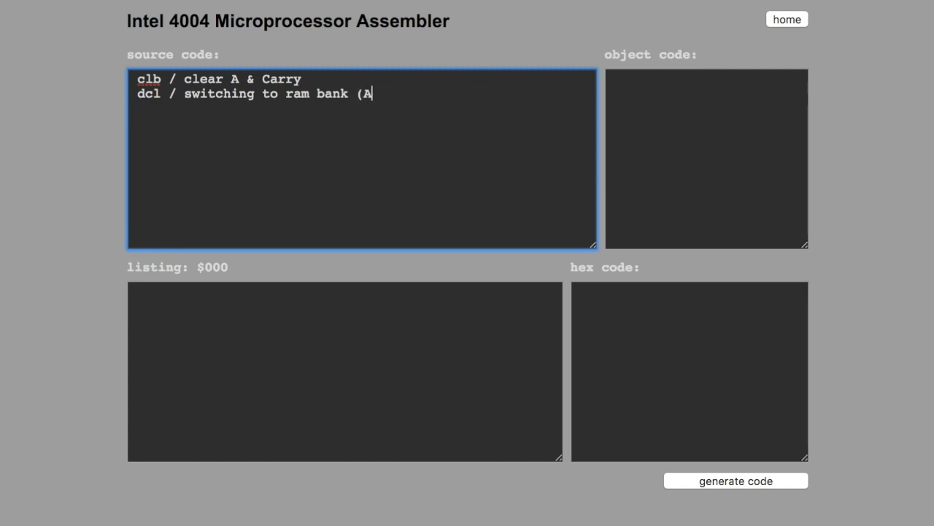
{"action": "type", "text": ")"}
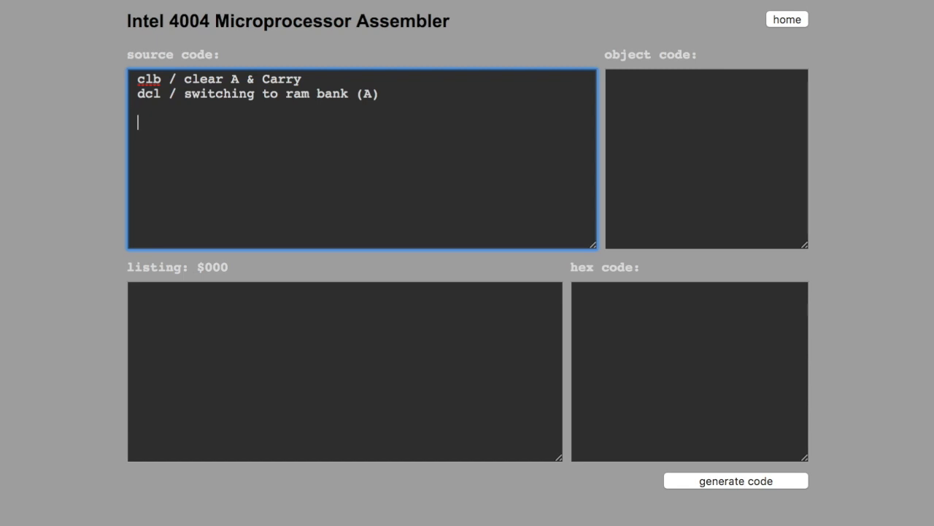
Write 'fim 0p $00' with the binary comment '%00000000'.
{"action": "type", "text": "fim"}
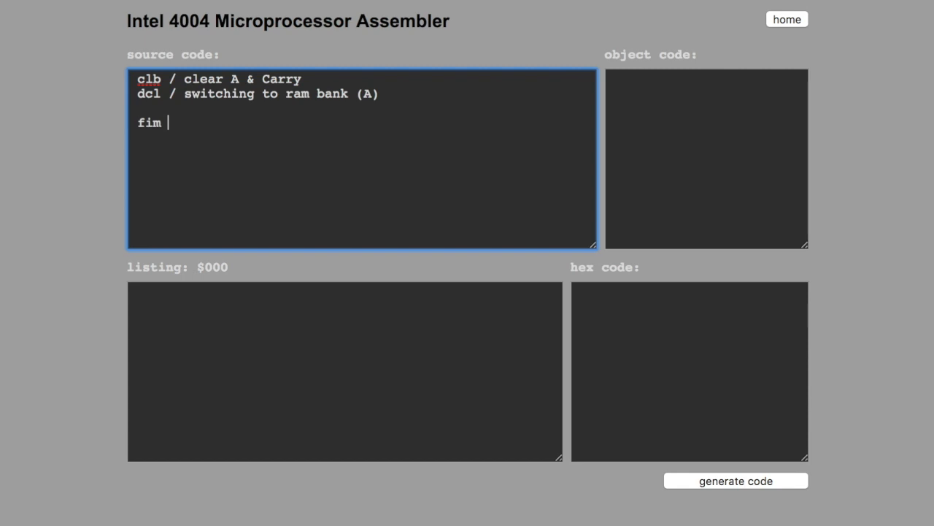
{"action": "type", "text": "0p"}
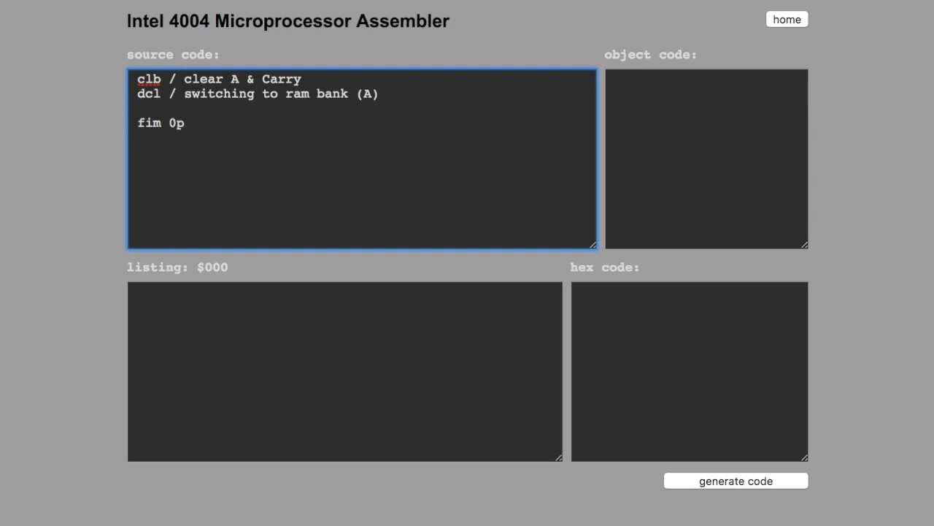
{"action": "type", "text": "$0"}
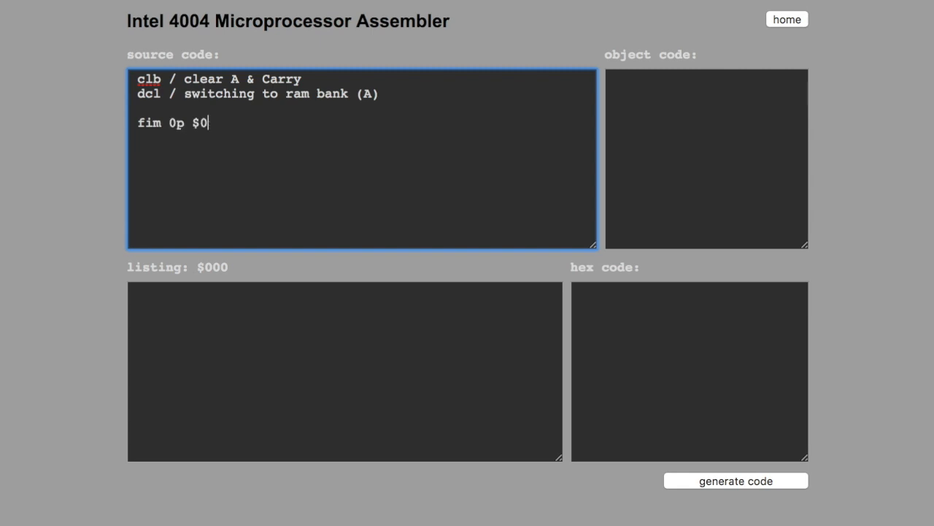
{"action": "type", "text": "0"}
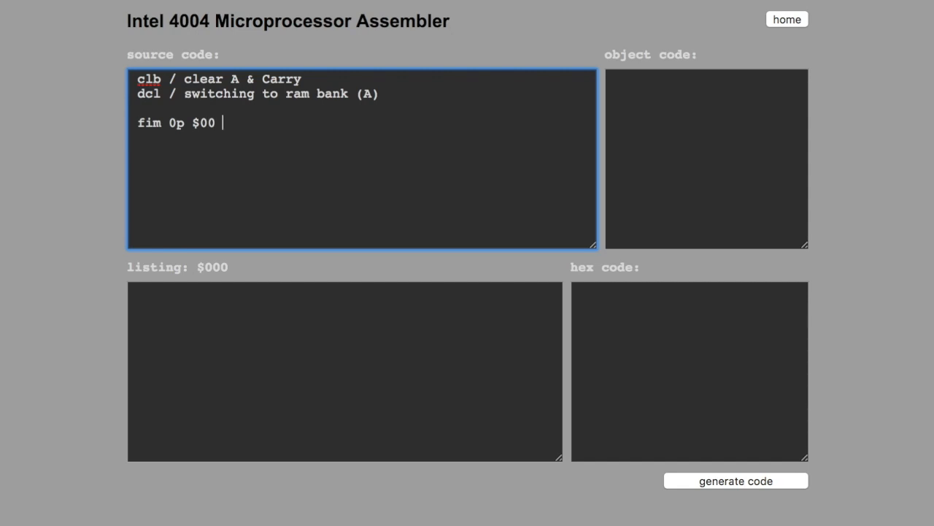
{"action": "type", "text": "/"}
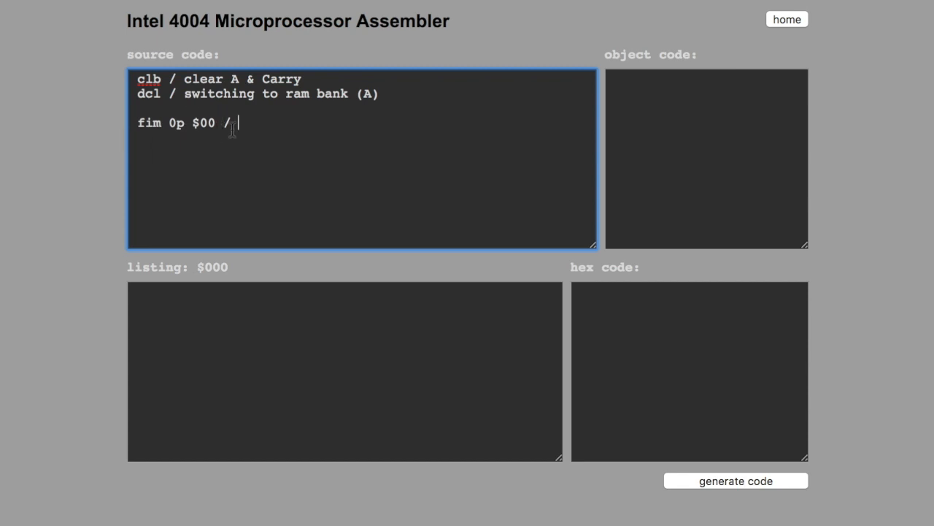
{"action": "left_click", "coordinate": [226, 124]}
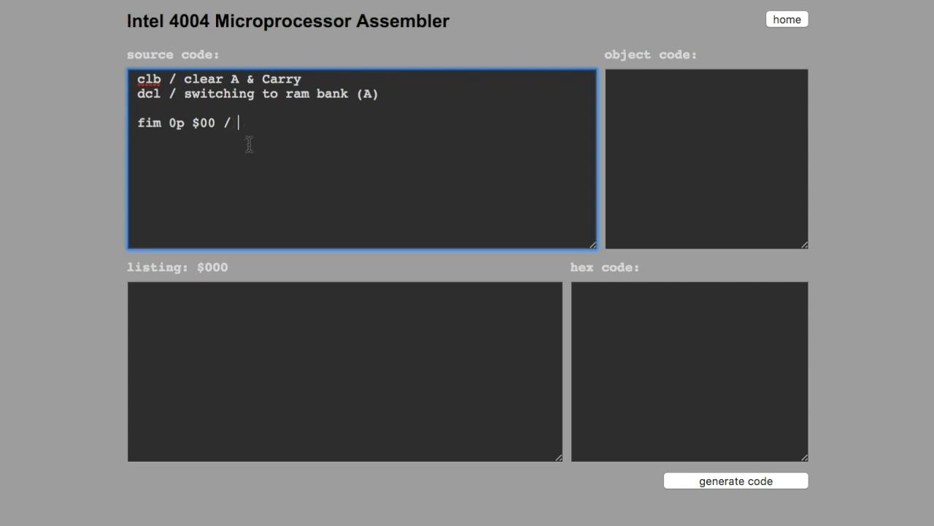
{"action": "key", "text": "Backspace"}
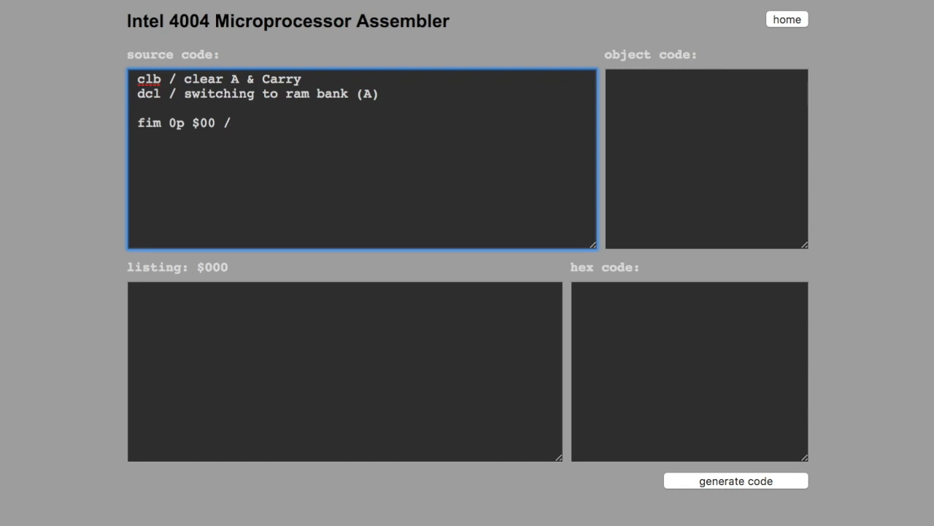
{"action": "type", "text": "%"}
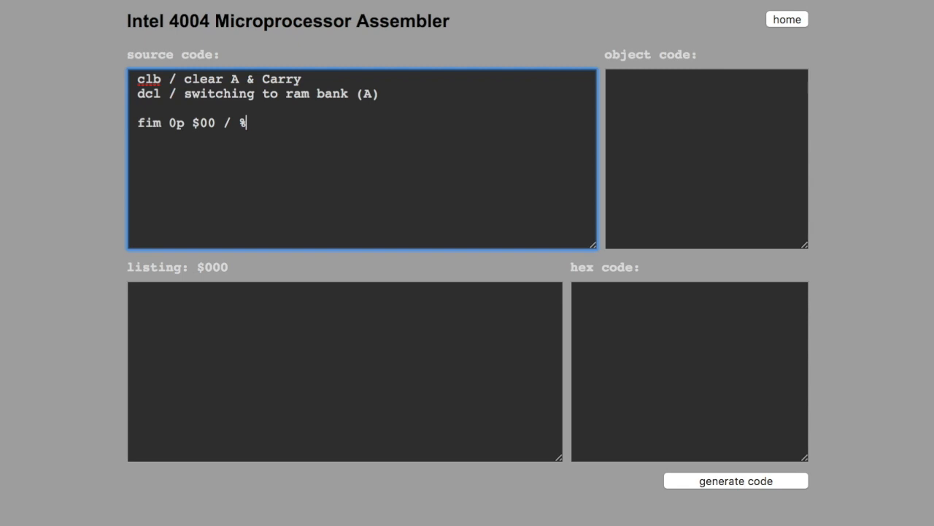
{"action": "type", "text": "000"}
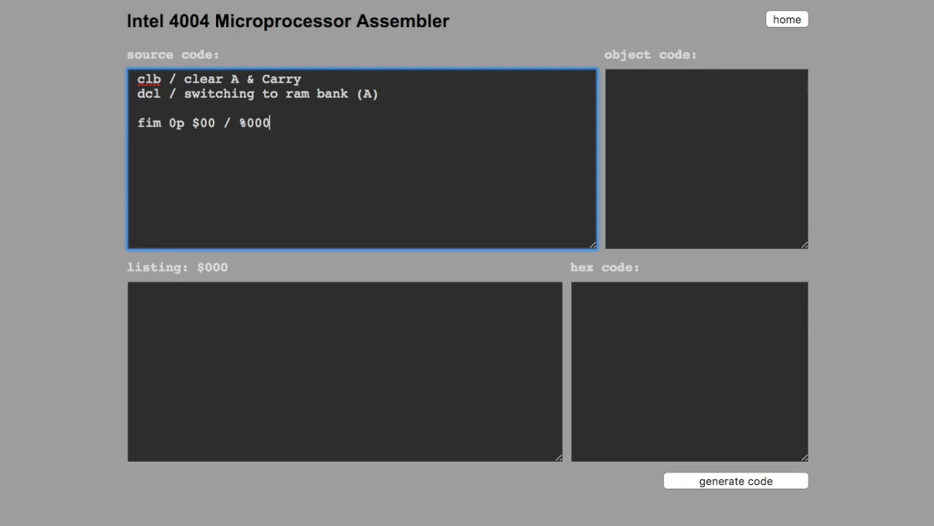
{"action": "type", "text": "000"}
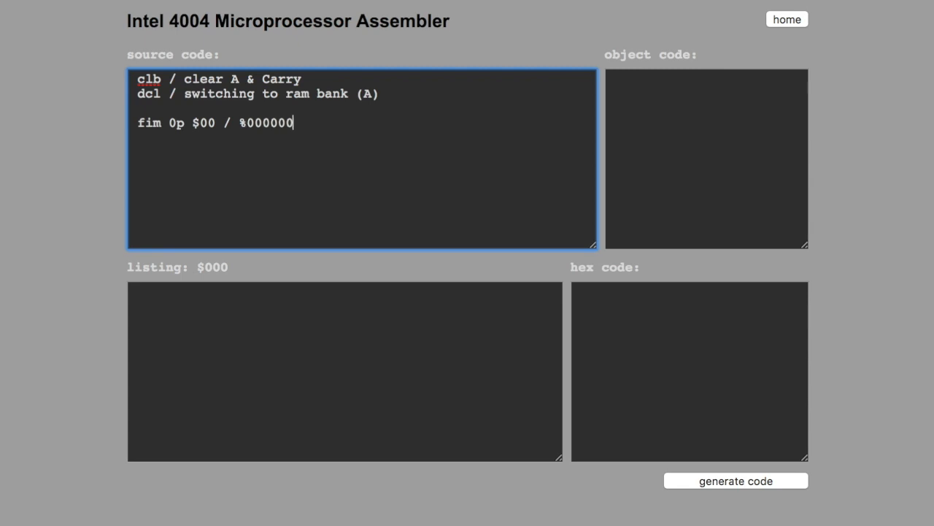
{"action": "type", "text": "00"}
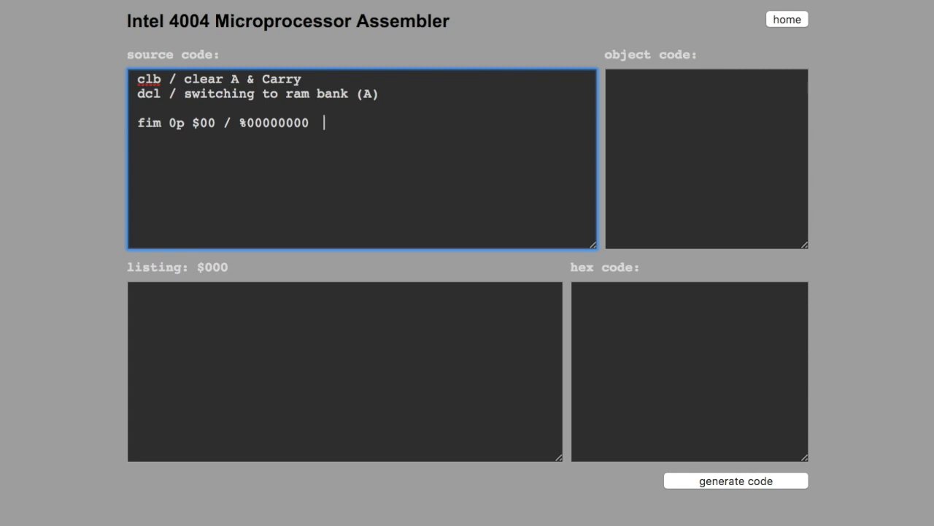
Finish the comment 'chip: 00 register: 00 char: 0000' and begin the next line with sr.
{"action": "type", "text": "chip"}
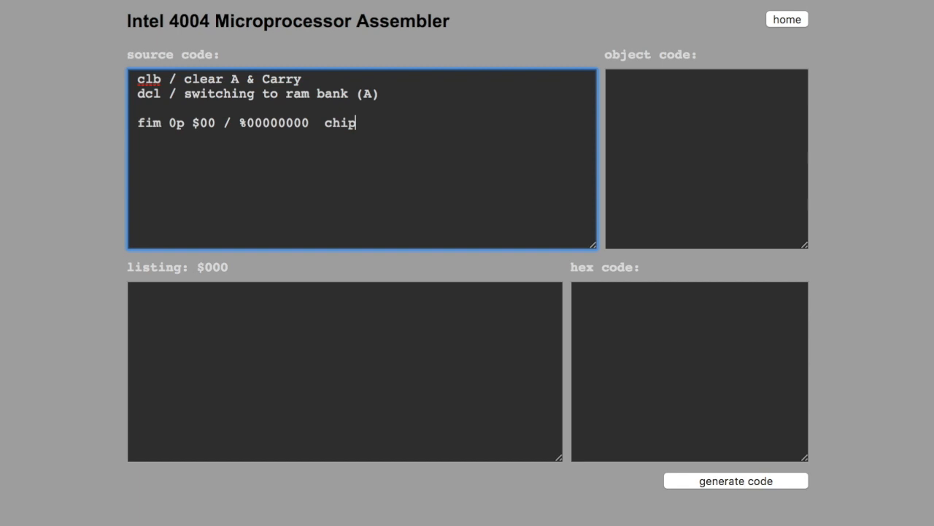
{"action": "type", "text": ":"}
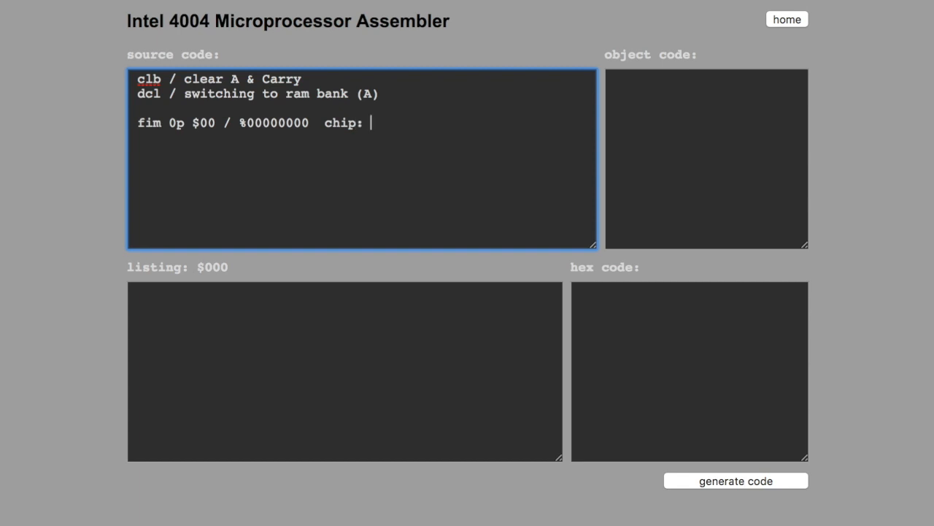
{"action": "type", "text": "00"}
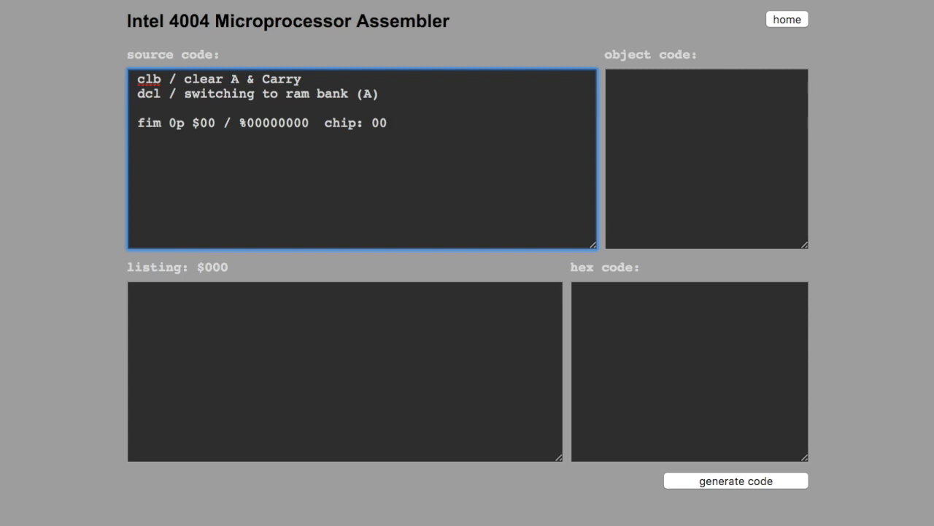
{"action": "type", "text": "register:"}
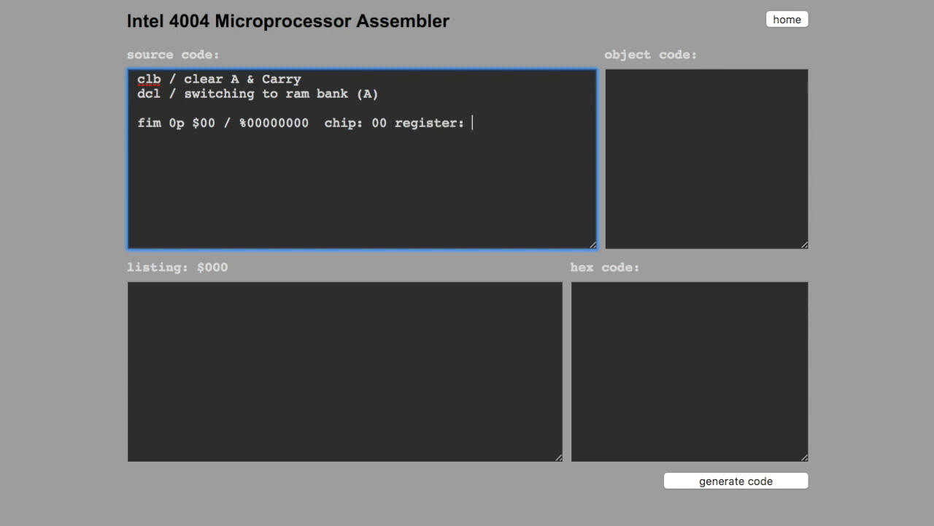
{"action": "type", "text": "00"}
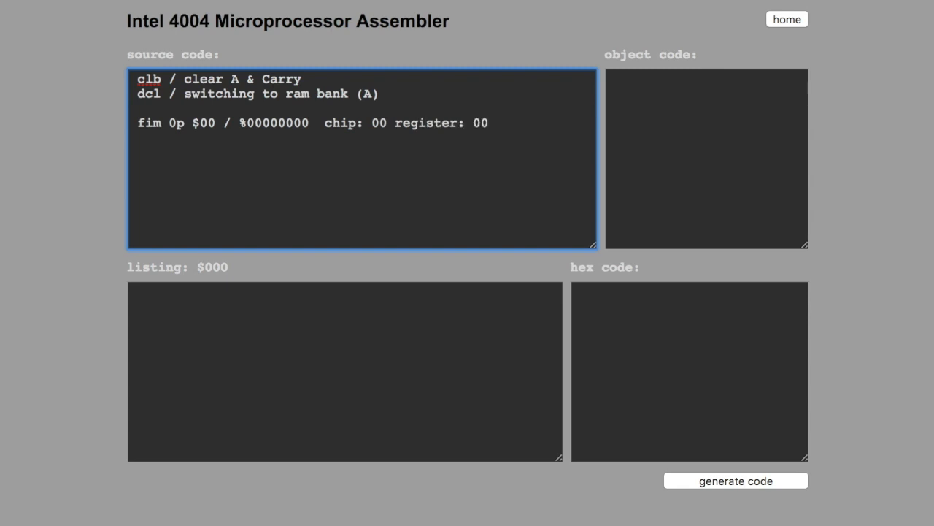
{"action": "type", "text": "memo"}
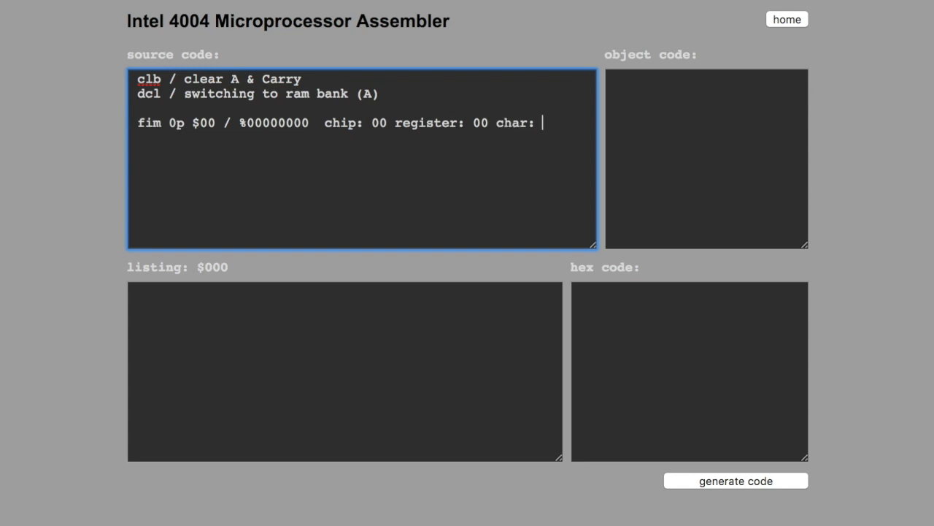
{"action": "type", "text": "0000"}
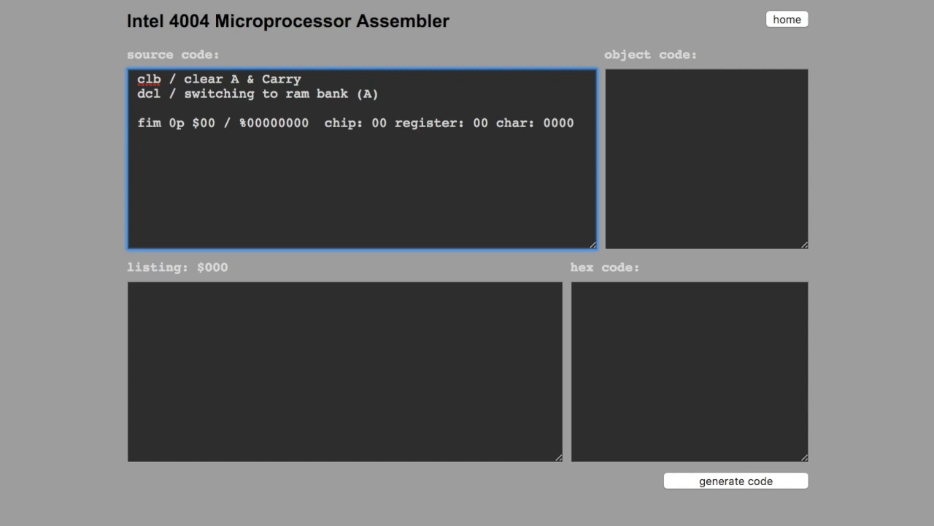
{"action": "type", "text": "sr"}
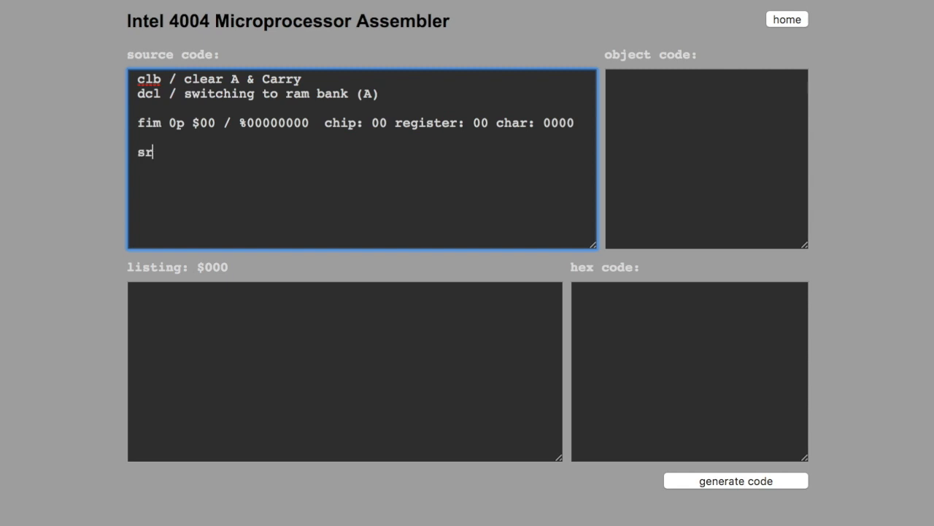
Complete 'src 0p / selects chip and register'.
{"action": "type", "text": "c"}
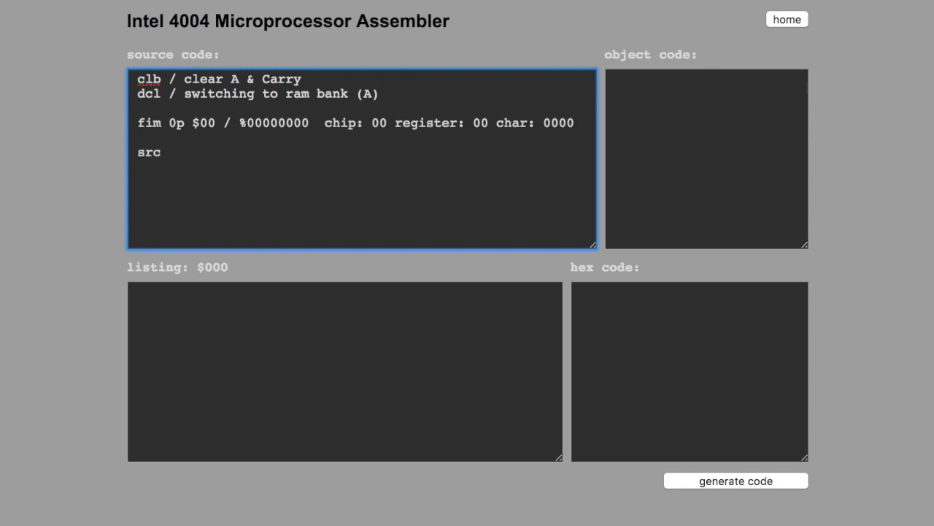
{"action": "type", "text": "0p"}
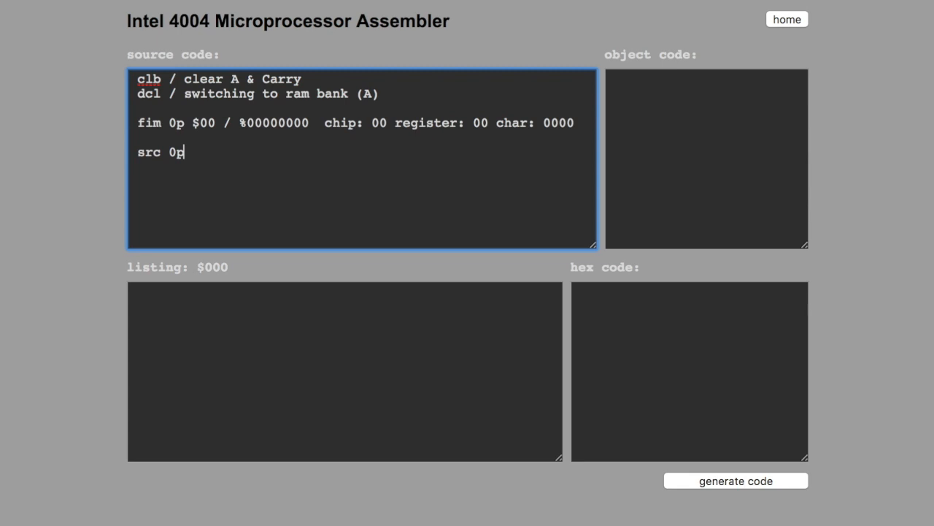
{"action": "type", "text": "/"}
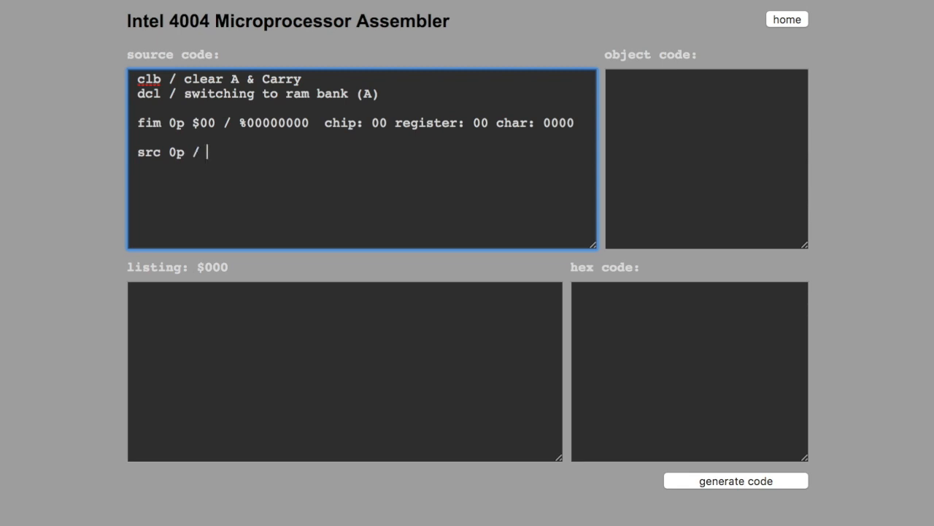
{"action": "type", "text": "selec"}
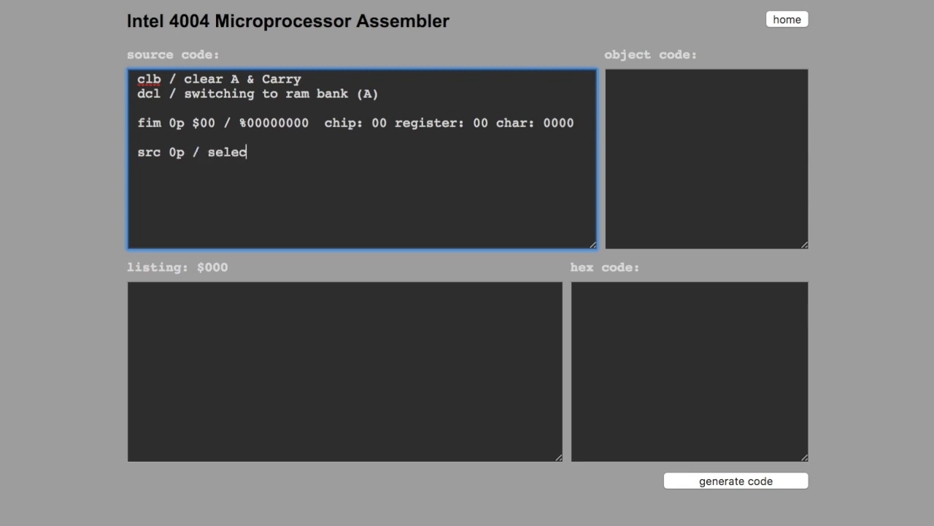
{"action": "type", "text": "ts chip and re"}
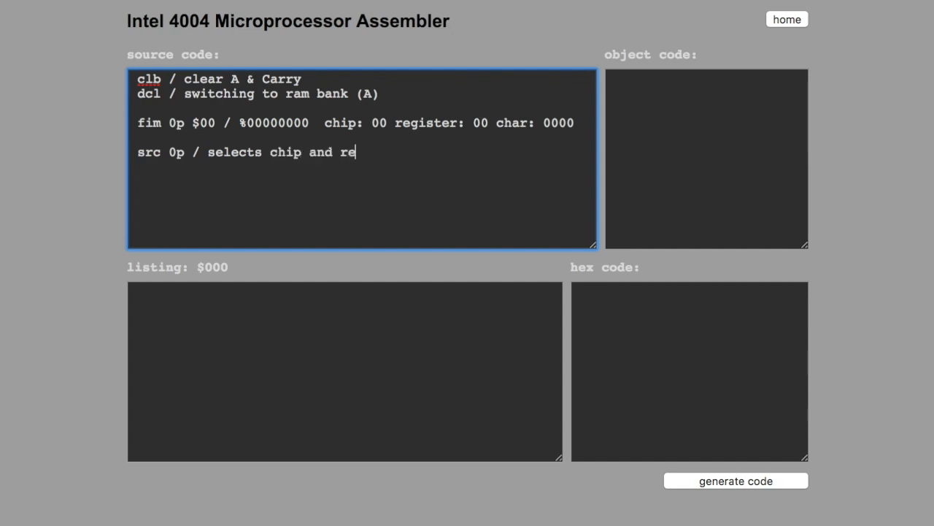
{"action": "type", "text": "gister"}
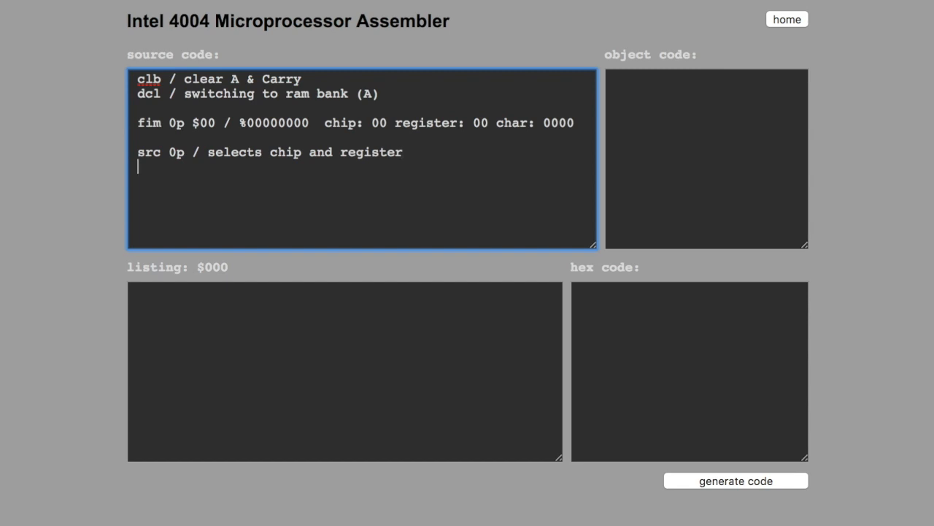
Add 'wrm / write memory' and 'iac / increment A' on the following lines.
{"action": "type", "text": "w"}
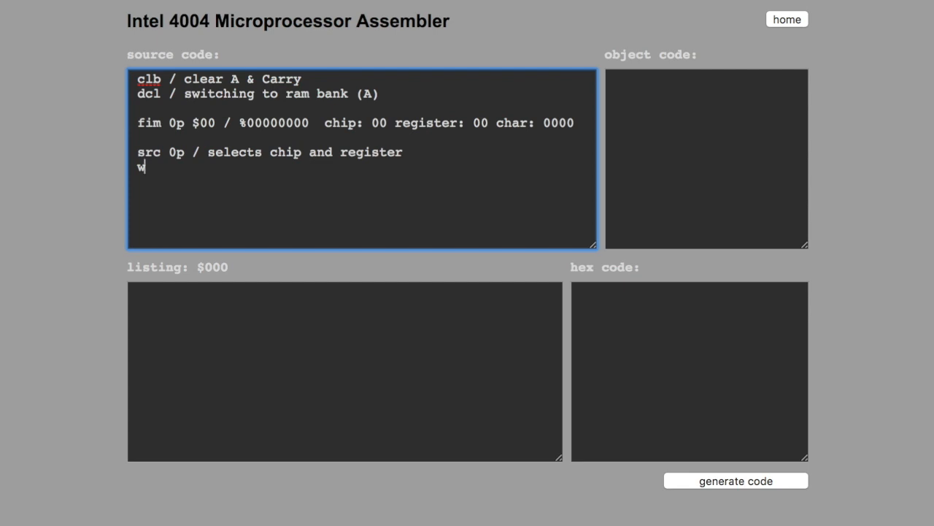
{"action": "type", "text": "rm"}
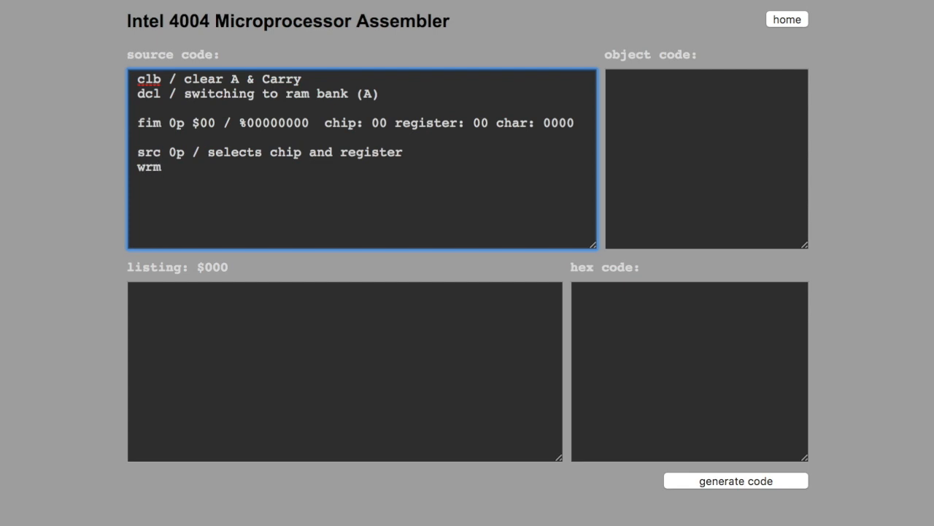
{"action": "key", "text": "Enter"}
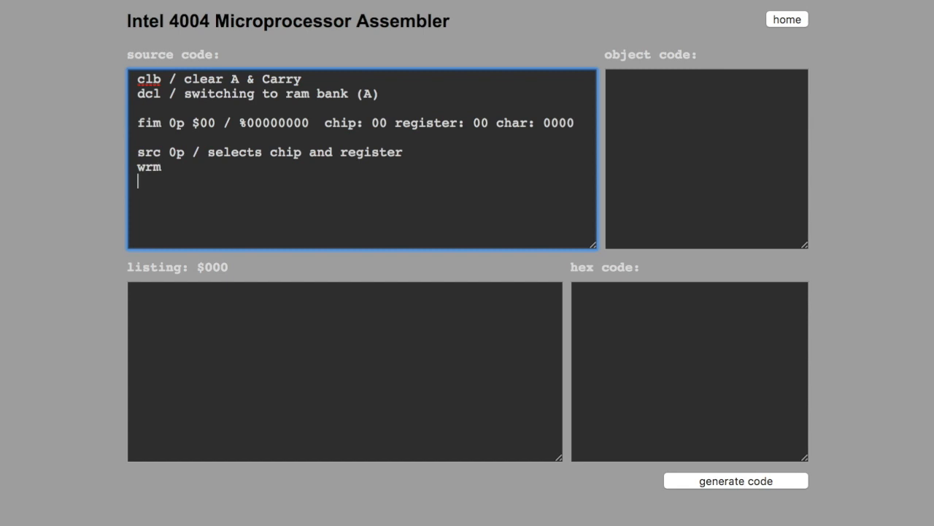
{"action": "type", "text": "i"}
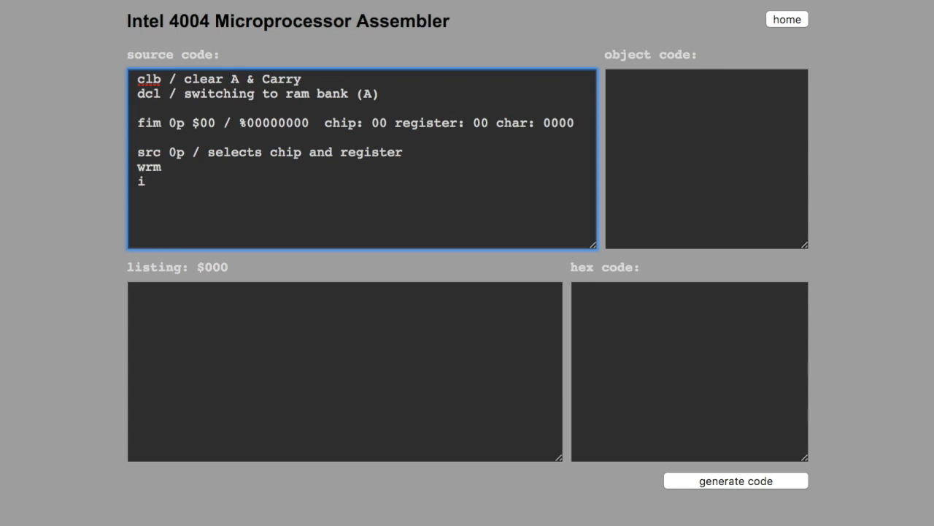
{"action": "type", "text": "a"}
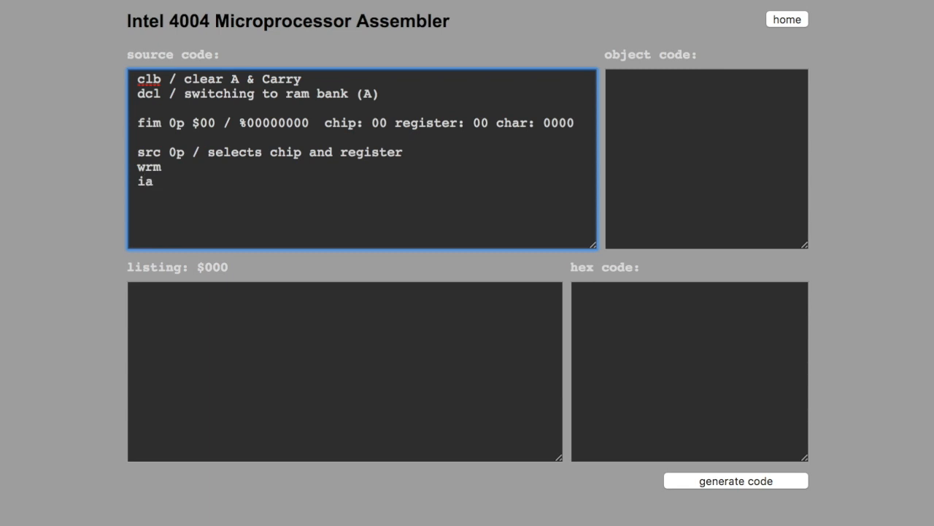
{"action": "type", "text": "c"}
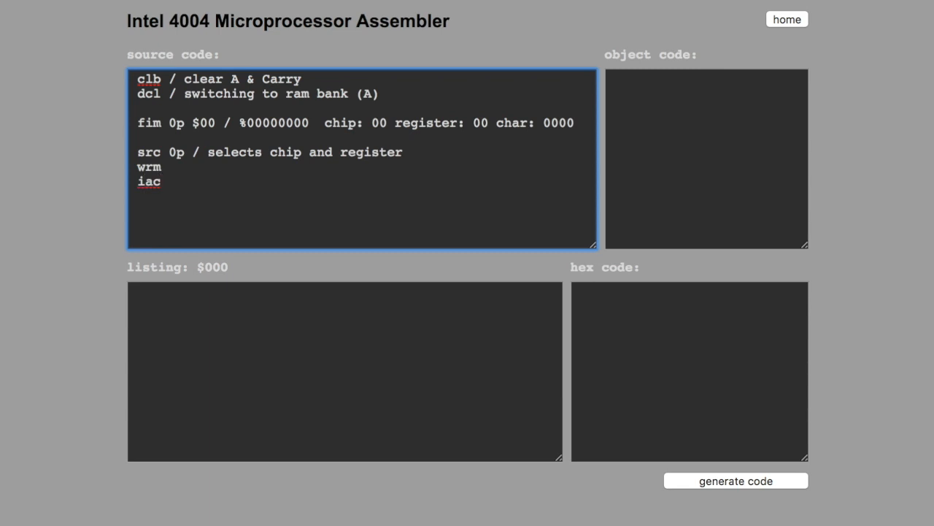
{"action": "type", "text": "/ increment A"}
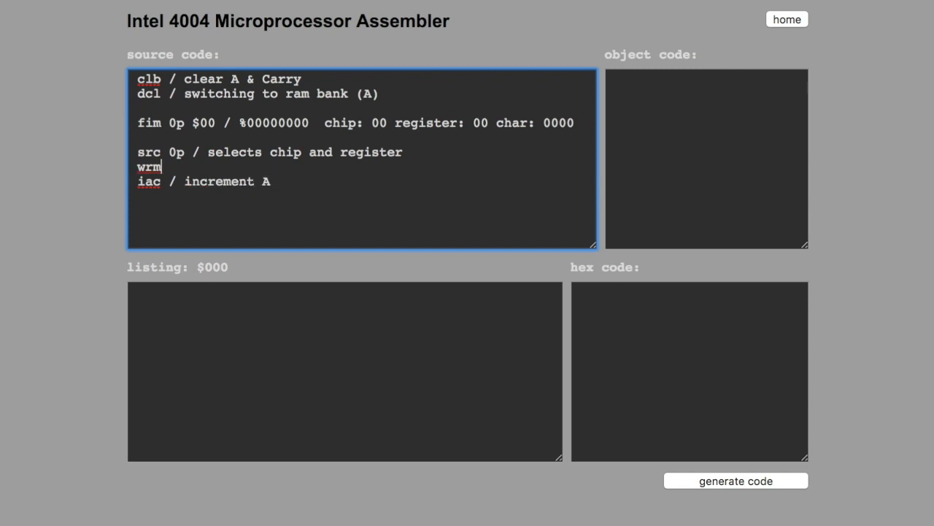
{"action": "type", "text": "/ write memory"}
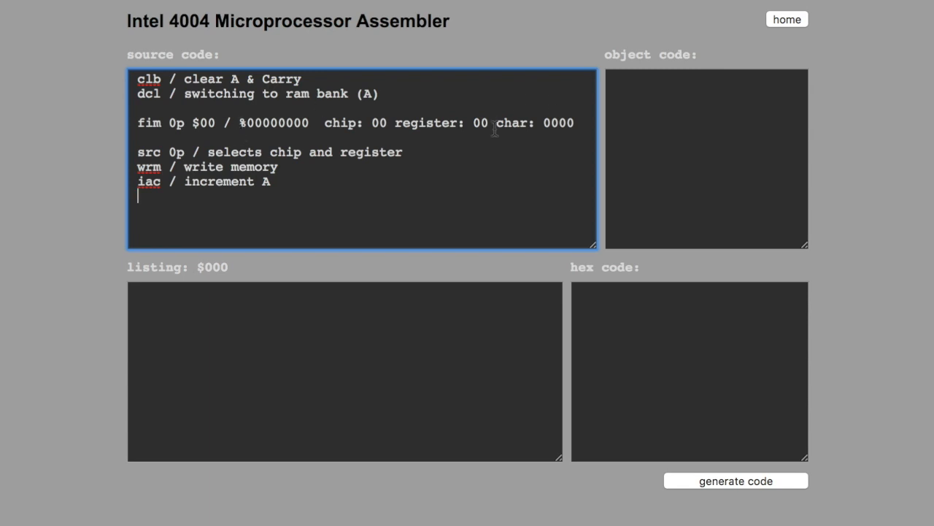
{"action": "mouse_move", "coordinate": [438, 115]}
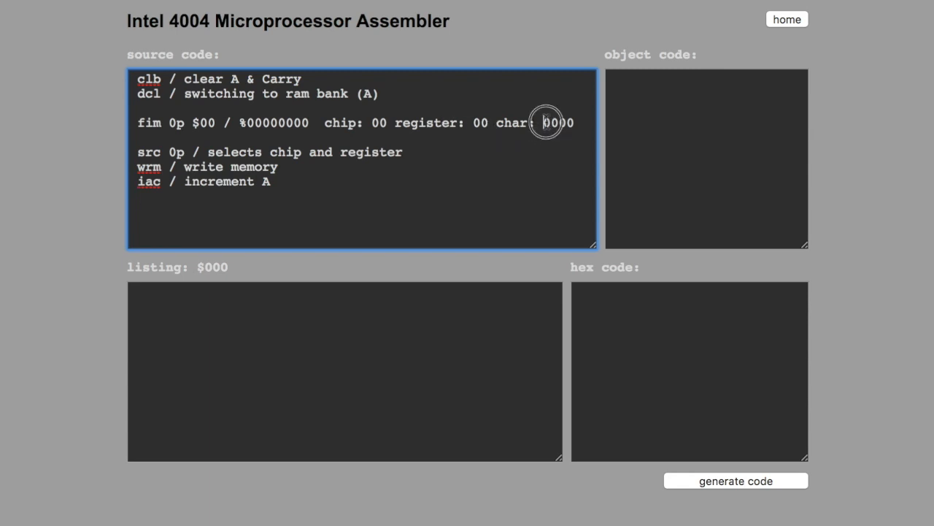
Begin an isz line after 'iac / increment A', checking the char 0000 comment along the way.
{"action": "double_click", "coordinate": [558, 122]}
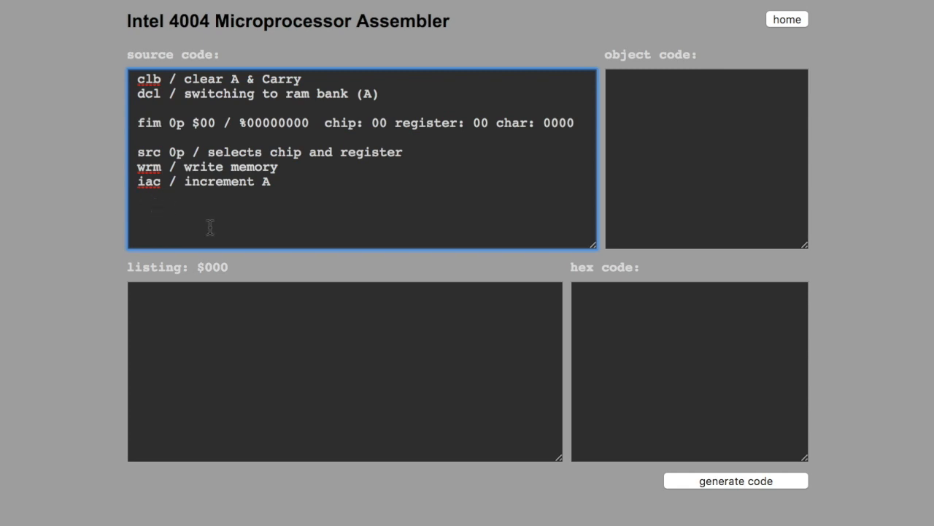
{"action": "type", "text": "isz"}
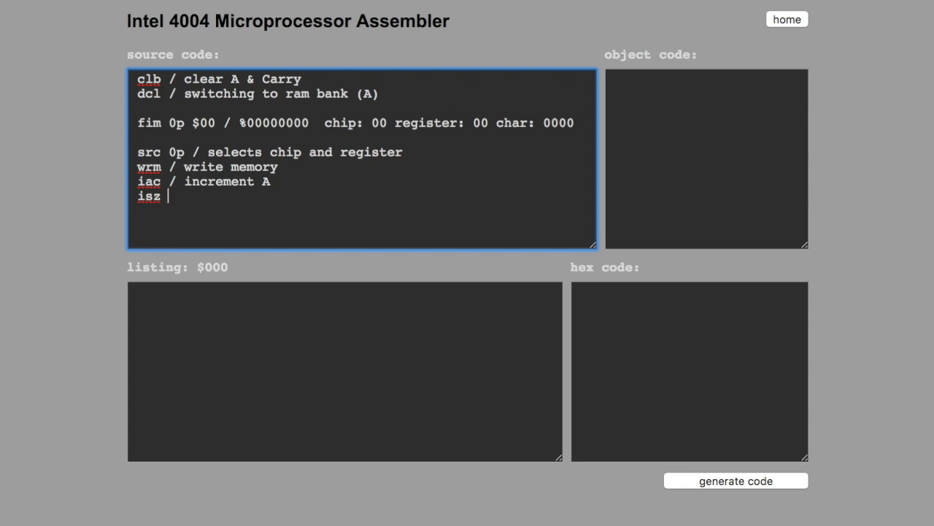
{"action": "mouse_move", "coordinate": [254, 108]}
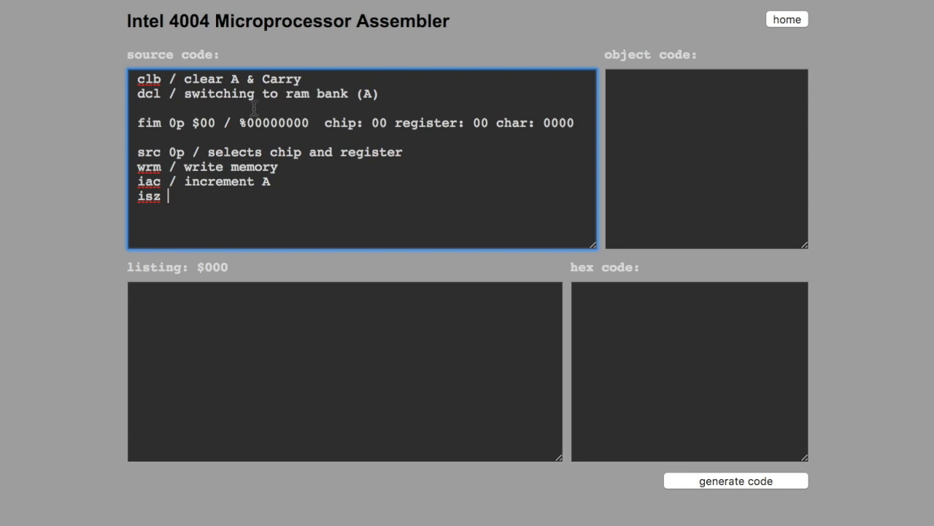
{"action": "double_click", "coordinate": [554, 122]}
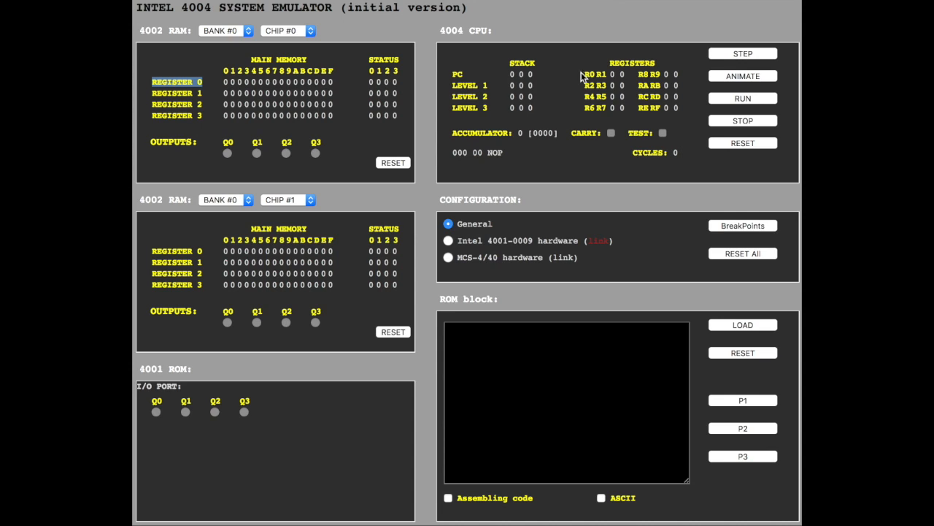
{"action": "mouse_move", "coordinate": [590, 79]}
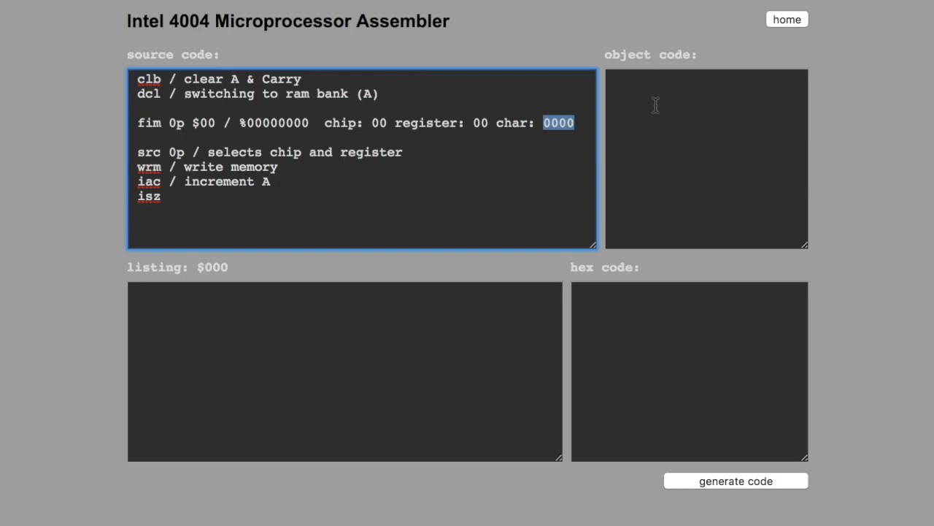
{"action": "left_click", "coordinate": [168, 196]}
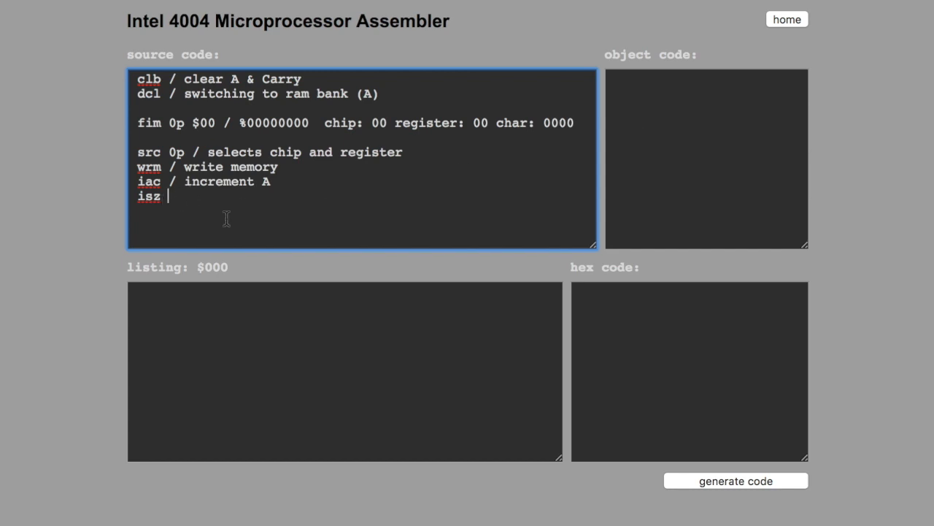
Complete 'isz 1 lo', label the src line 'lo,', and assemble the program.
{"action": "type", "text": "1"}
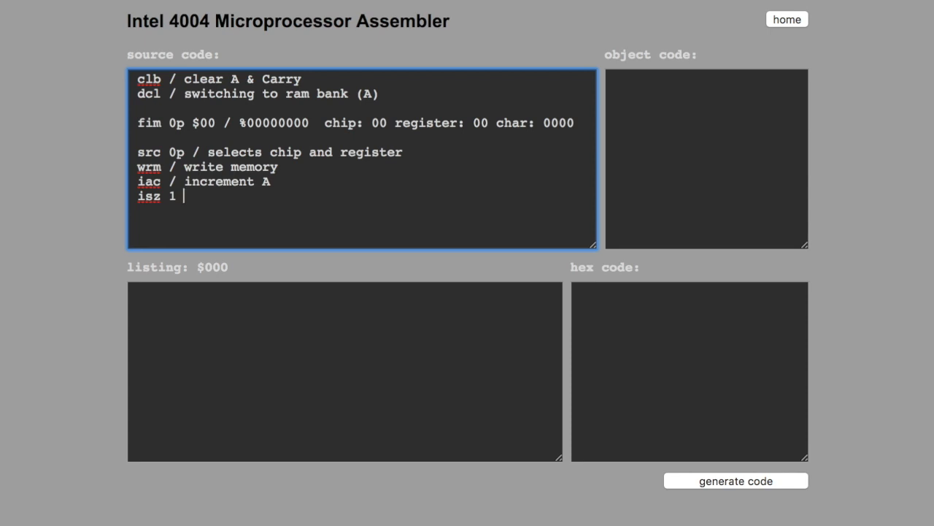
{"action": "type", "text": "lo"}
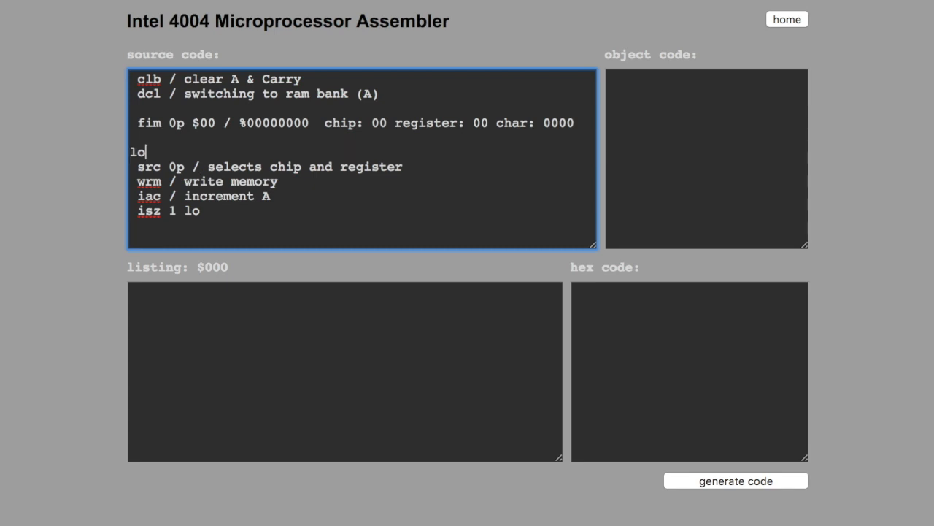
{"action": "type", "text": ","}
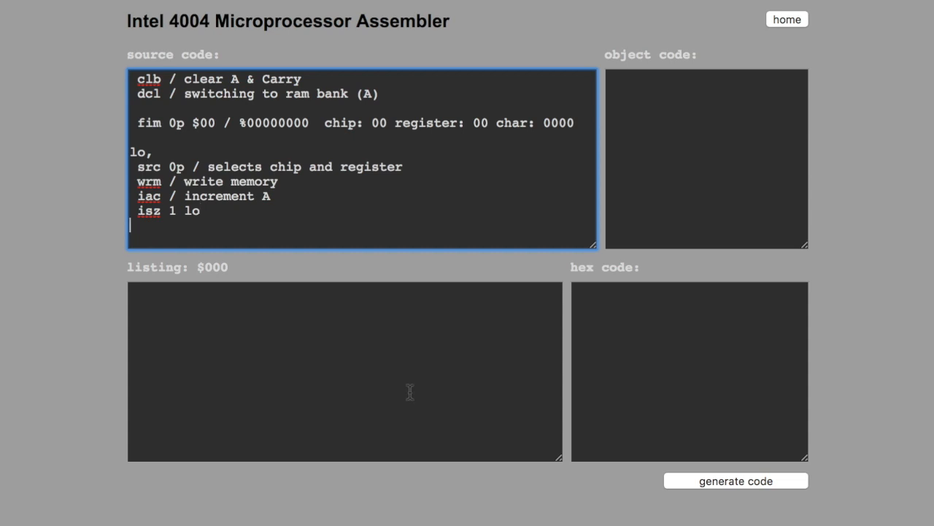
{"action": "left_click", "coordinate": [735, 481]}
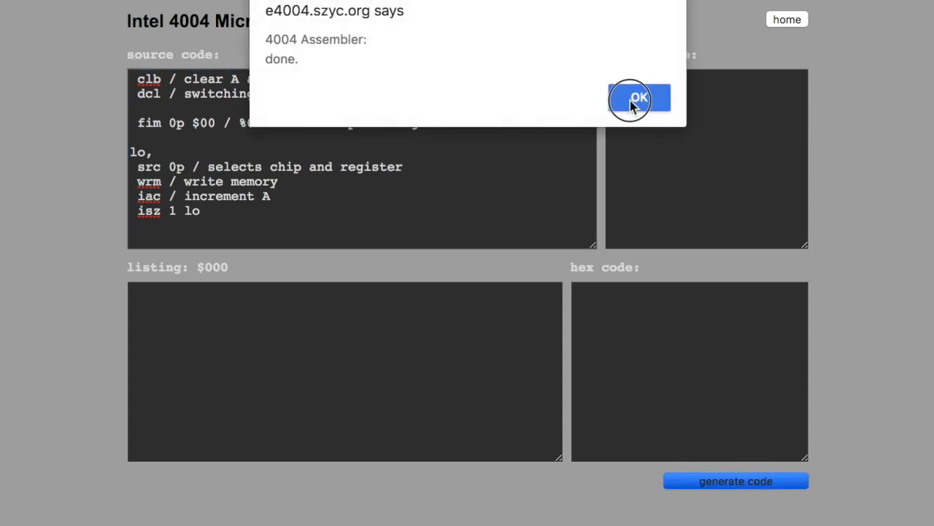
{"action": "left_click", "coordinate": [639, 97]}
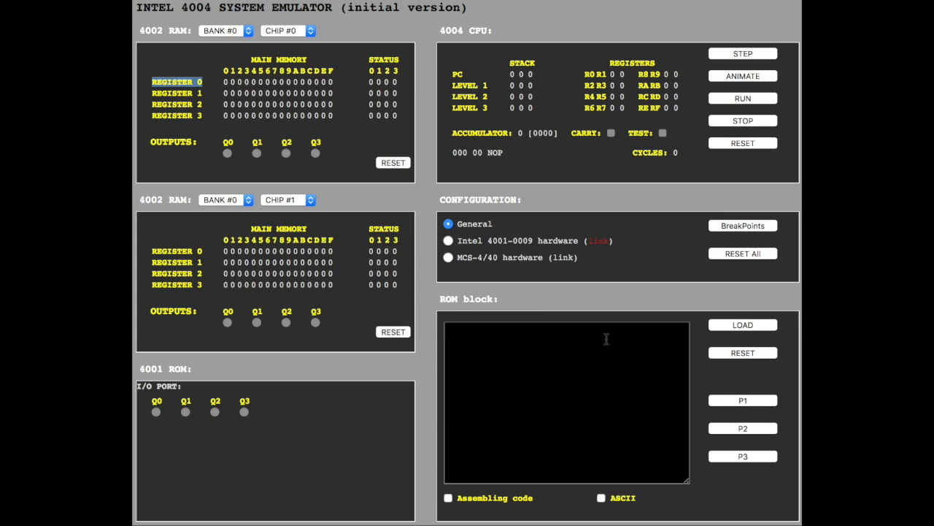
{"action": "type", "text": "F0 FD 20 00 21 E0 F2 71 04"}
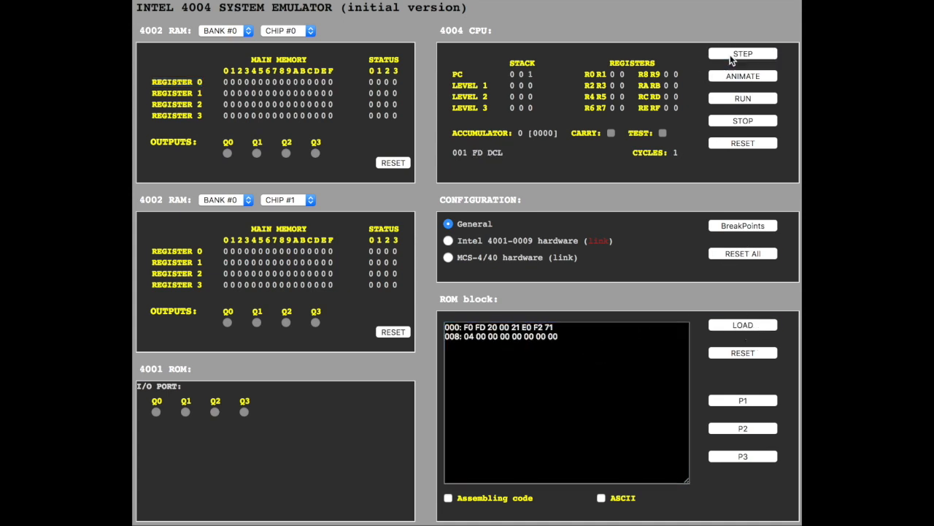
{"action": "left_click", "coordinate": [741, 52]}
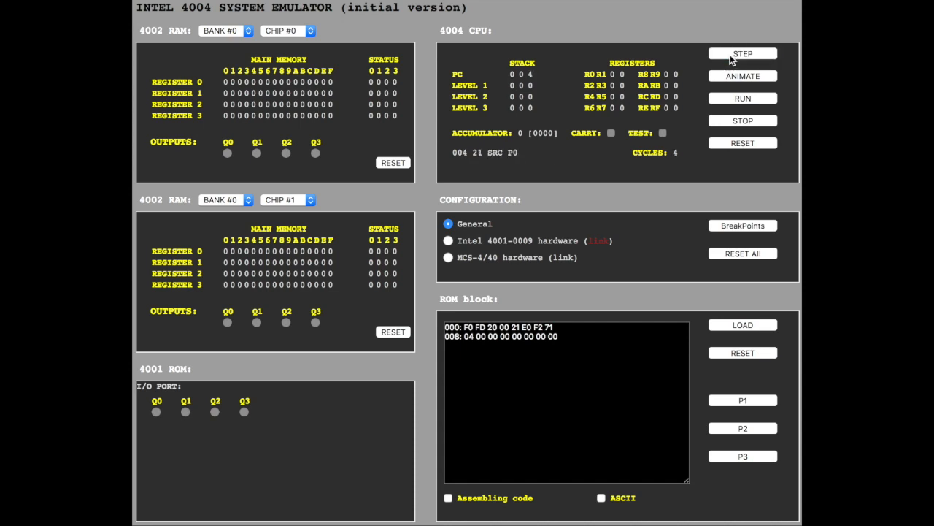
{"action": "left_click", "coordinate": [742, 52]}
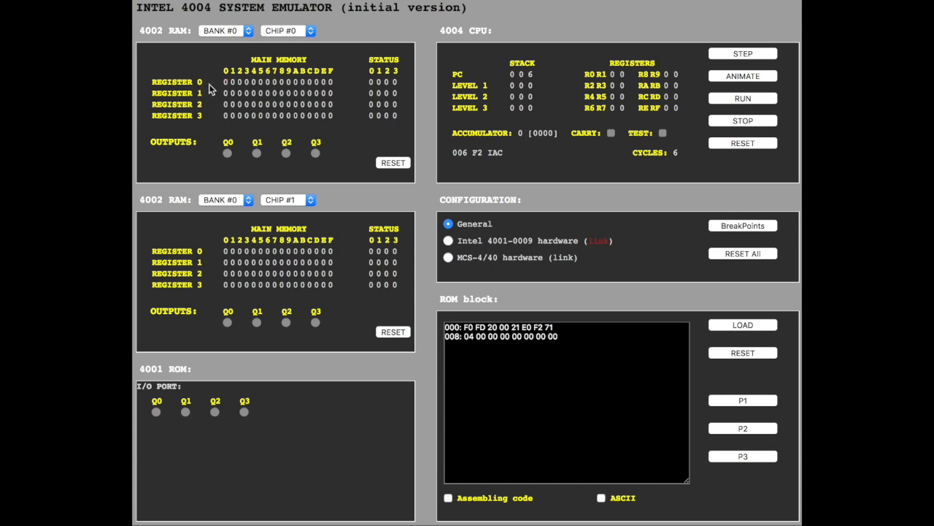
{"action": "mouse_move", "coordinate": [629, 99]}
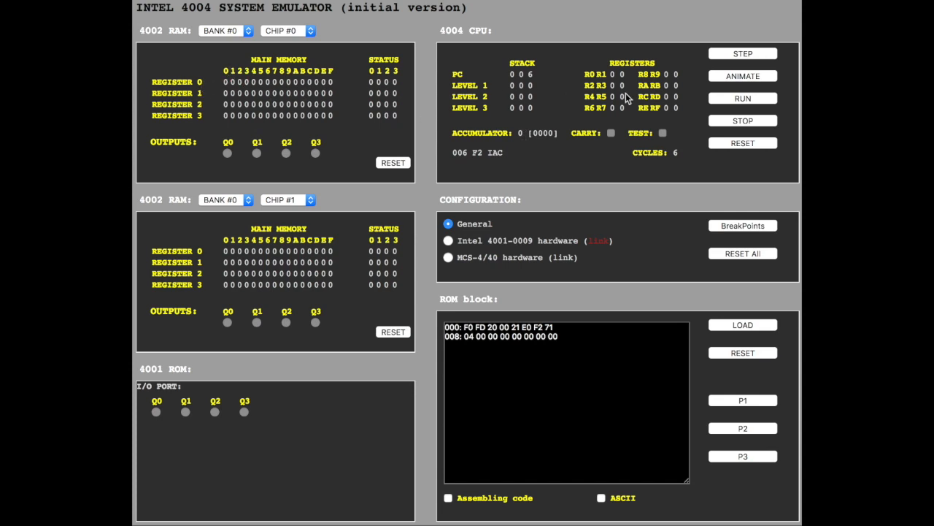
{"action": "left_click", "coordinate": [742, 53]}
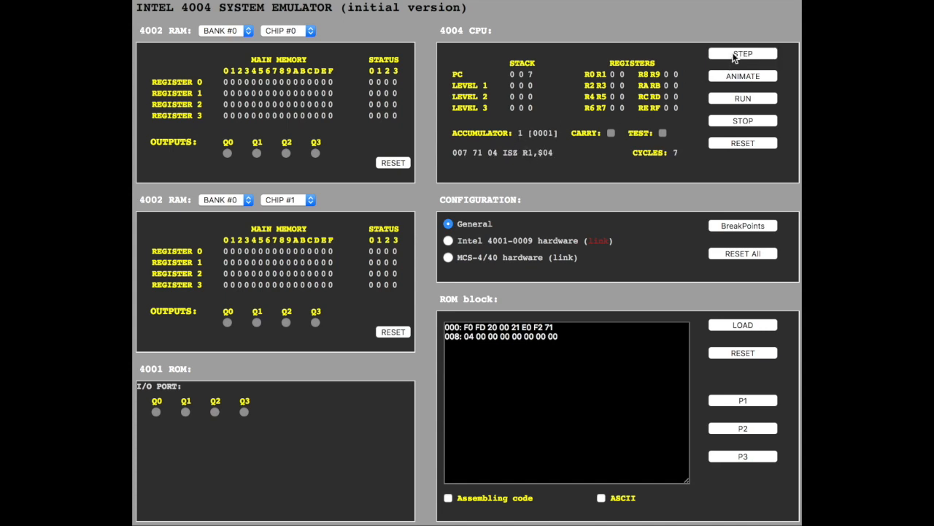
{"action": "left_click", "coordinate": [741, 53]}
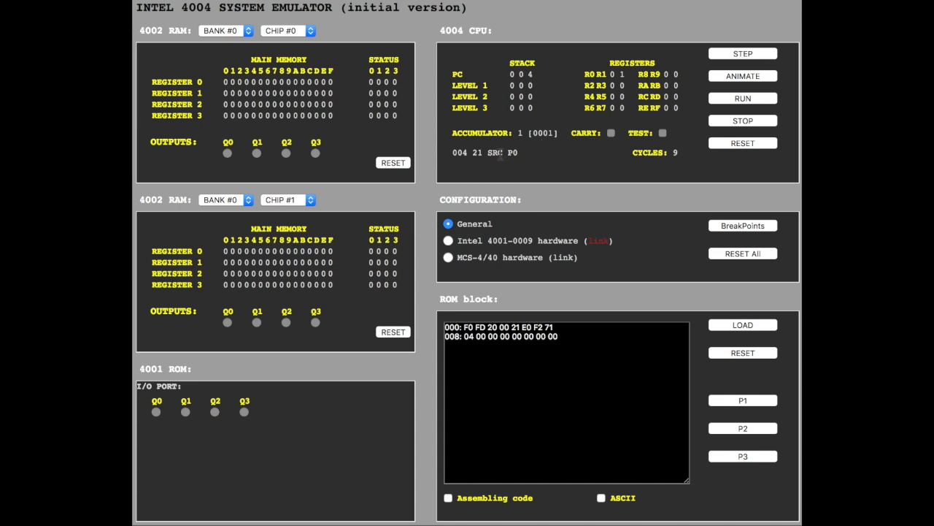
{"action": "left_click", "coordinate": [741, 53]}
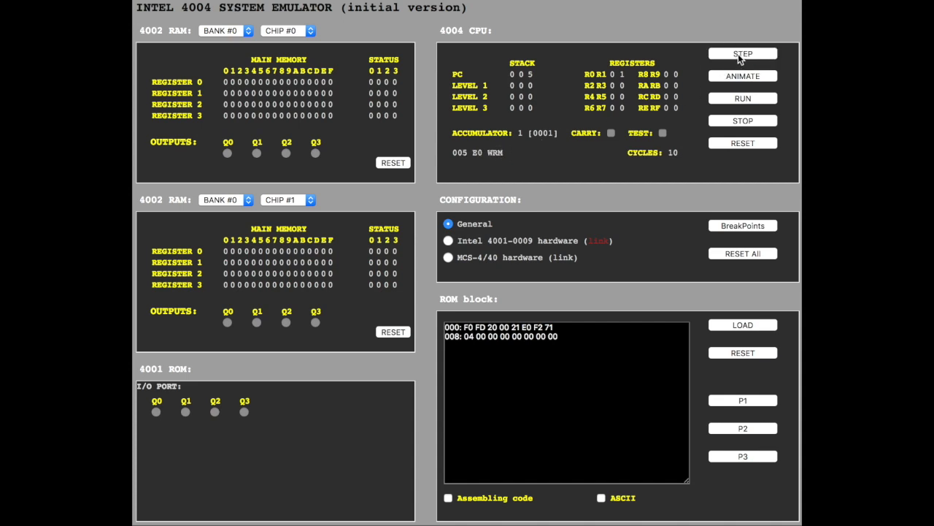
{"action": "left_click", "coordinate": [741, 52]}
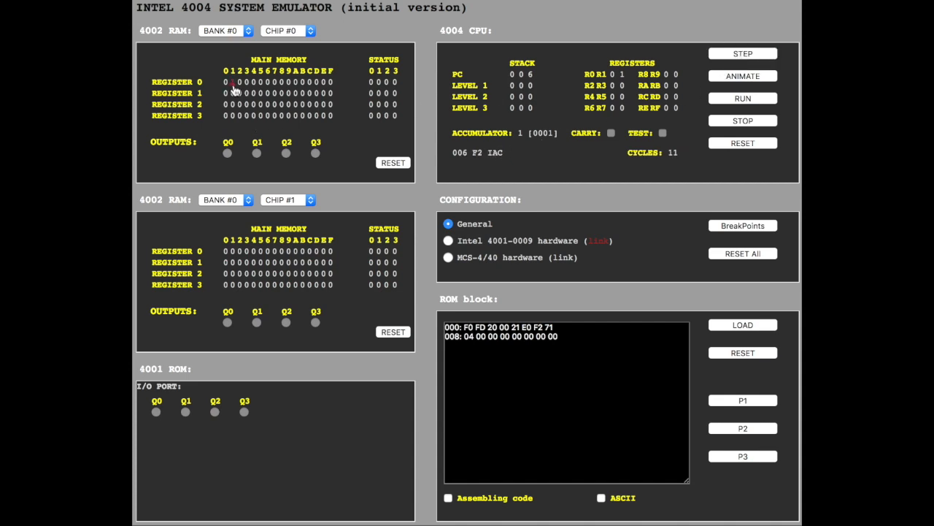
{"action": "left_click", "coordinate": [742, 52]}
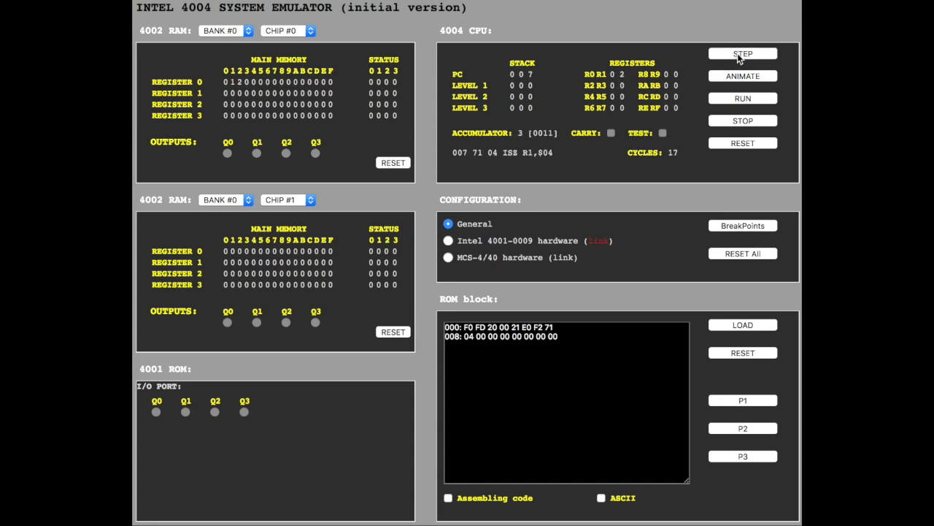
{"action": "left_click", "coordinate": [741, 52]}
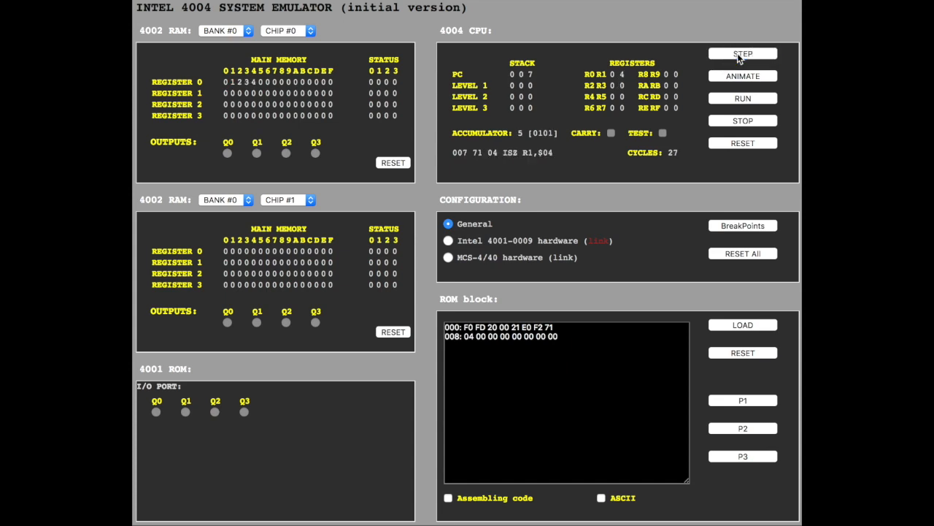
{"action": "left_click", "coordinate": [742, 52]}
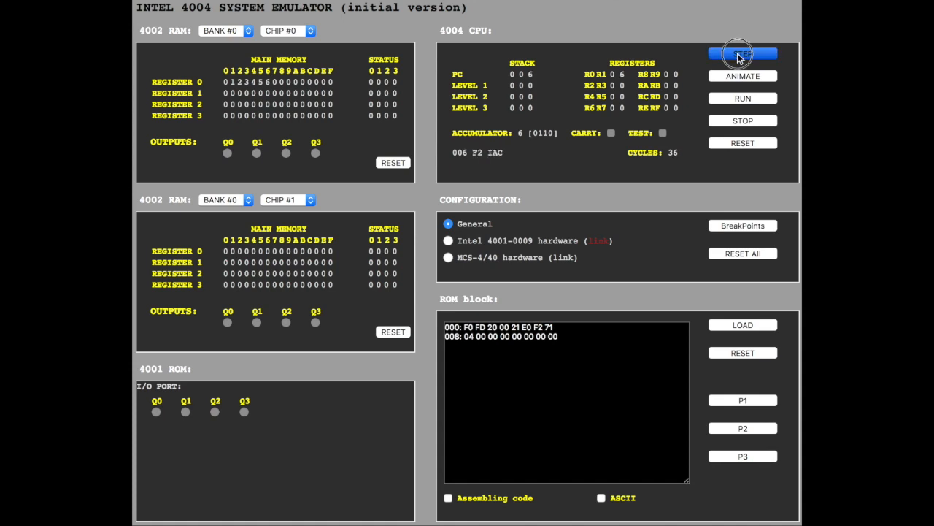
{"action": "left_click", "coordinate": [742, 53]}
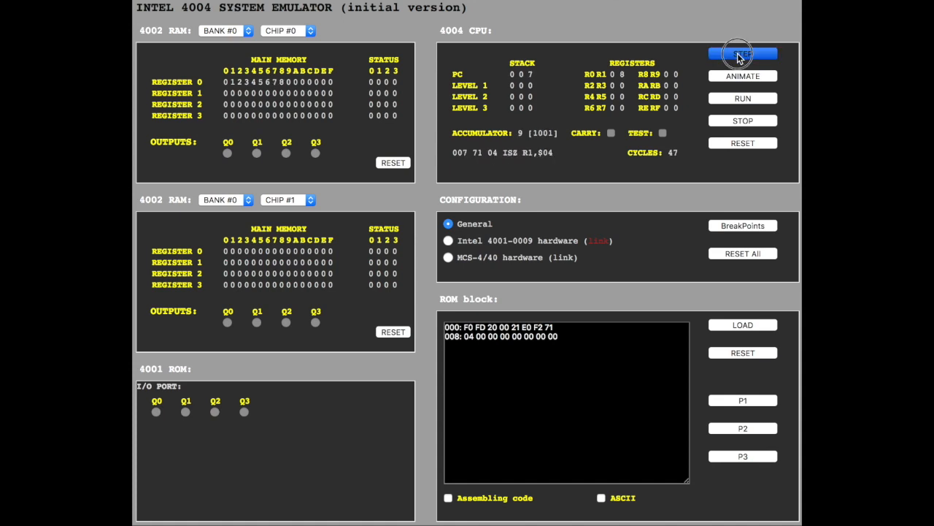
{"action": "left_click", "coordinate": [741, 54]}
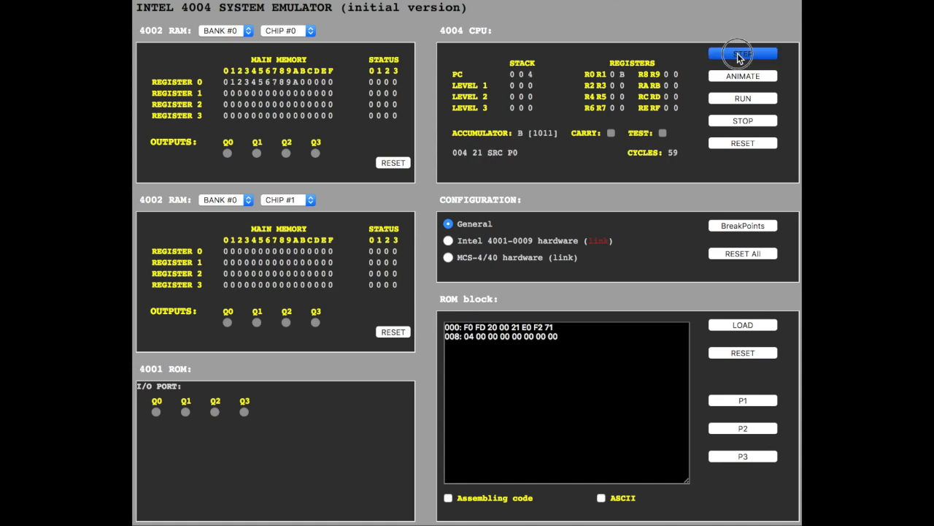
{"action": "left_click", "coordinate": [742, 53]}
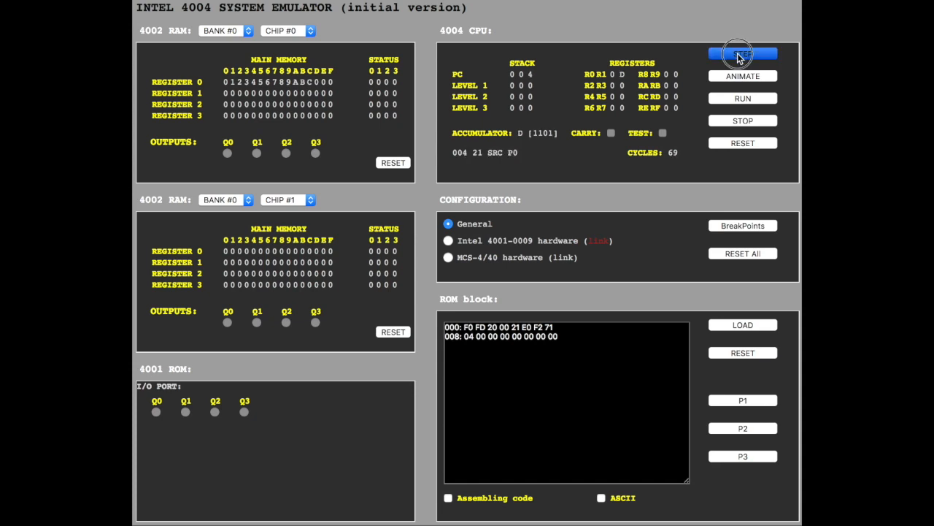
{"action": "left_click", "coordinate": [742, 52]}
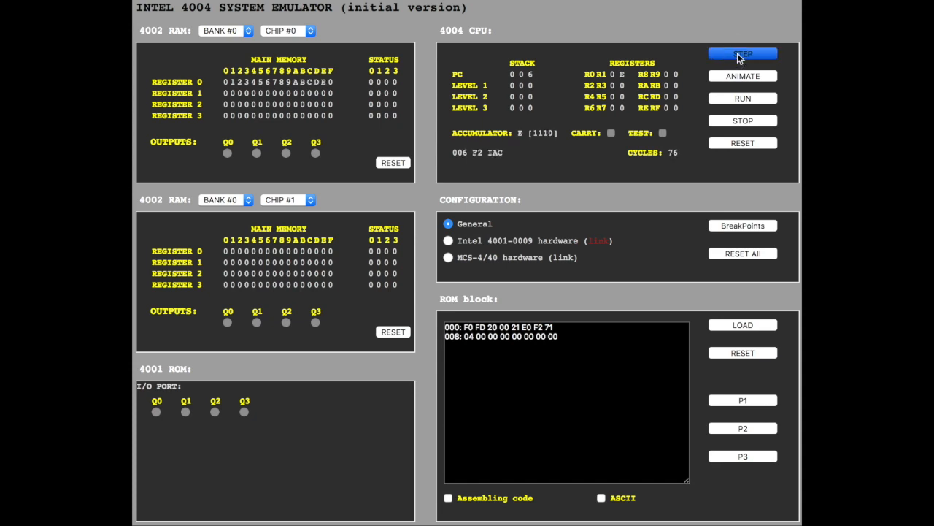
{"action": "left_click", "coordinate": [741, 52]}
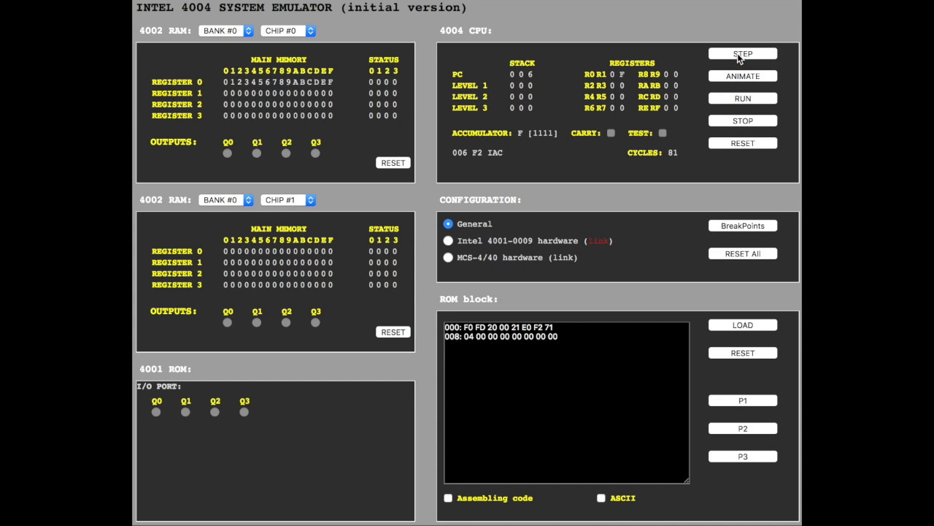
{"action": "left_click", "coordinate": [741, 53]}
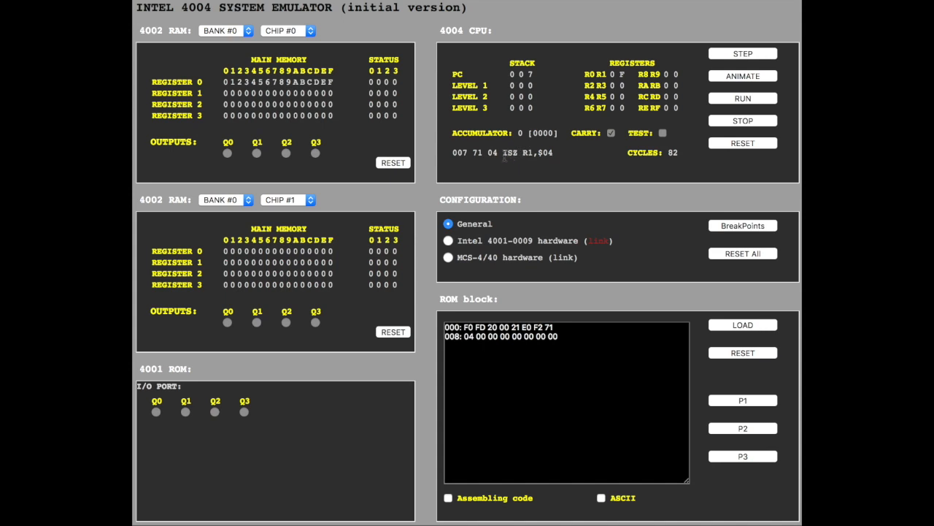
{"action": "mouse_move", "coordinate": [552, 151]}
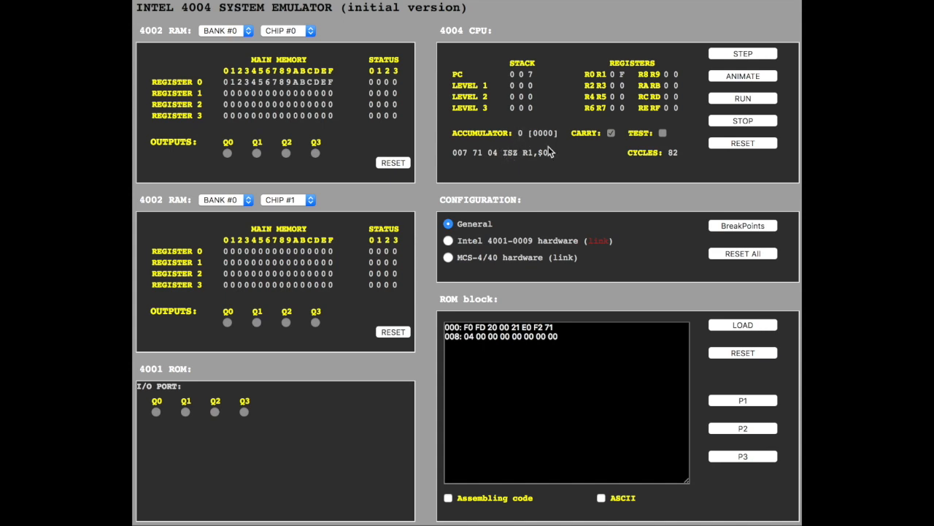
{"action": "left_click", "coordinate": [742, 52]}
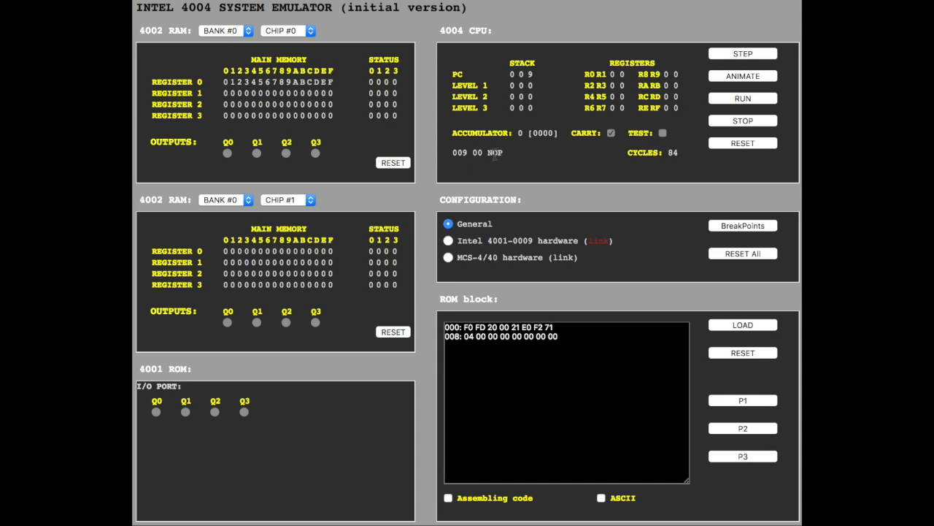
{"action": "mouse_move", "coordinate": [505, 157]}
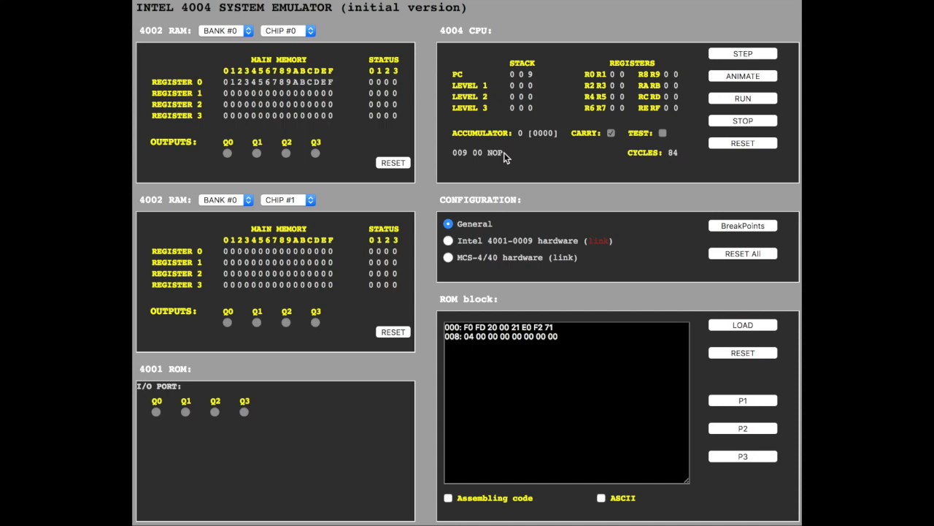
{"action": "mouse_move", "coordinate": [368, 91]}
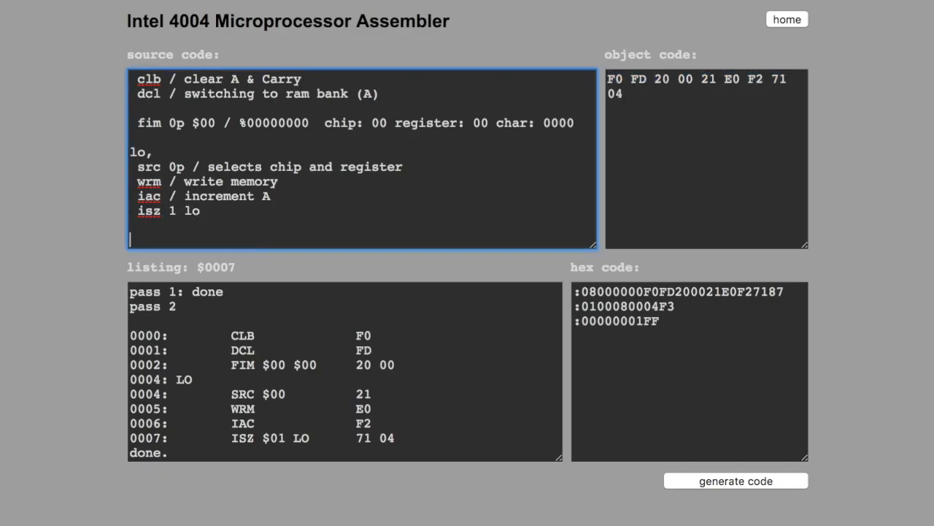
Add wr0–wr3 status writes with an iac before each of wr1, wr2 and wr3.
{"action": "type", "text": "wr"}
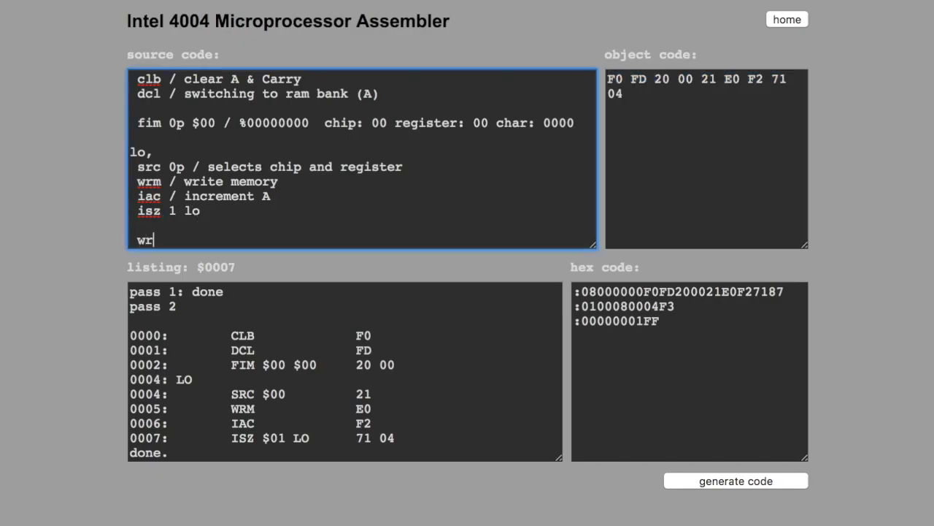
{"action": "type", "text": "0 / write status"}
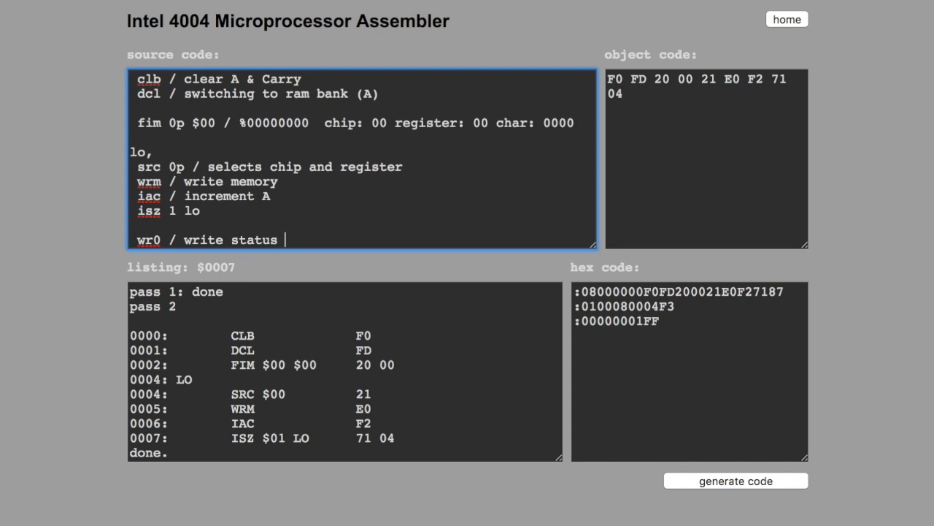
{"action": "type", "text": "0"}
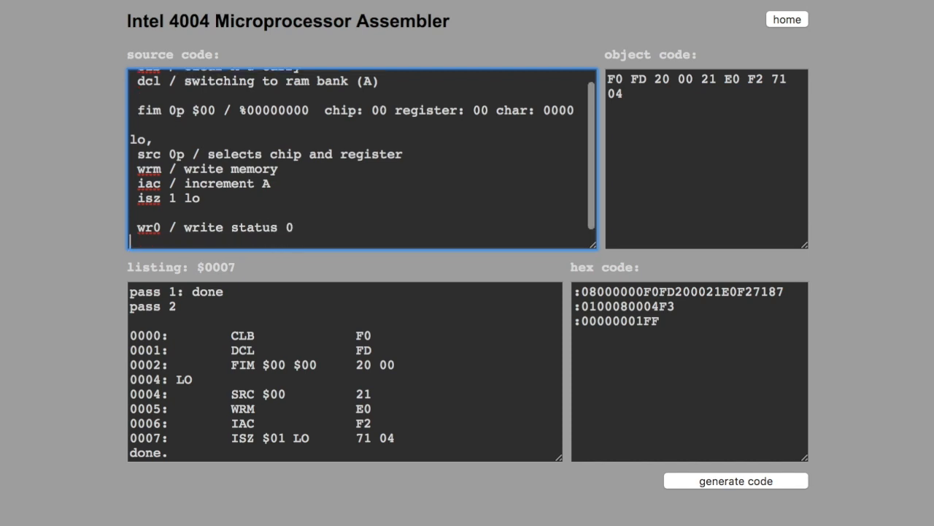
{"action": "type", "text": "wr1"}
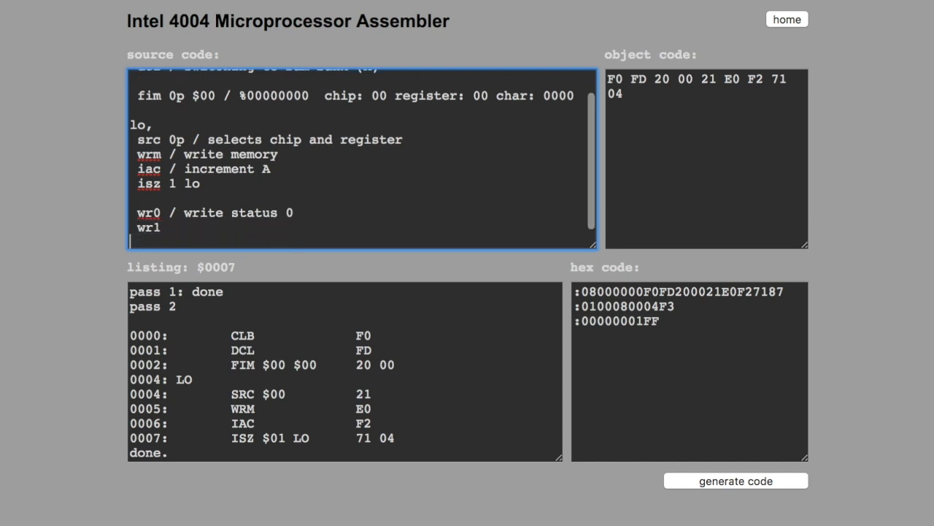
{"action": "type", "text": "wr2"}
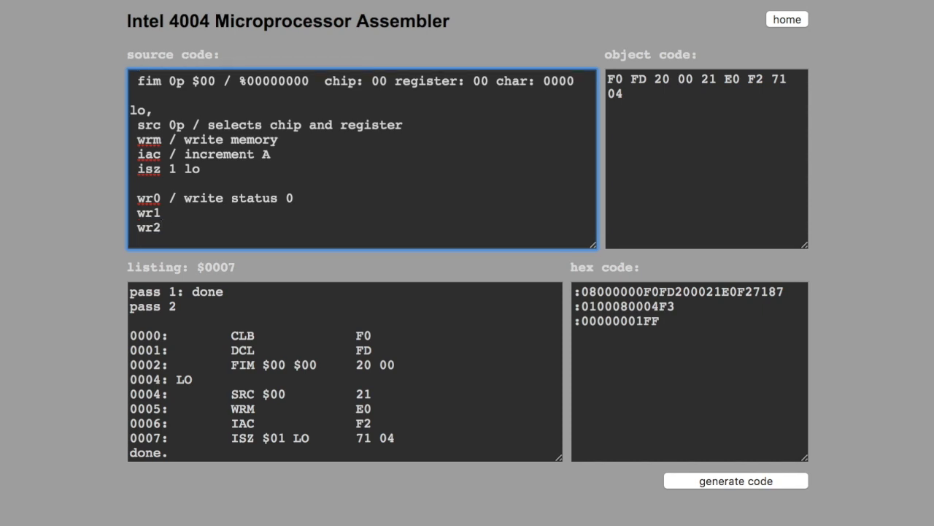
{"action": "type", "text": "wr3"}
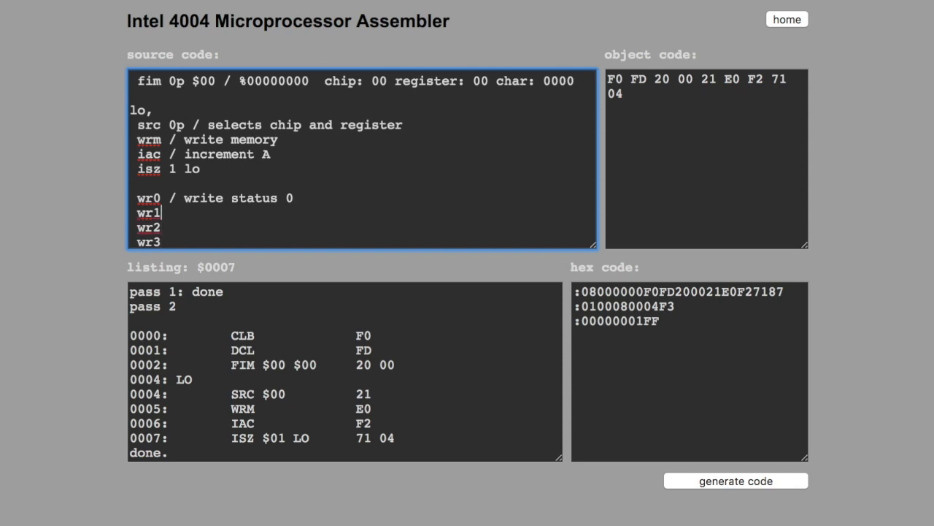
{"action": "left_click", "coordinate": [295, 198]}
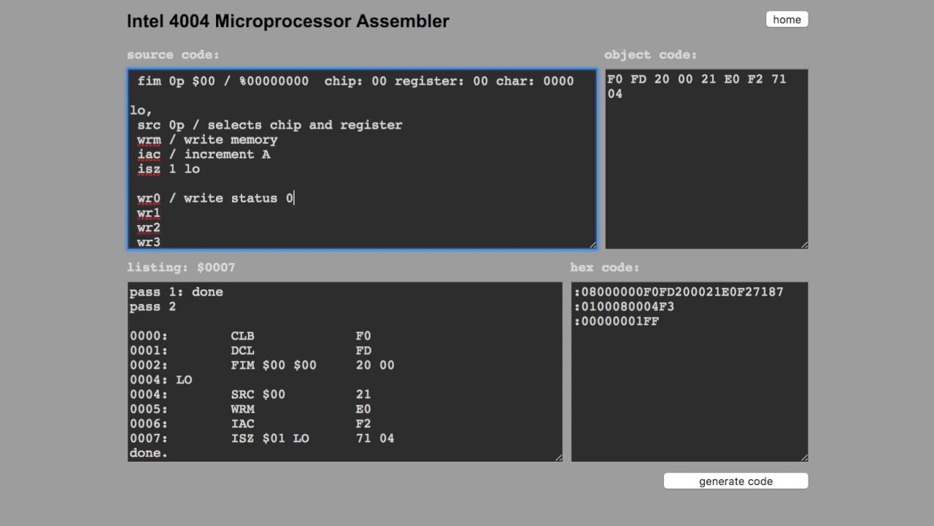
{"action": "type", "text": "iac"}
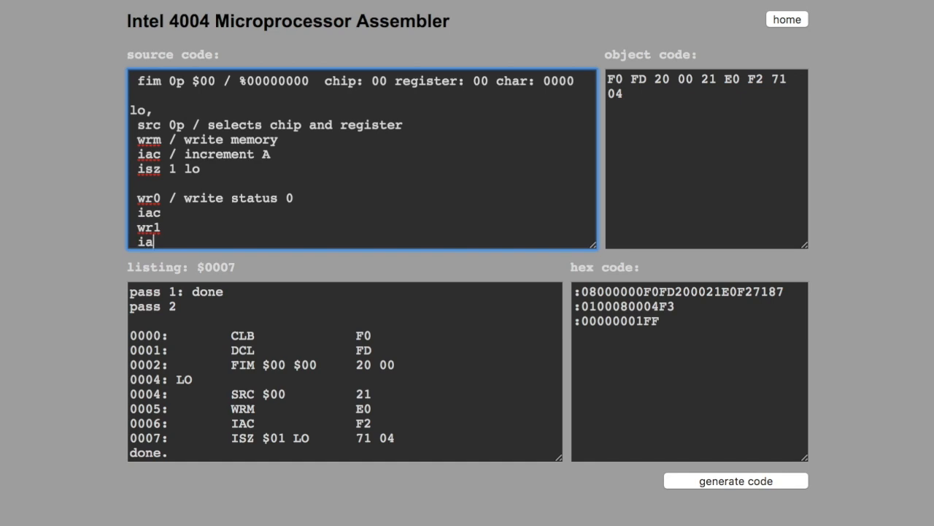
{"action": "type", "text": "iac"}
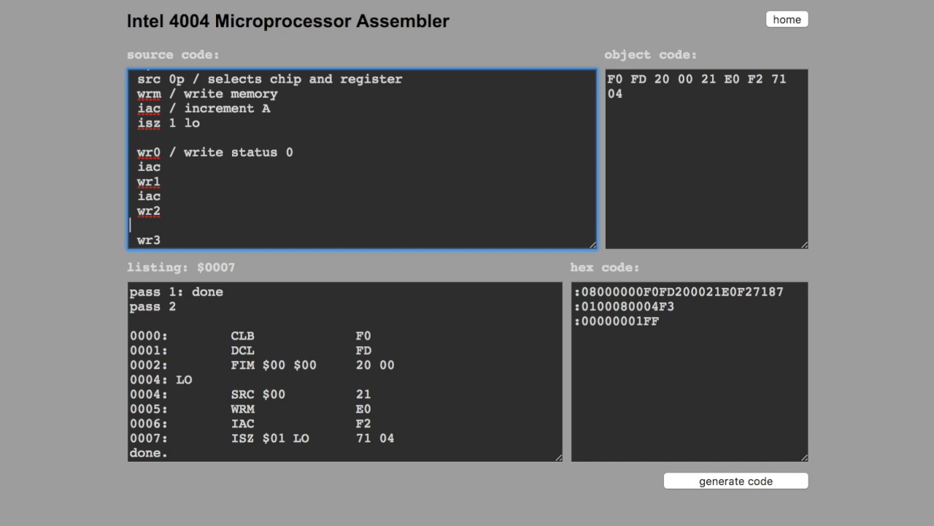
{"action": "type", "text": "iac"}
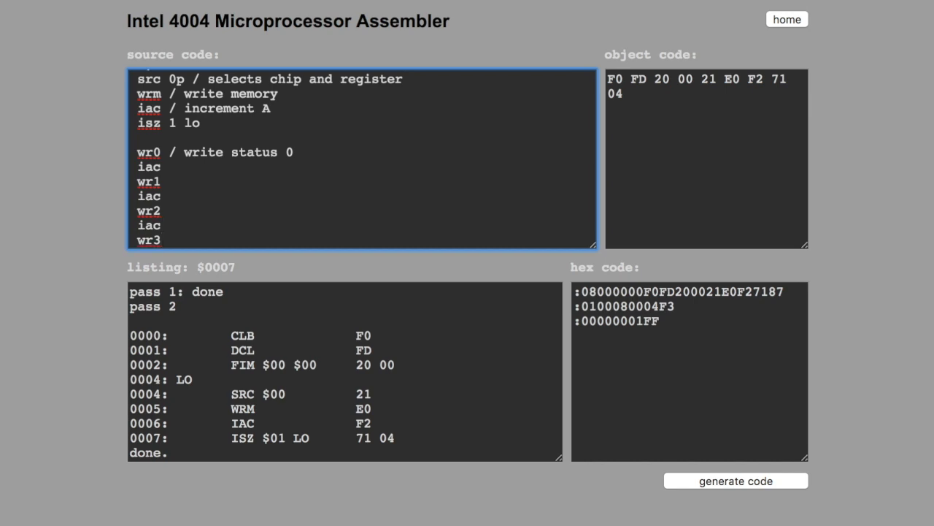
End with 'sto, jun sto / endless loop', assemble to 18 bytes and grab the object code.
{"action": "scroll", "scroll_direction": "down", "scroll_amount": 3}
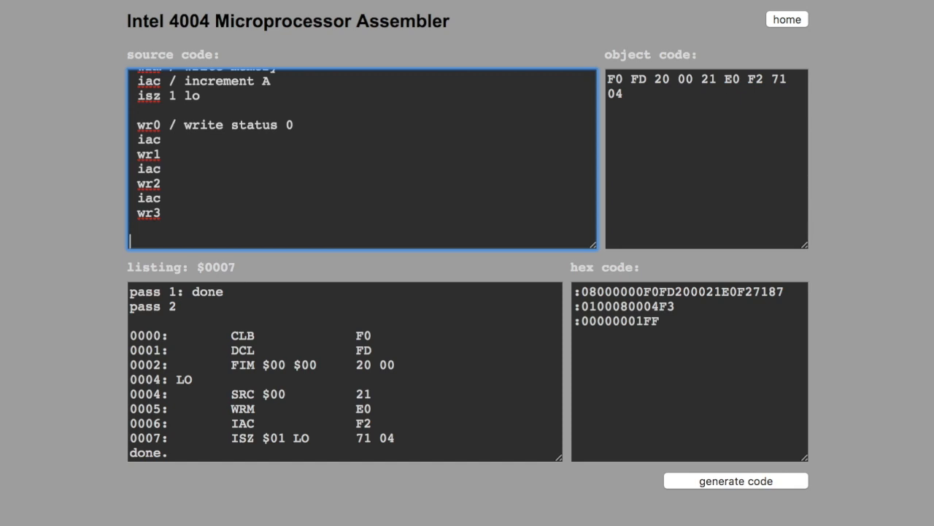
{"action": "type", "text": "s"}
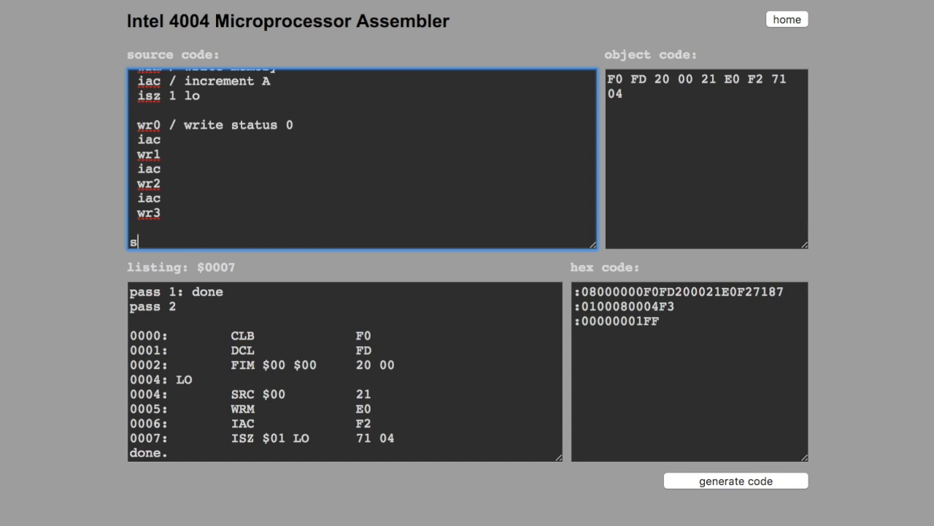
{"action": "type", "text": "to,"}
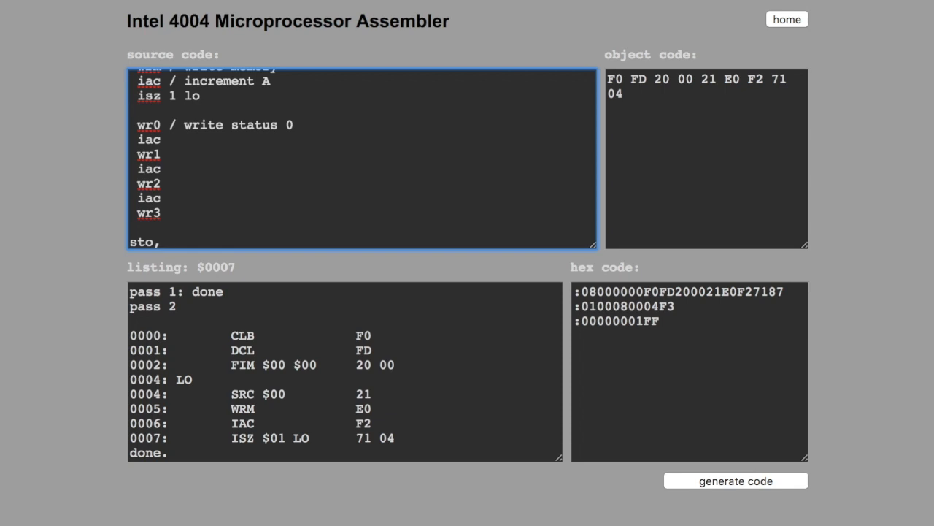
{"action": "type", "text": "jun"}
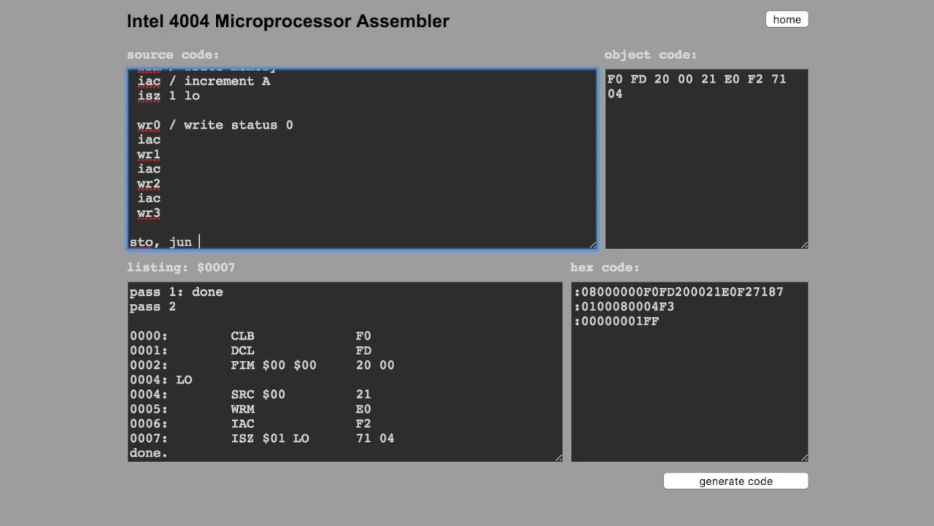
{"action": "type", "text": "sto"}
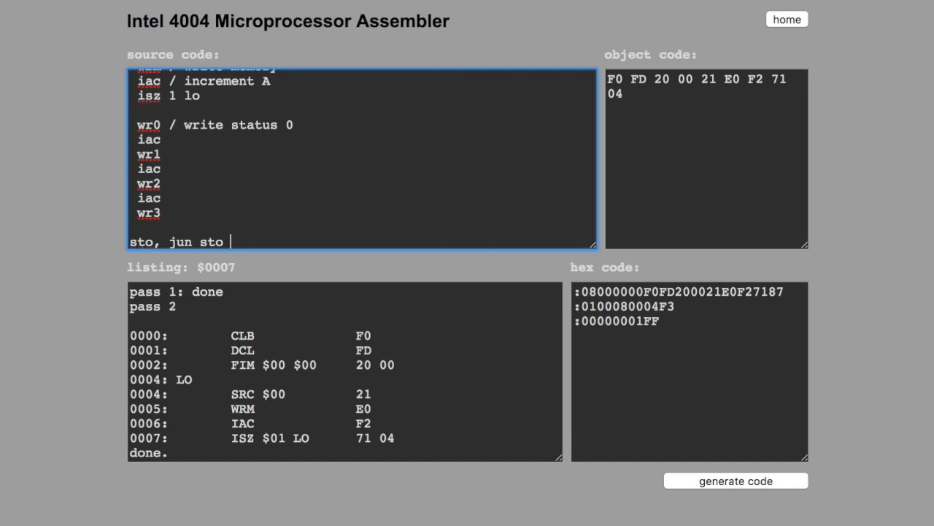
{"action": "type", "text": "/ endless"}
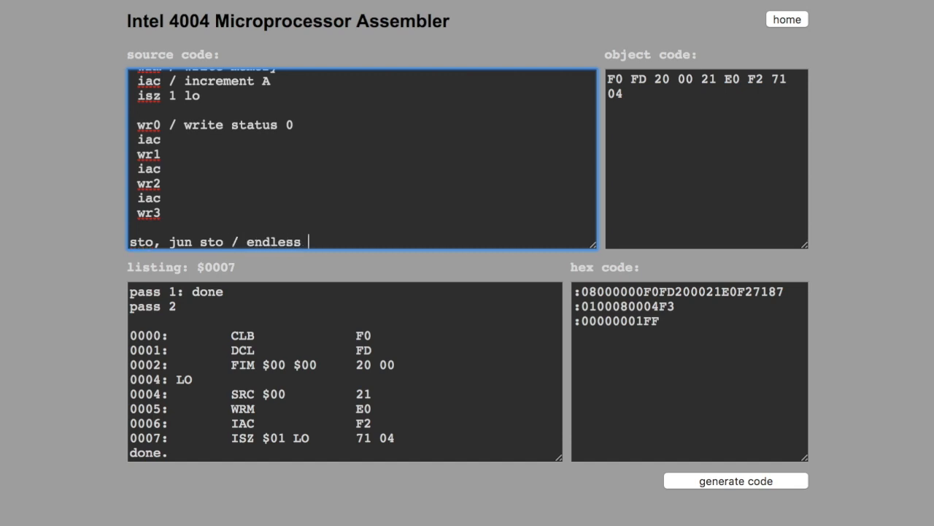
{"action": "type", "text": "loop"}
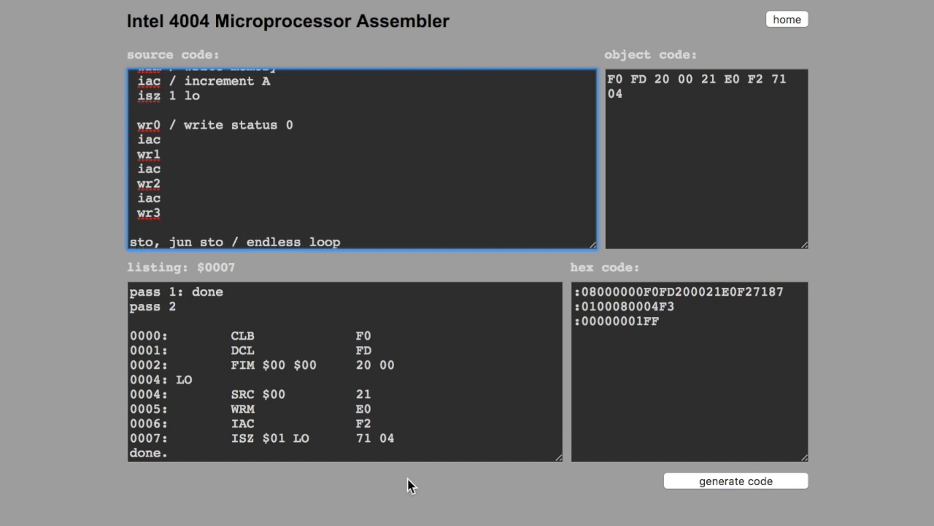
{"action": "left_click", "coordinate": [735, 481]}
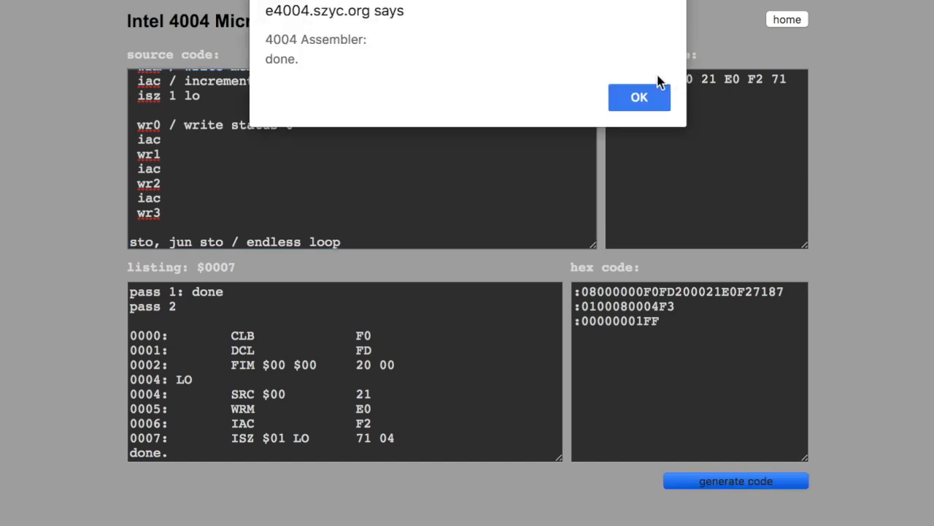
{"action": "left_click", "coordinate": [639, 97]}
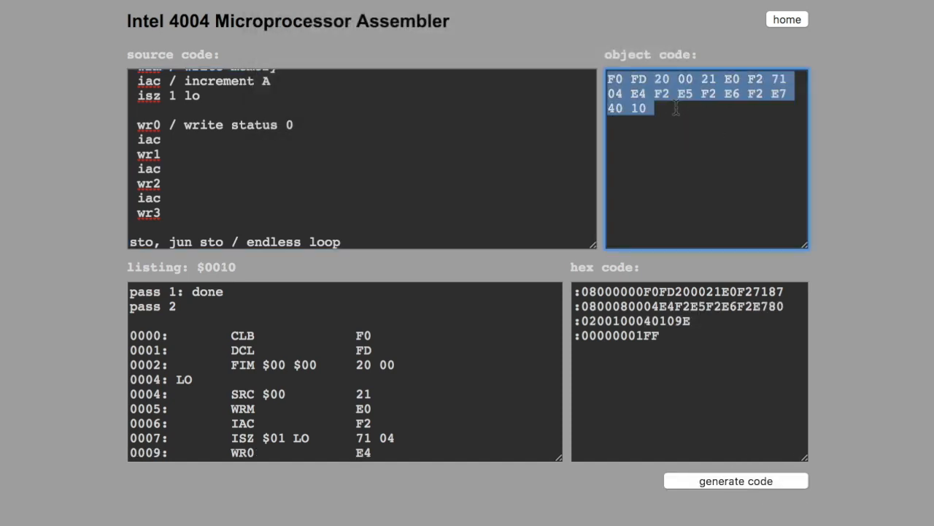
{"action": "left_click", "coordinate": [736, 480]}
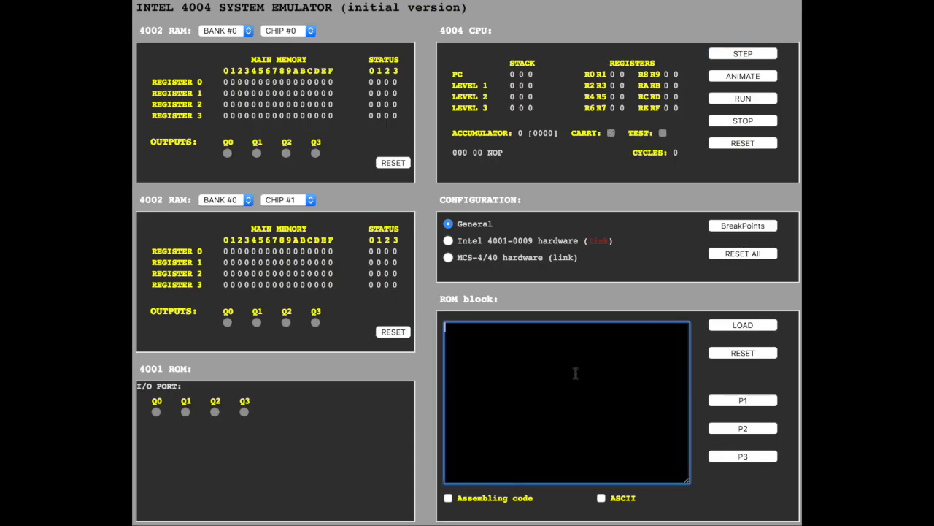
Load the 18-byte object code into ROM and run it, filling register 0 with 0–F and status 0–3.
{"action": "left_click", "coordinate": [742, 324]}
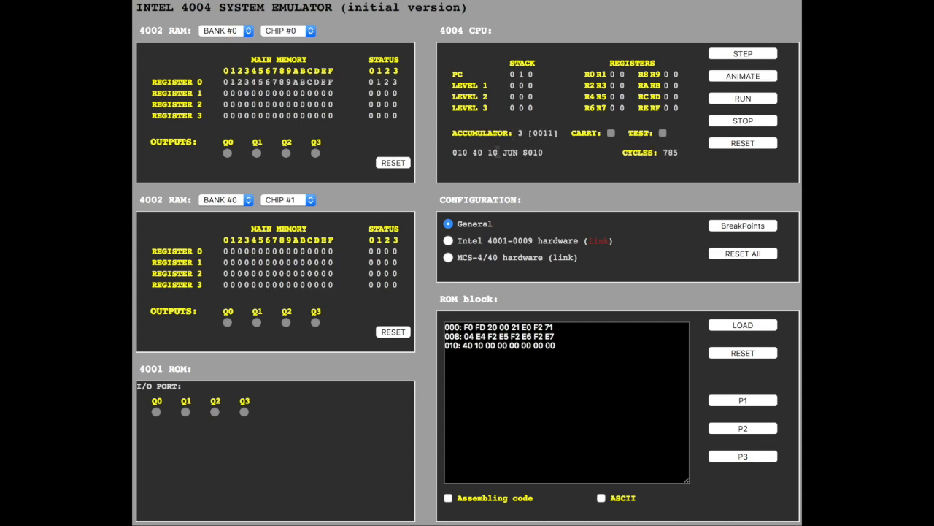
{"action": "left_click", "coordinate": [742, 98]}
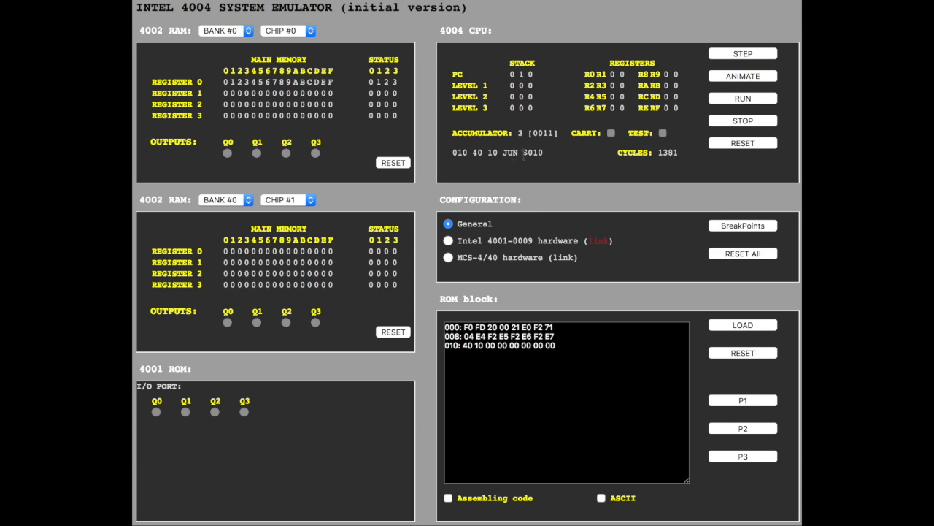
{"action": "left_click", "coordinate": [742, 98]}
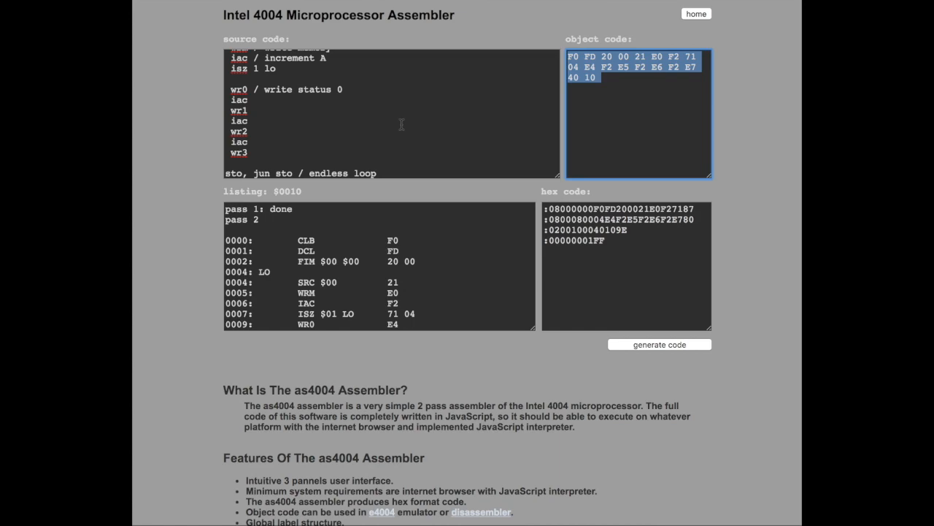
{"action": "left_click", "coordinate": [380, 511]}
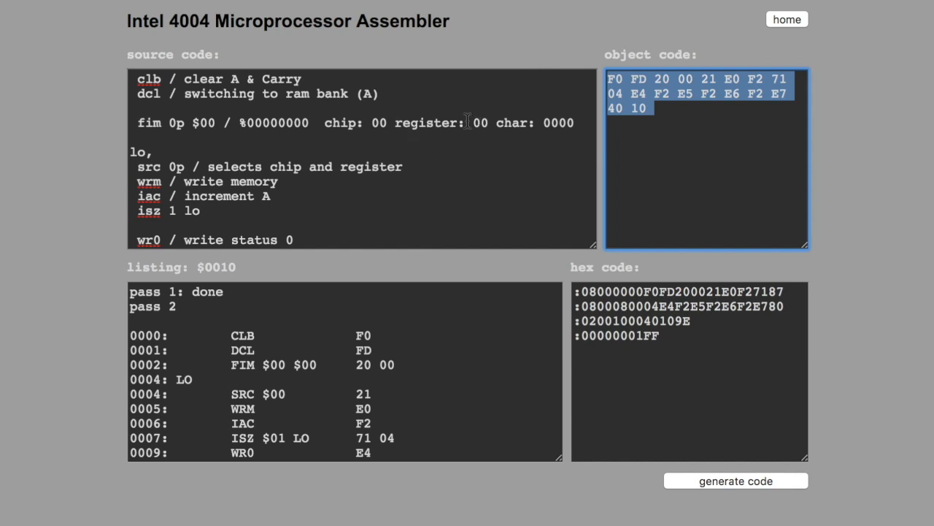
{"action": "left_click", "coordinate": [476, 123]}
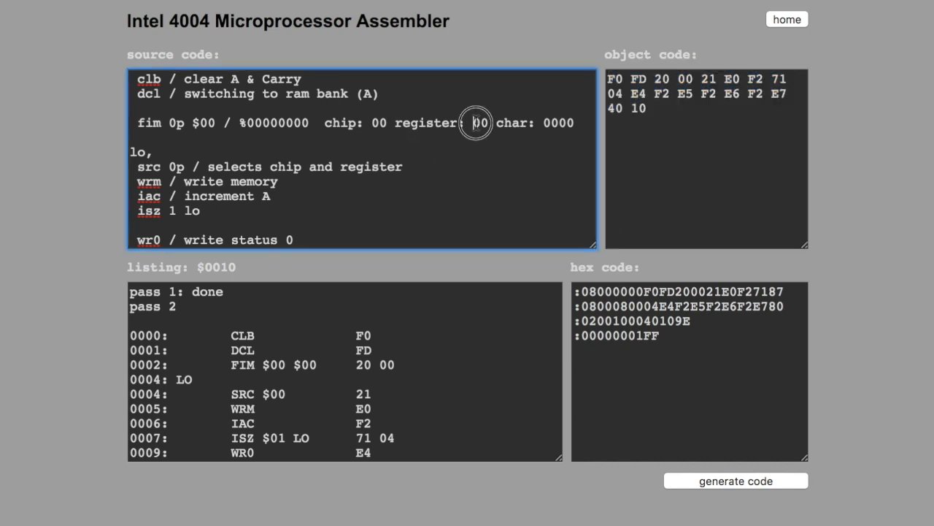
{"action": "double_click", "coordinate": [479, 123]}
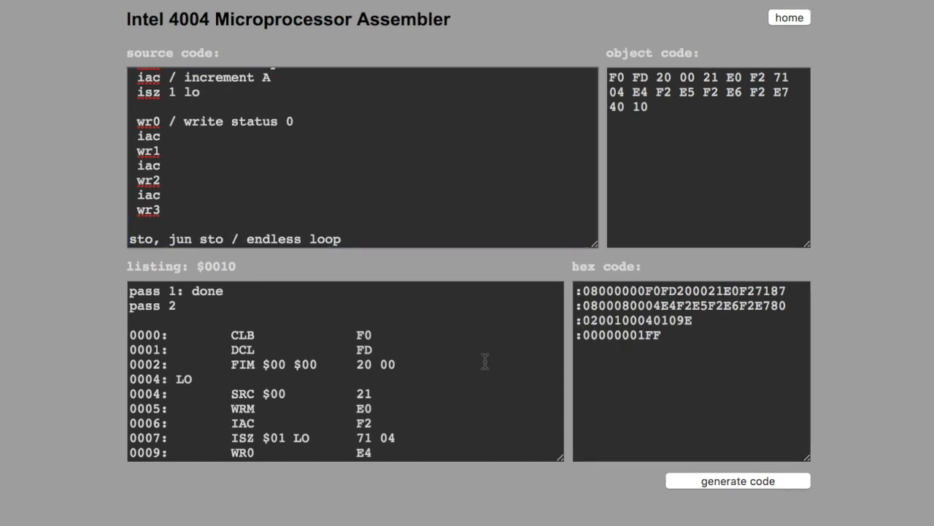
{"action": "left_click", "coordinate": [158, 226]}
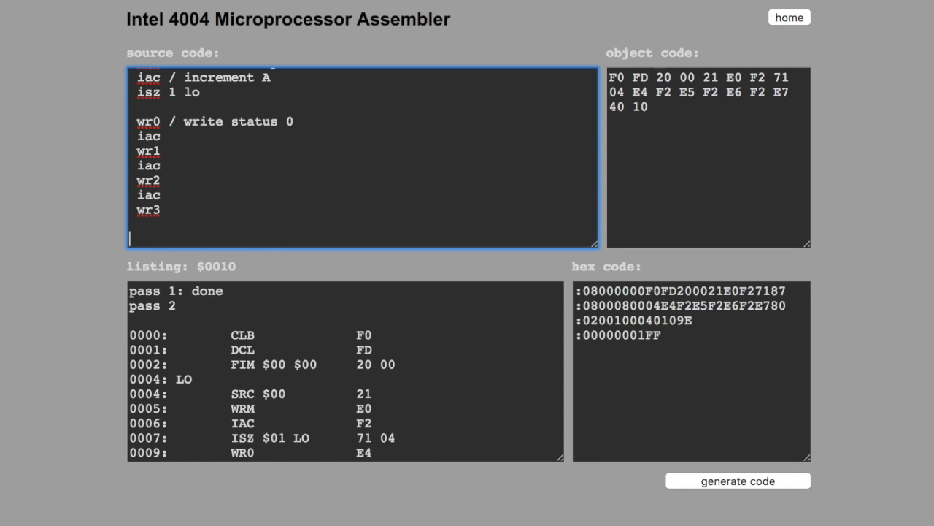
Add 'inc 0' on a new line after the wr3 status write.
{"action": "type", "text": "i"}
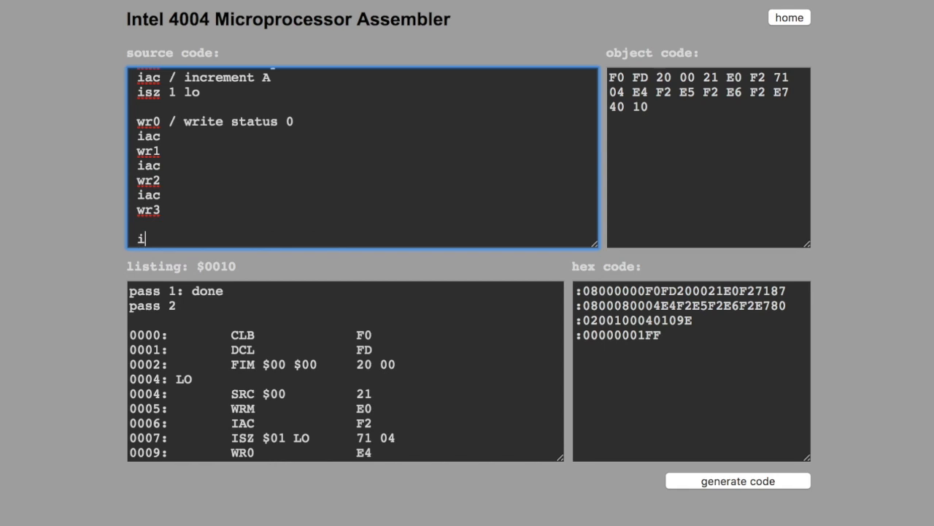
{"action": "type", "text": "nc"}
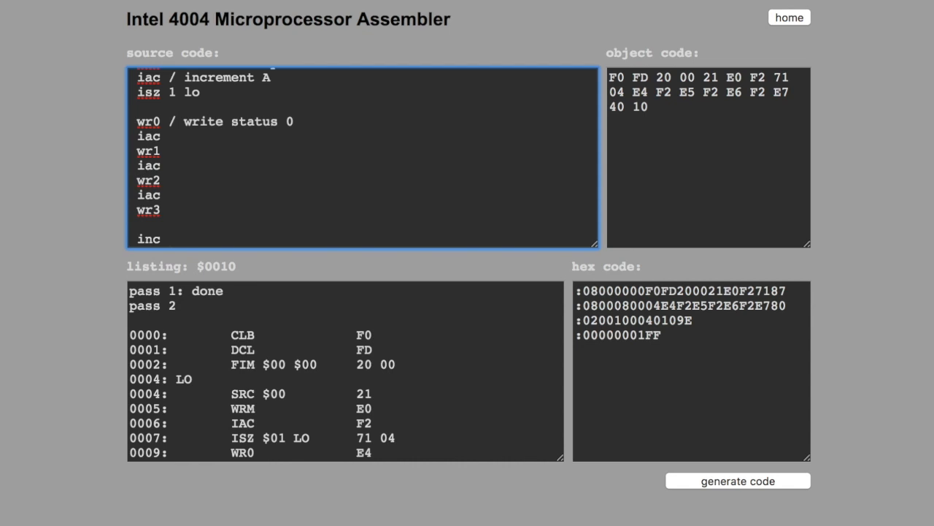
{"action": "type", "text": "0"}
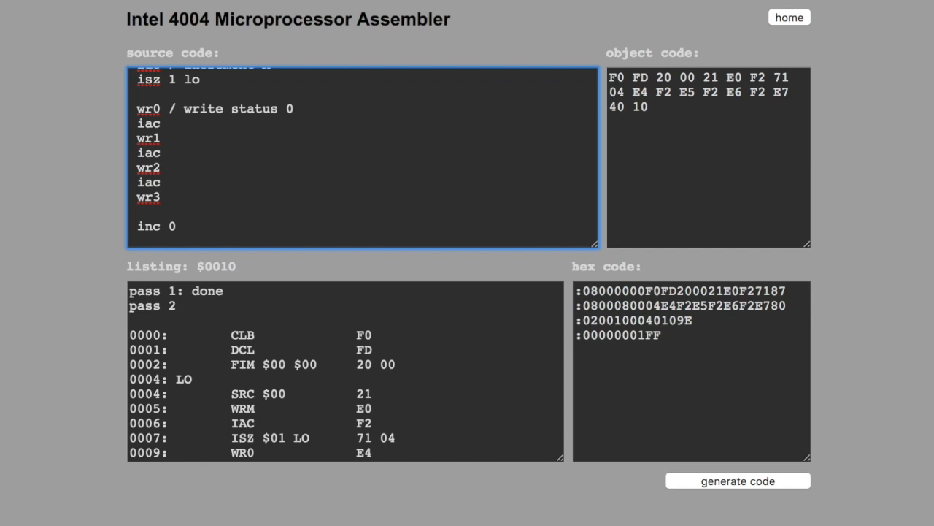
{"action": "mouse_move", "coordinate": [251, 137]}
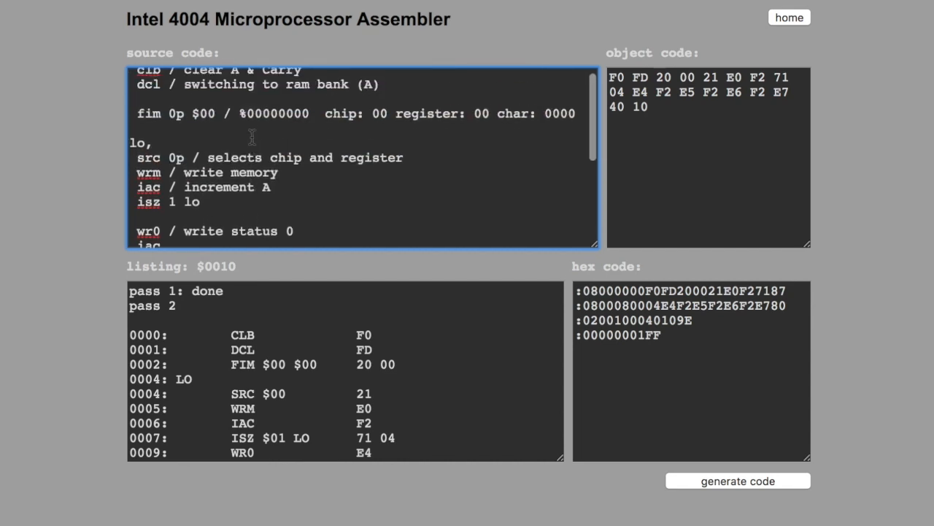
Add a 'fim 7p $e0' loop-counter line near the top of the source.
{"action": "scroll", "scroll_direction": "down", "scroll_amount": 3}
{"action": "type", "text": "f"}
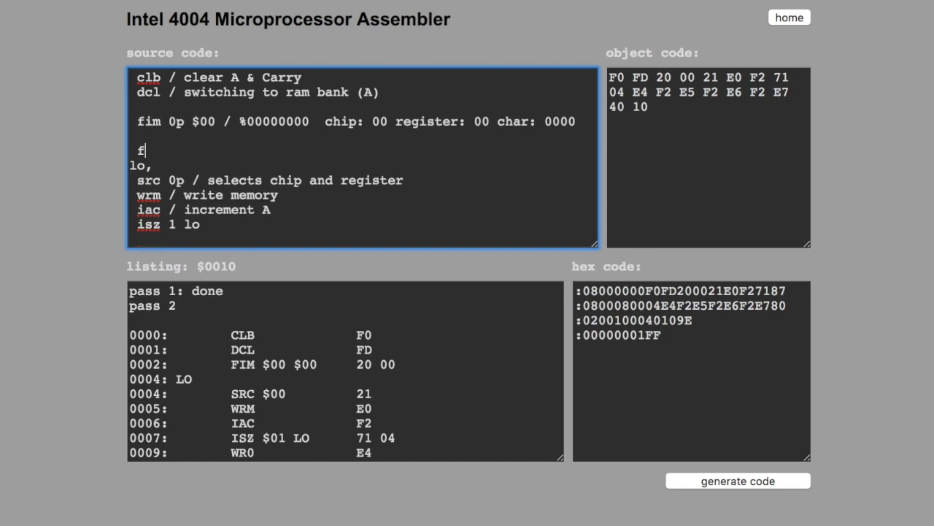
{"action": "type", "text": "im"}
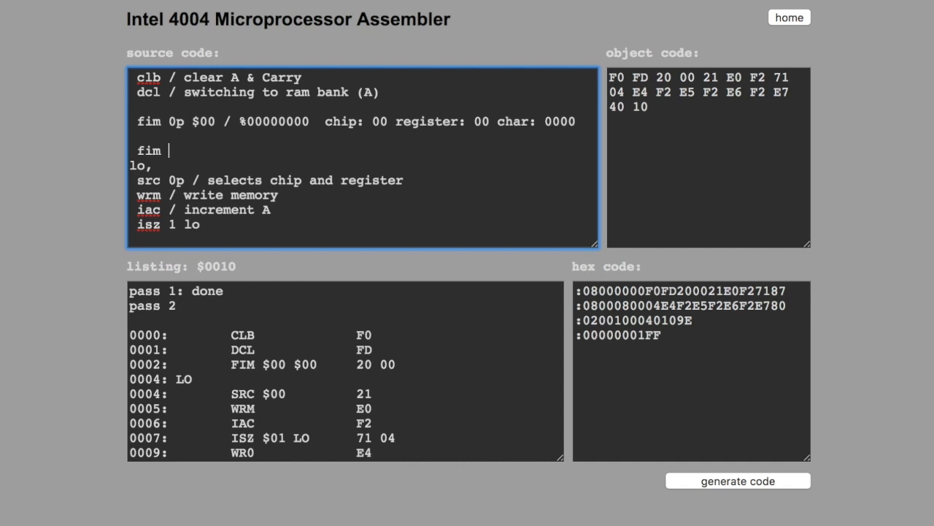
{"action": "type", "text": "7"}
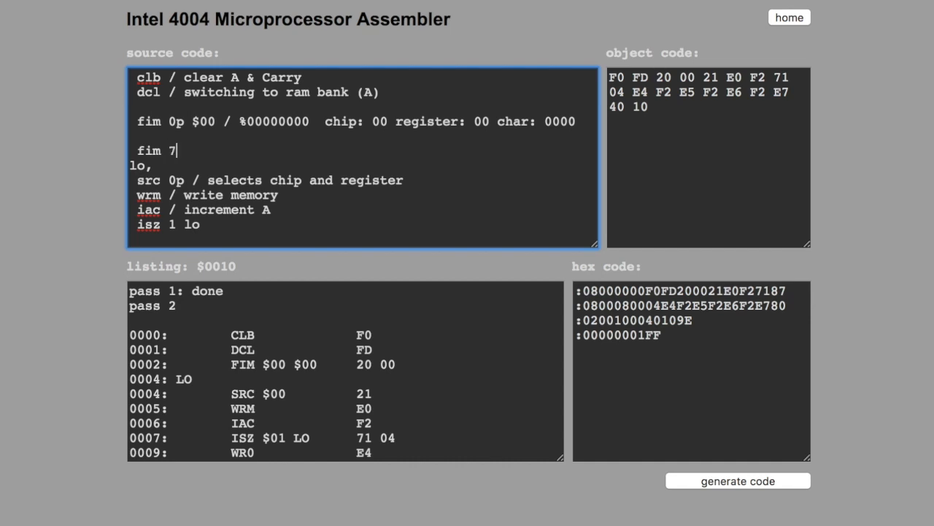
{"action": "type", "text": "p"}
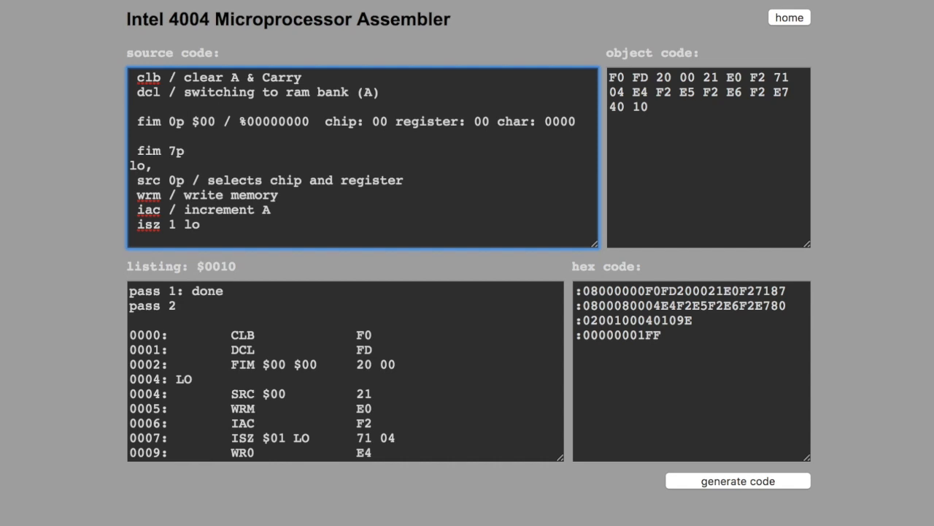
{"action": "type", "text": "$"}
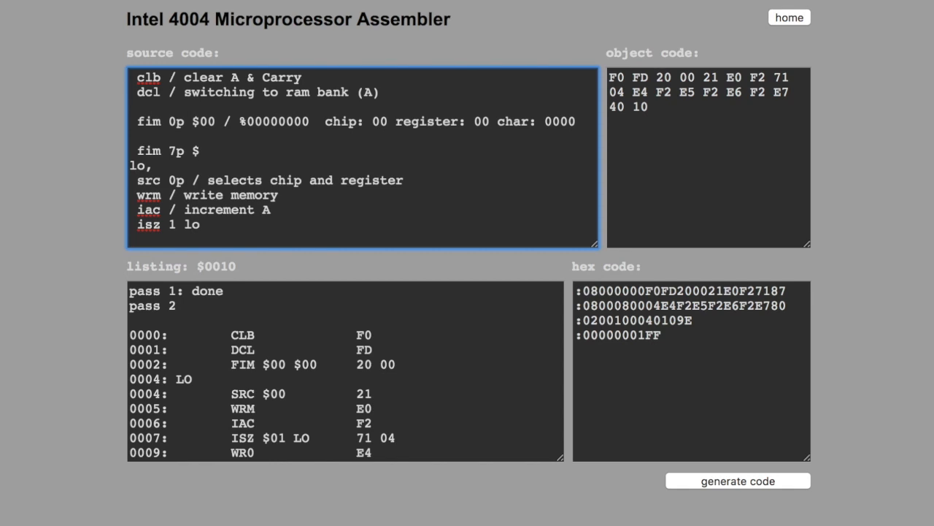
{"action": "type", "text": "e0"}
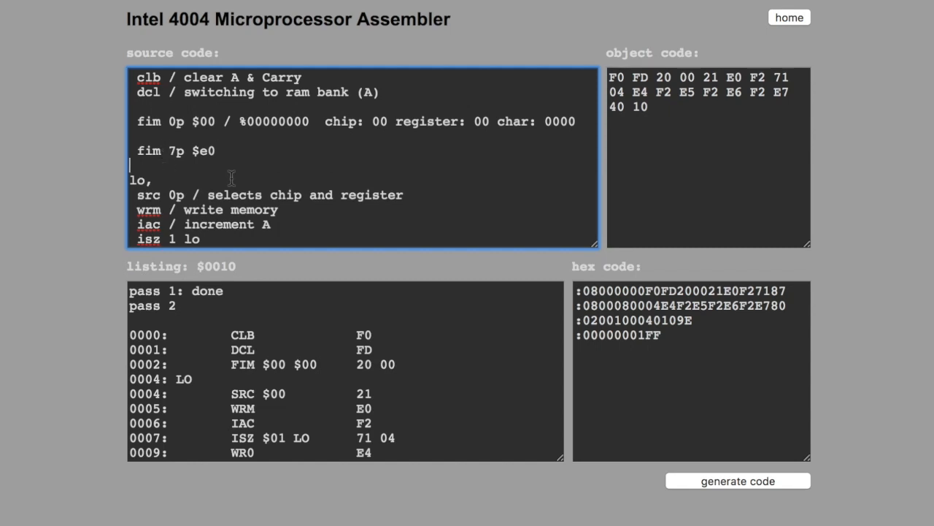
Add 'isz 14 lo' after inc 0 and reassemble to 21 bytes of object code.
{"action": "scroll", "scroll_direction": "down", "scroll_amount": 3}
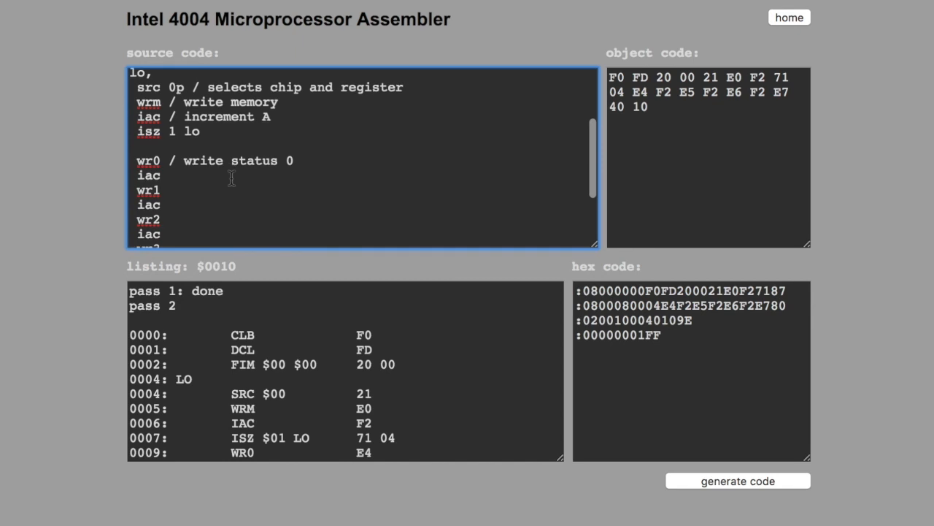
{"action": "scroll", "scroll_direction": "down", "scroll_amount": 3}
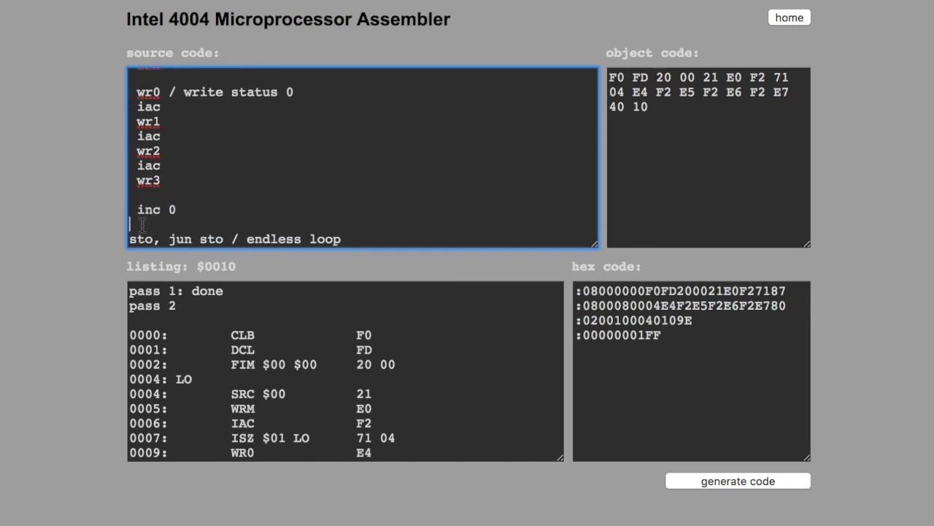
{"action": "type", "text": "i"}
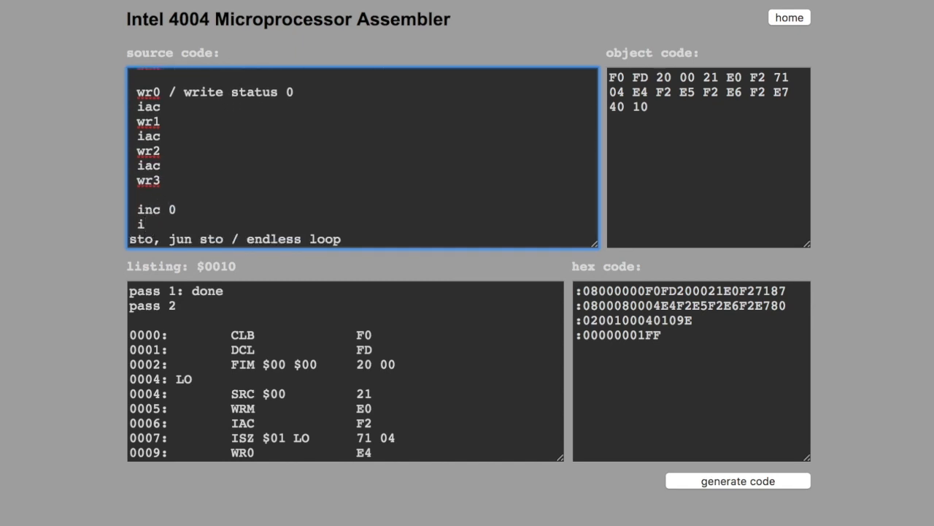
{"action": "type", "text": "sz"}
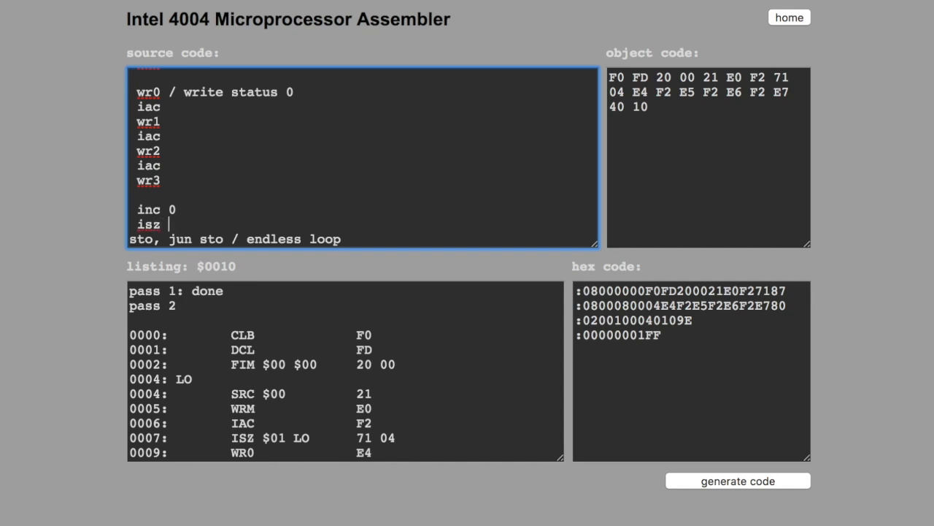
{"action": "type", "text": "14"}
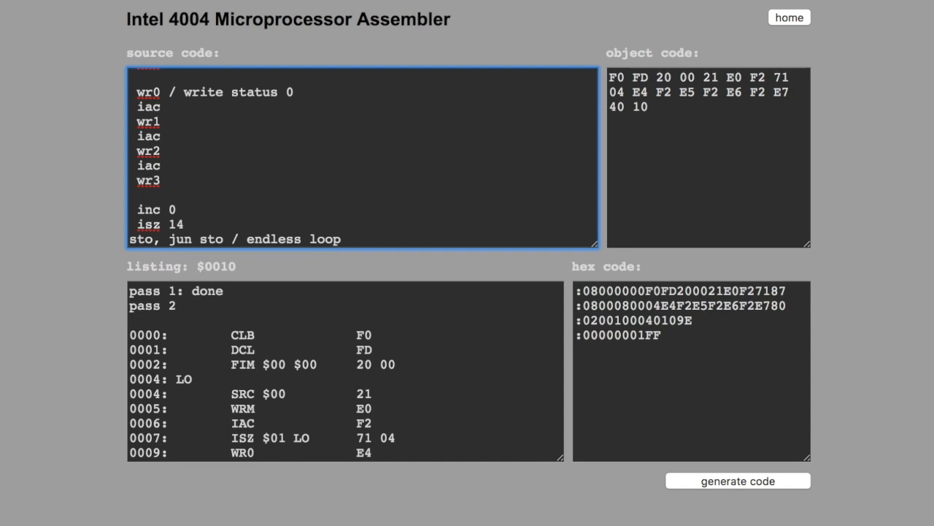
{"action": "type", "text": "lo"}
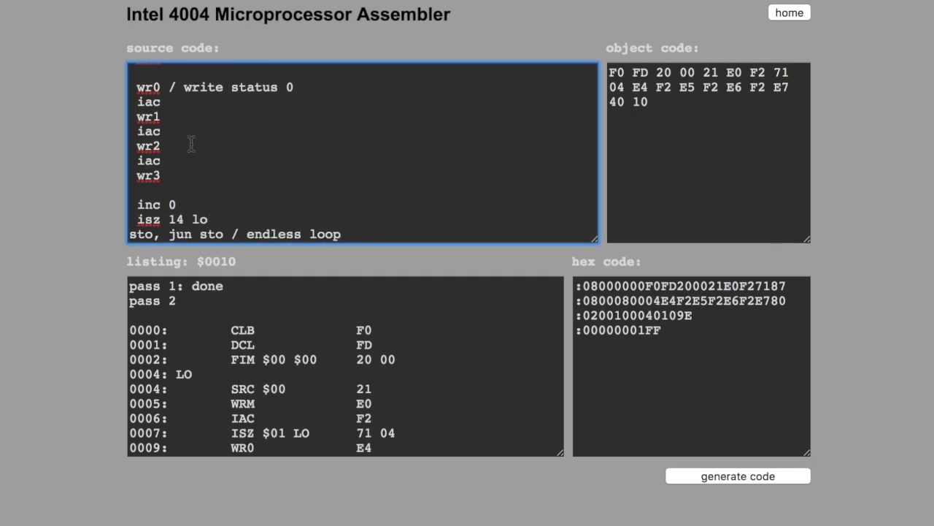
{"action": "left_click", "coordinate": [737, 476]}
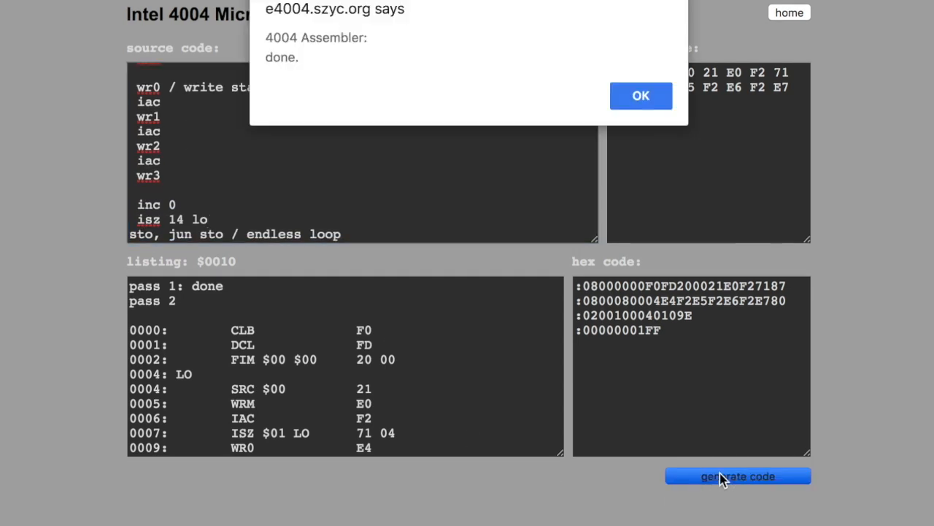
{"action": "left_click", "coordinate": [640, 96]}
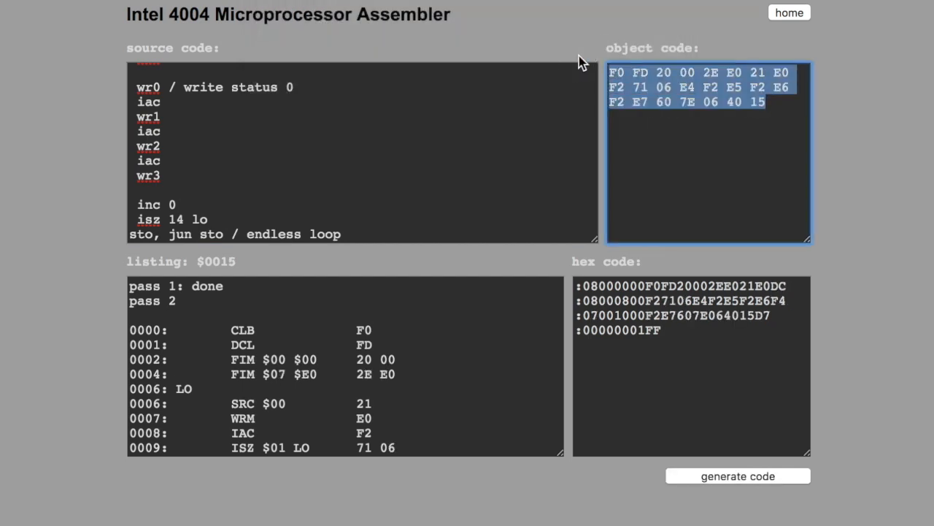
Select the 21 bytes of generated object code for copying.
{"action": "left_click", "coordinate": [788, 12]}
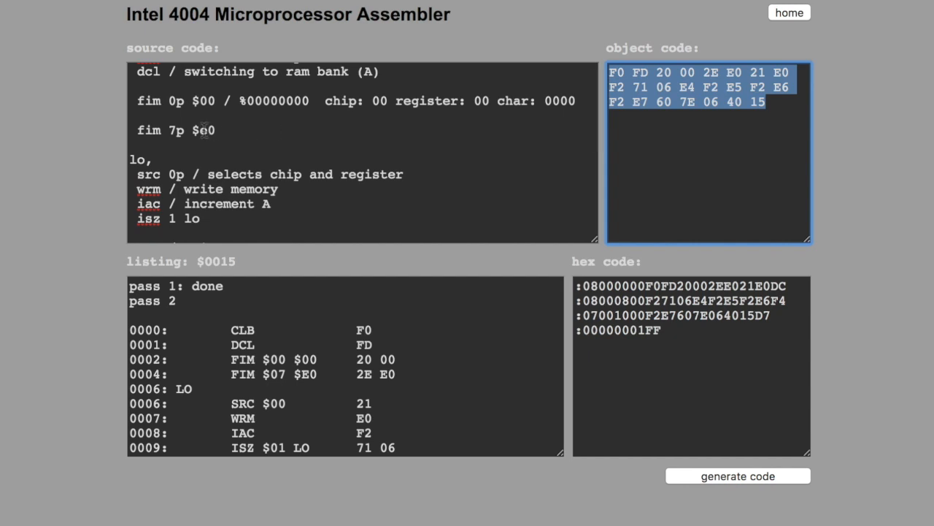
Change fim 7p from $e0 to $c0 and reassemble, giving 21 bytes with 2E C0.
{"action": "left_click", "coordinate": [206, 130]}
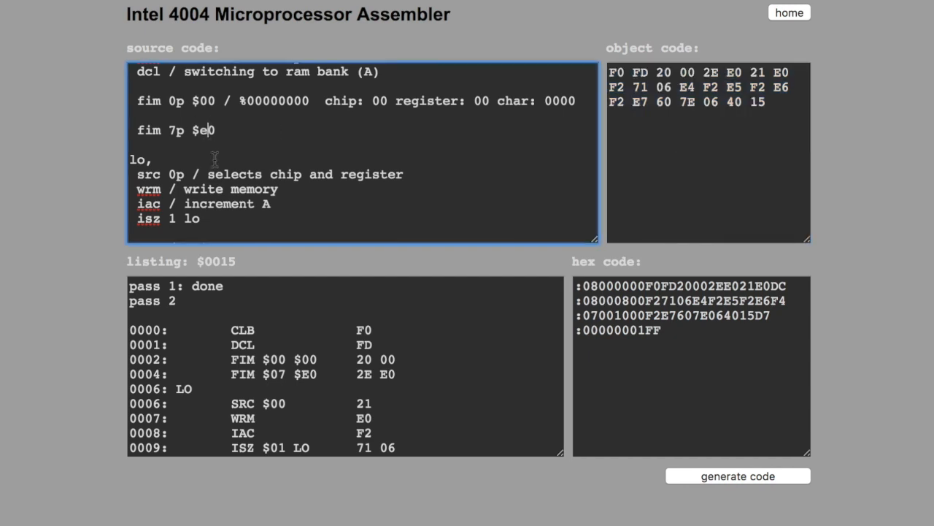
{"action": "type", "text": "c"}
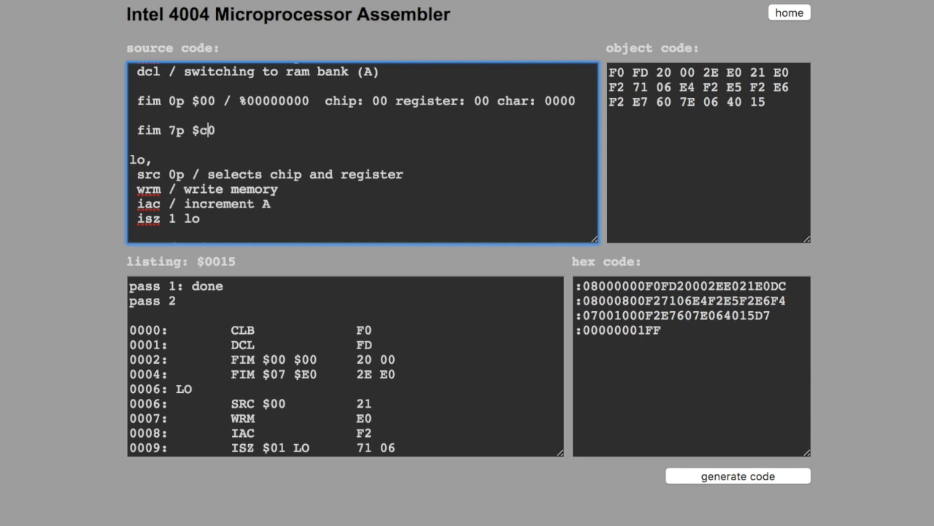
{"action": "mouse_move", "coordinate": [737, 471]}
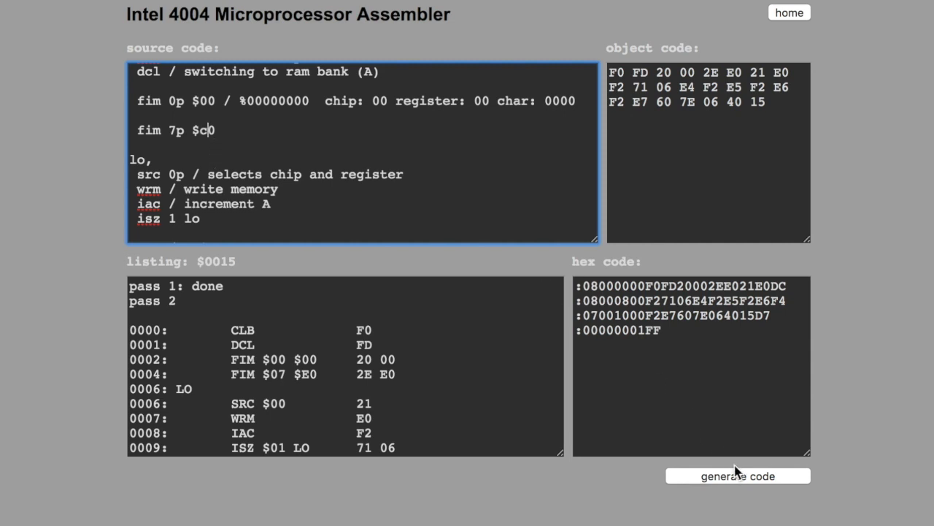
{"action": "left_click", "coordinate": [737, 476]}
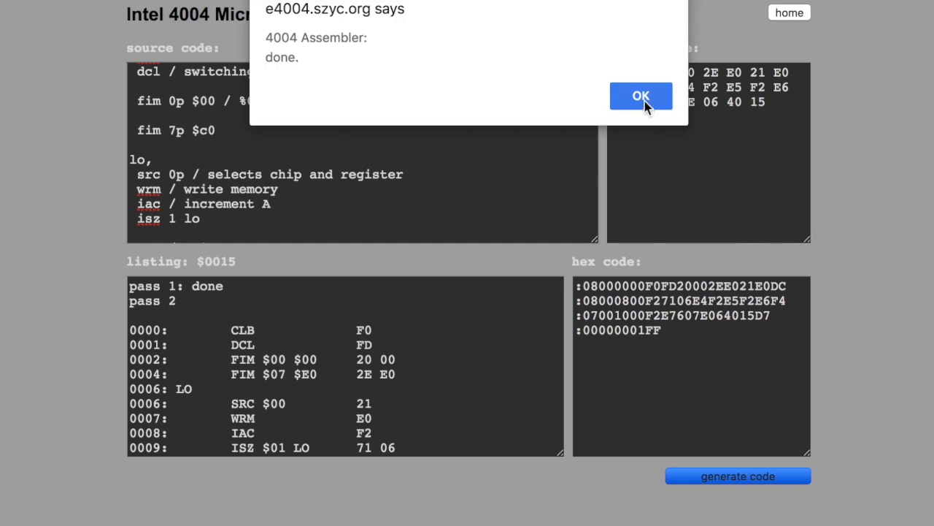
{"action": "left_click", "coordinate": [640, 96]}
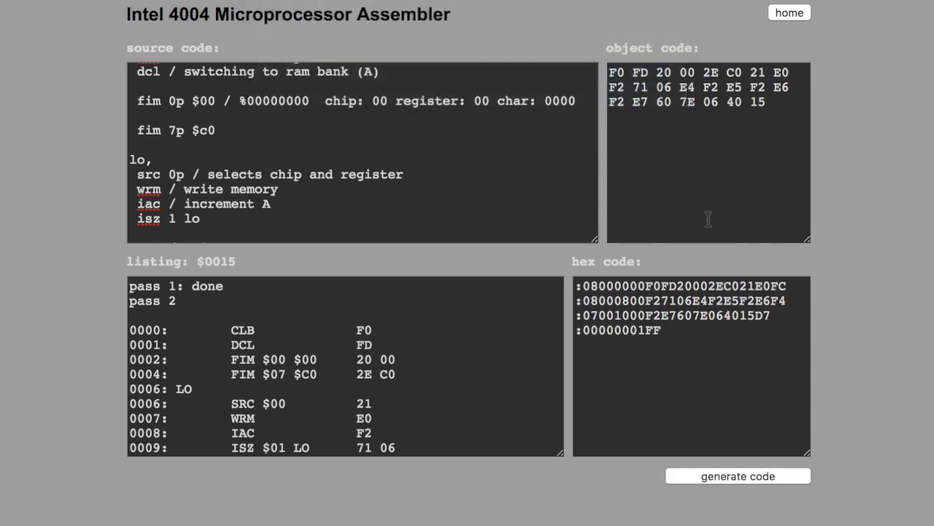
{"action": "left_click", "coordinate": [737, 137]}
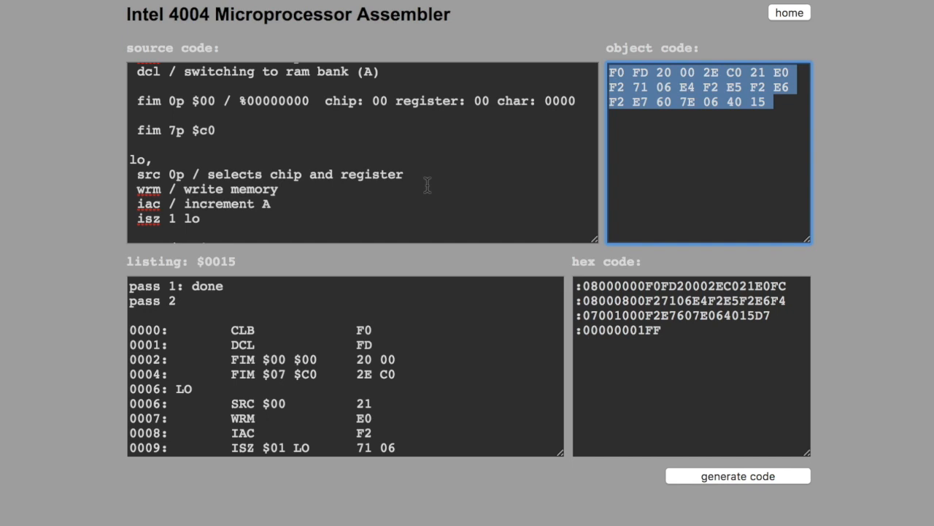
Append iac, wmp, iac after the isz 14 lo step and reassemble to 26 bytes.
{"action": "scroll", "scroll_direction": "down", "scroll_amount": 3}
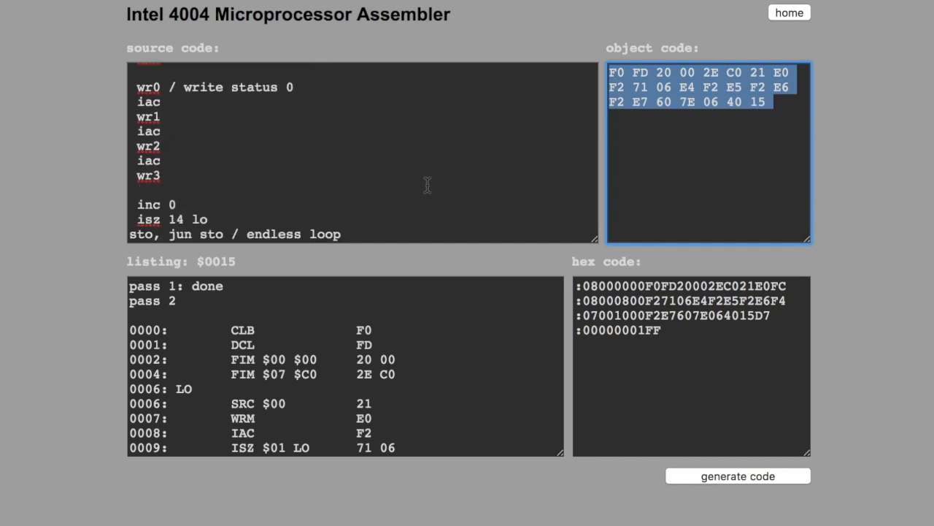
{"action": "left_click", "coordinate": [788, 11]}
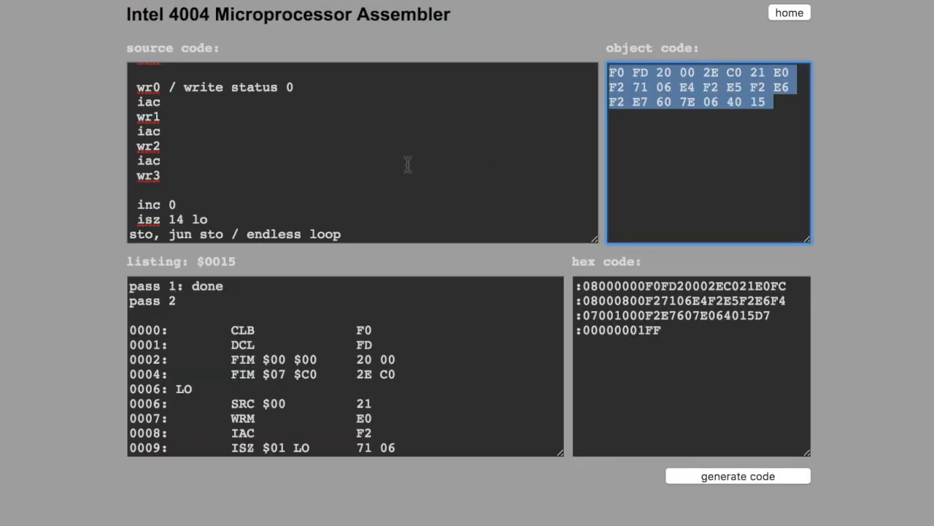
{"action": "scroll", "scroll_direction": "down", "scroll_amount": 3}
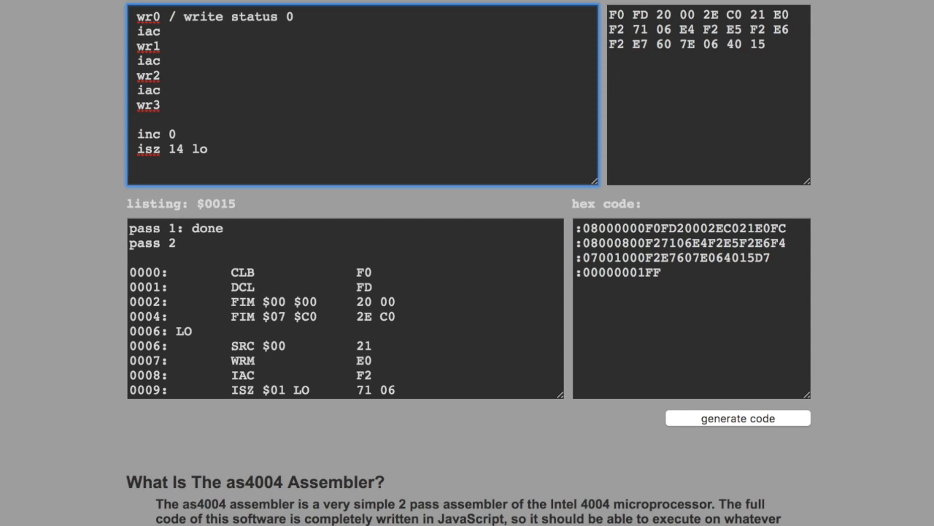
{"action": "type", "text": "iac"}
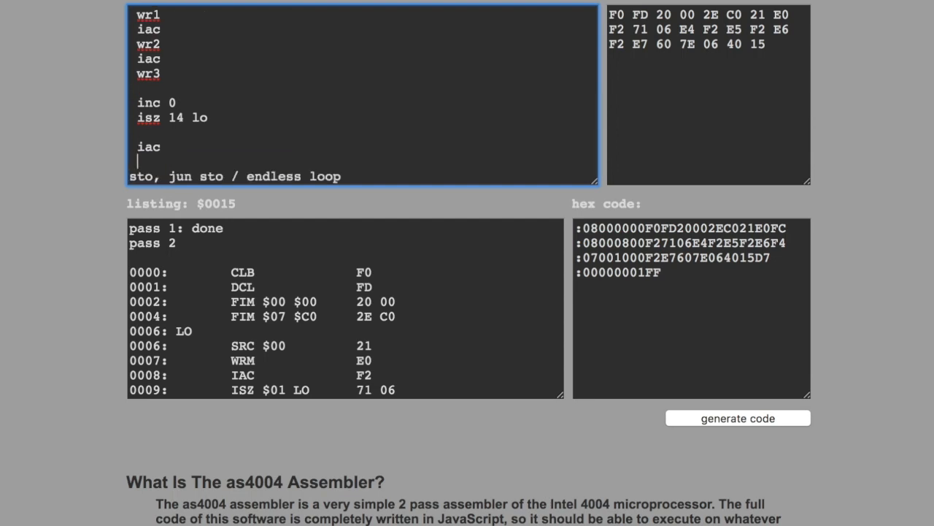
{"action": "type", "text": "w"}
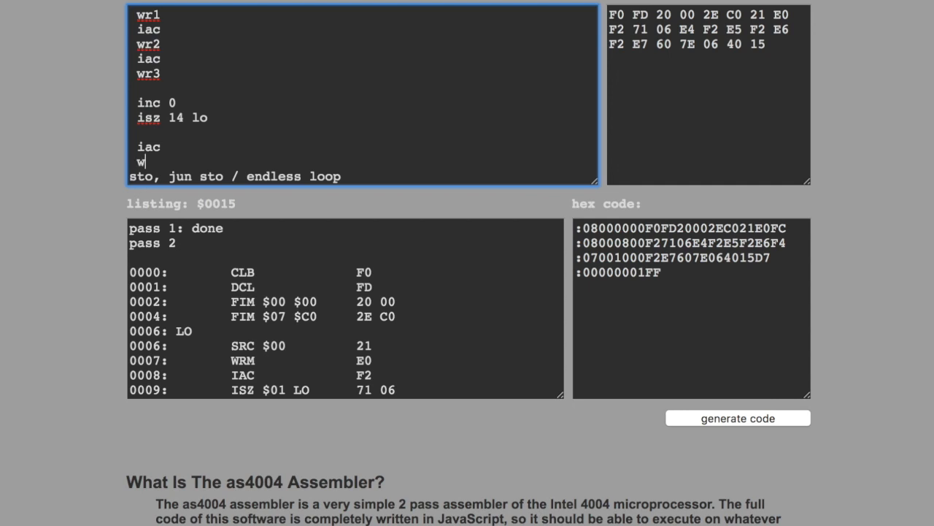
{"action": "type", "text": "mp"}
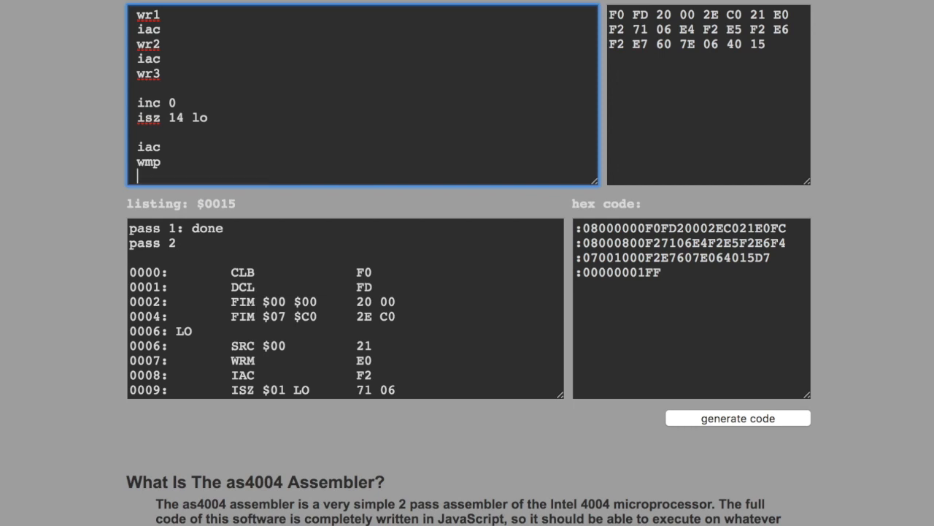
{"action": "type", "text": "iac"}
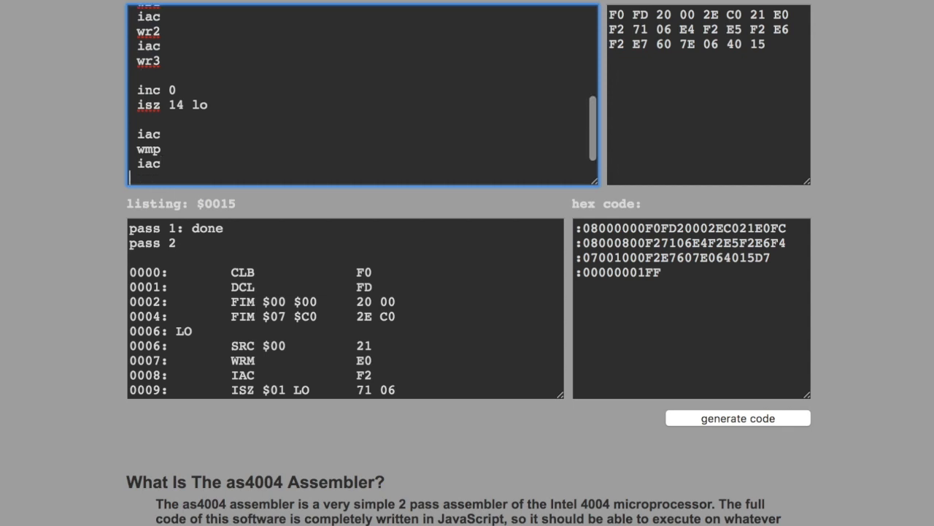
{"action": "left_click", "coordinate": [737, 418]}
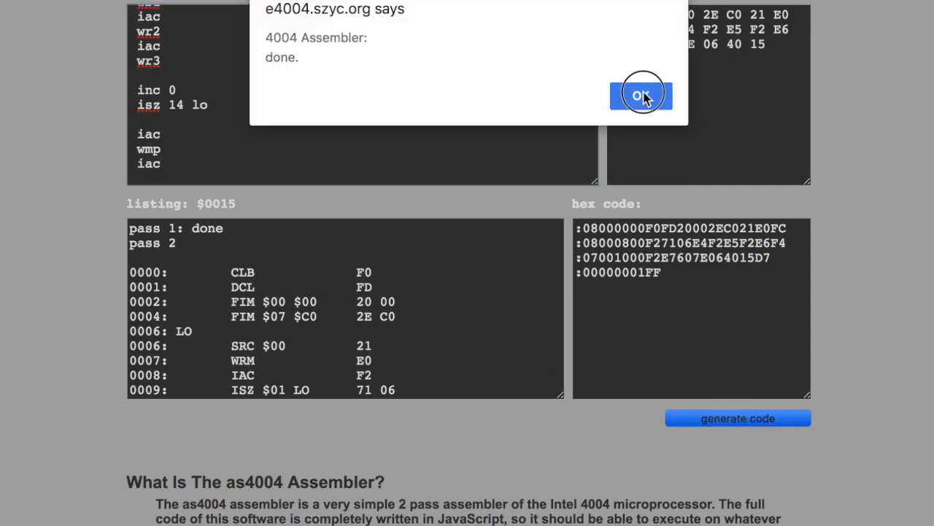
{"action": "left_click", "coordinate": [641, 95]}
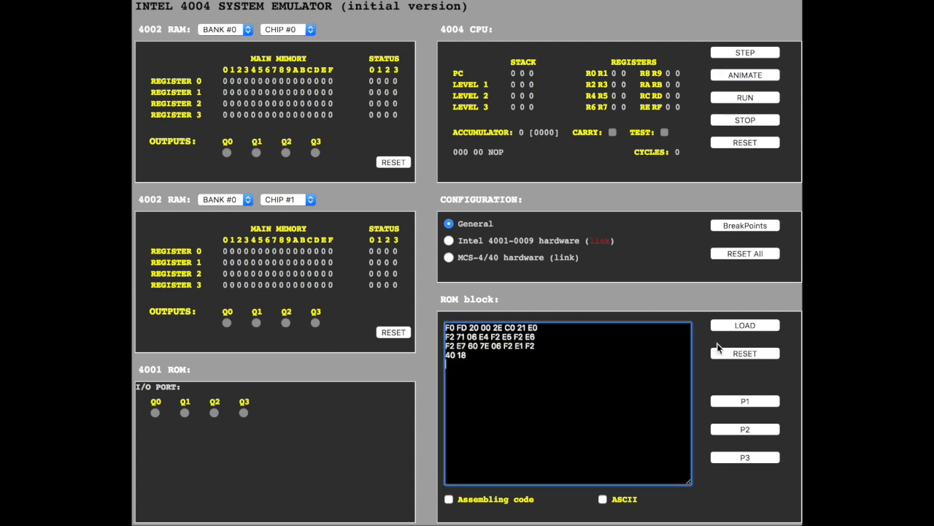
Load the 26-byte object code into the emulator's ROM block.
{"action": "left_click", "coordinate": [745, 324]}
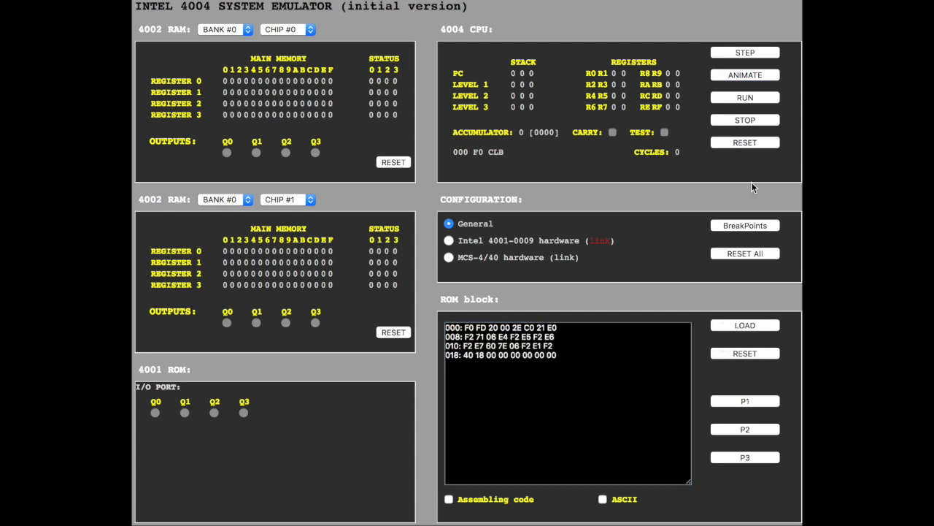
{"action": "left_click", "coordinate": [744, 75]}
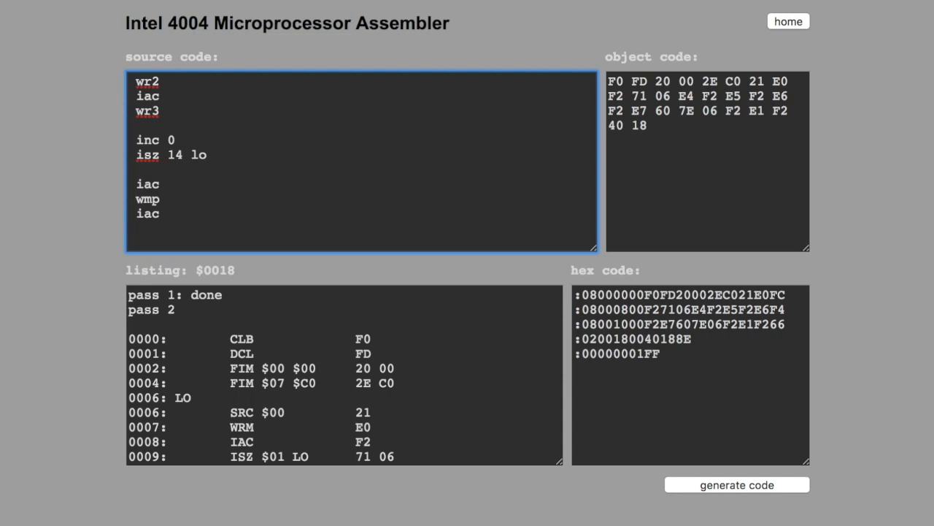
Add 'fim 0p $40' with comment %01000000 after the final iac, then begin a jun line.
{"action": "type", "text": "fim"}
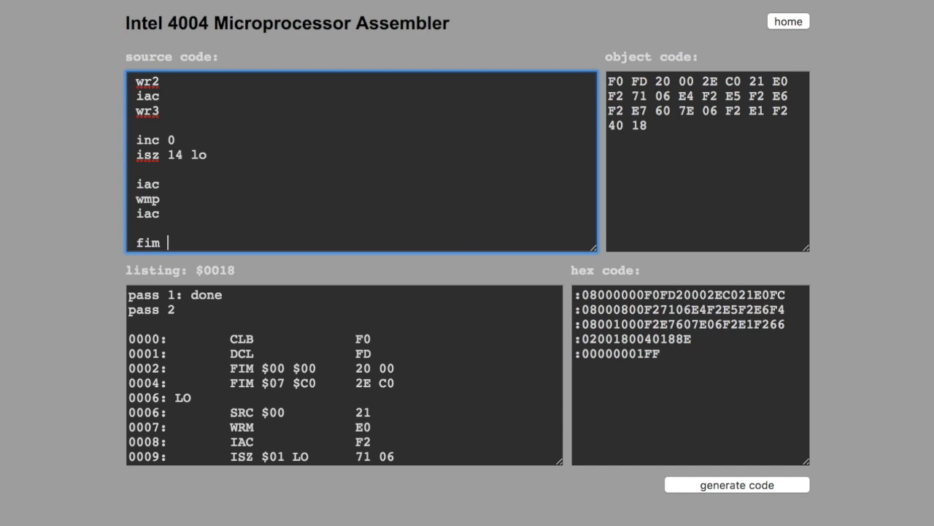
{"action": "type", "text": "o"}
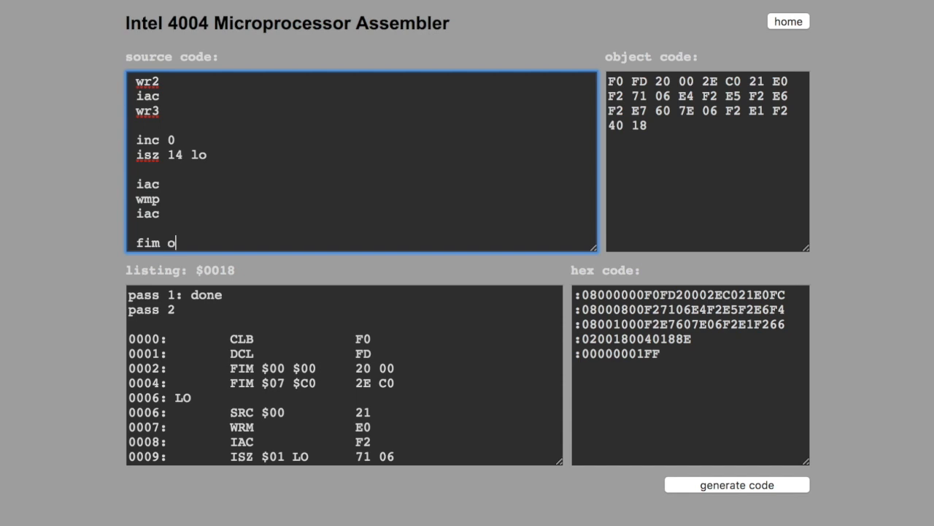
{"action": "type", "text": "0"}
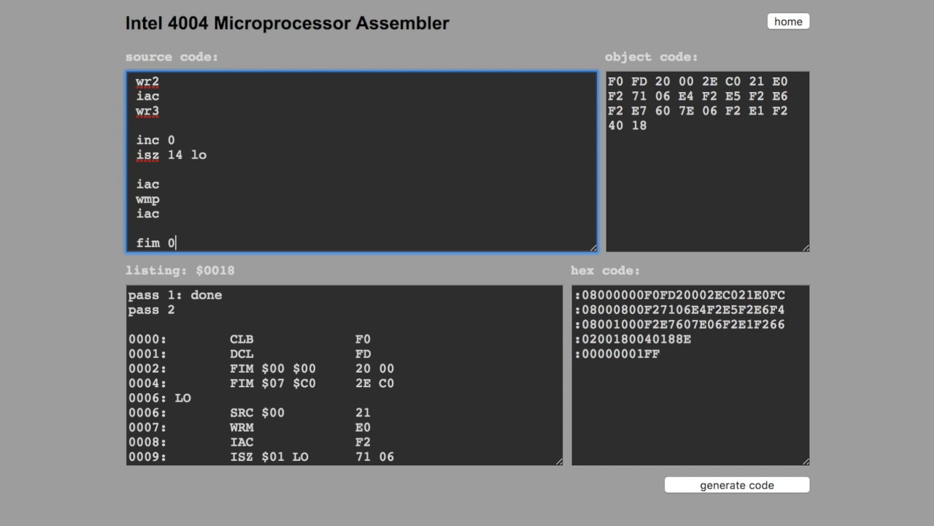
{"action": "type", "text": "p"}
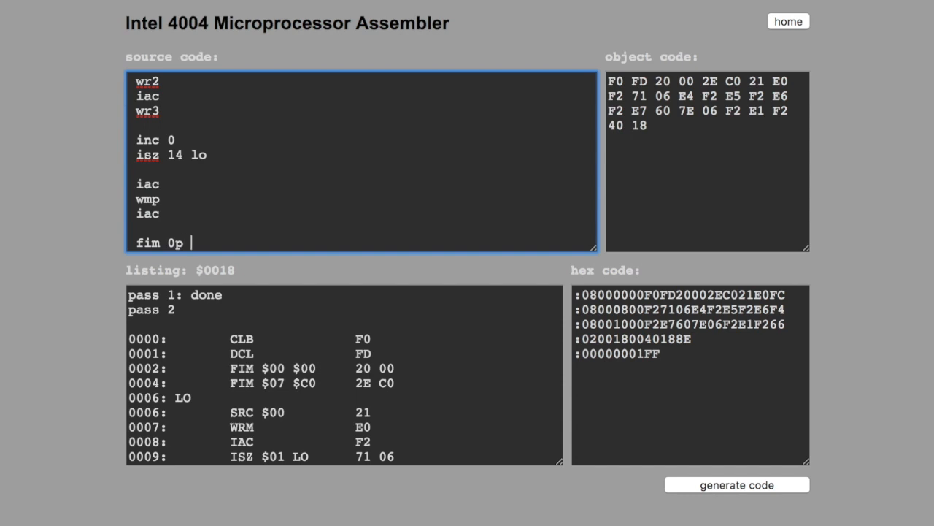
{"action": "type", "text": "$"}
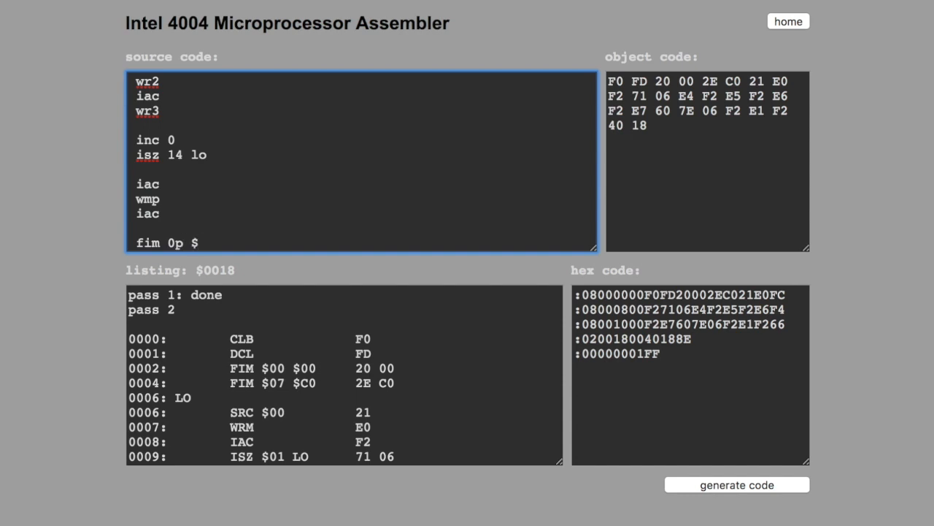
{"action": "type", "text": "40 /"}
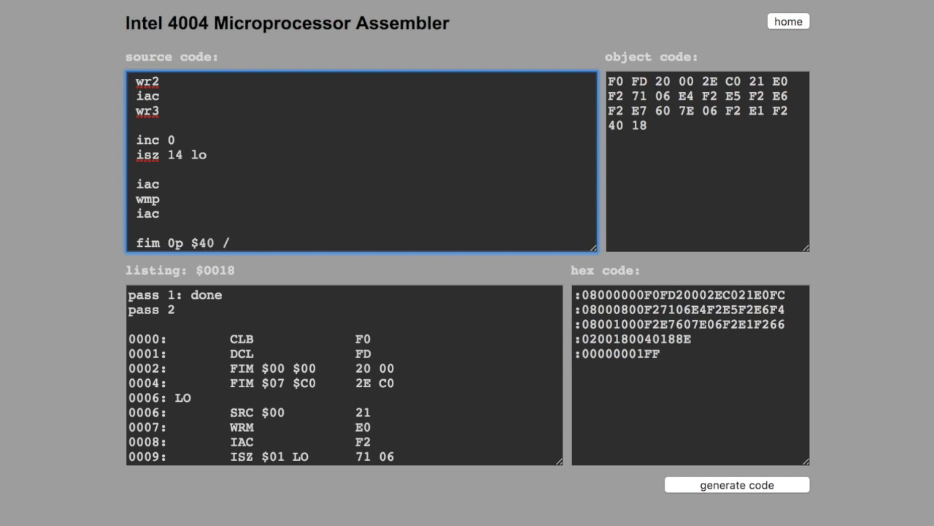
{"action": "type", "text": "%"}
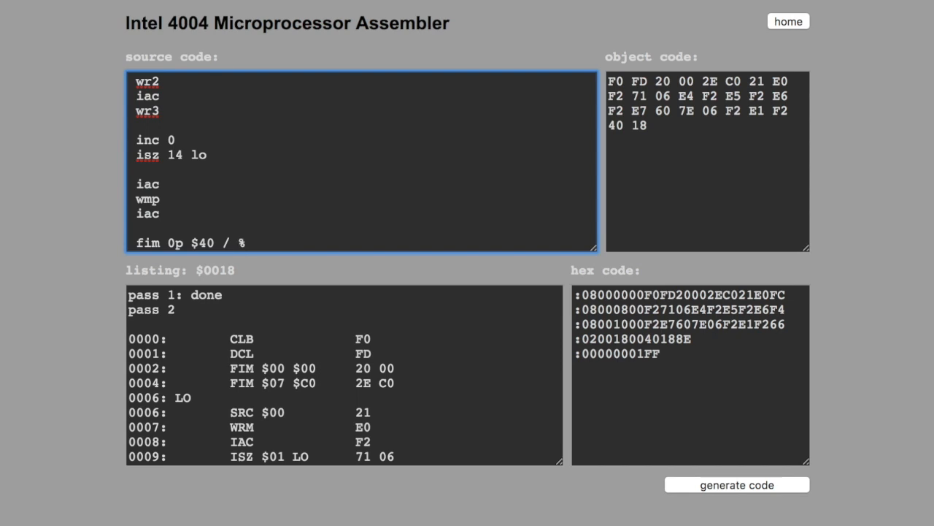
{"action": "type", "text": "0"}
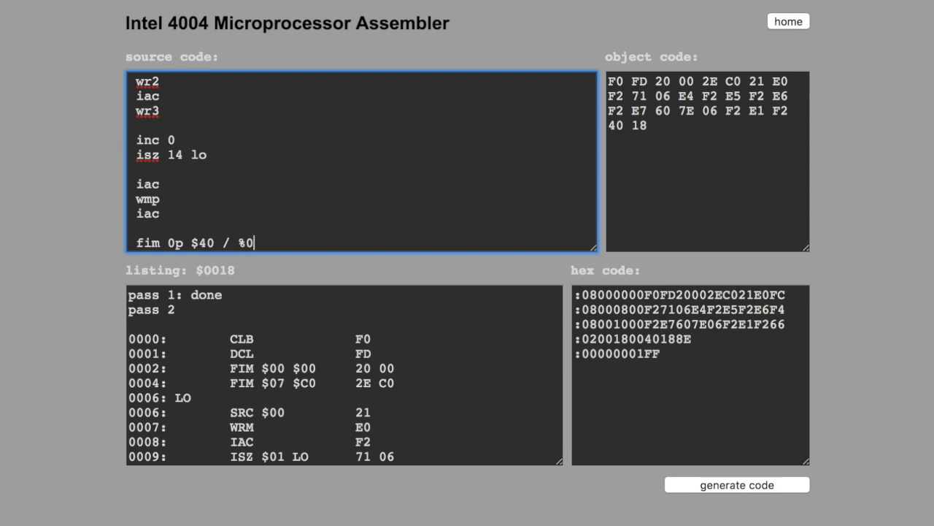
{"action": "type", "text": "1"}
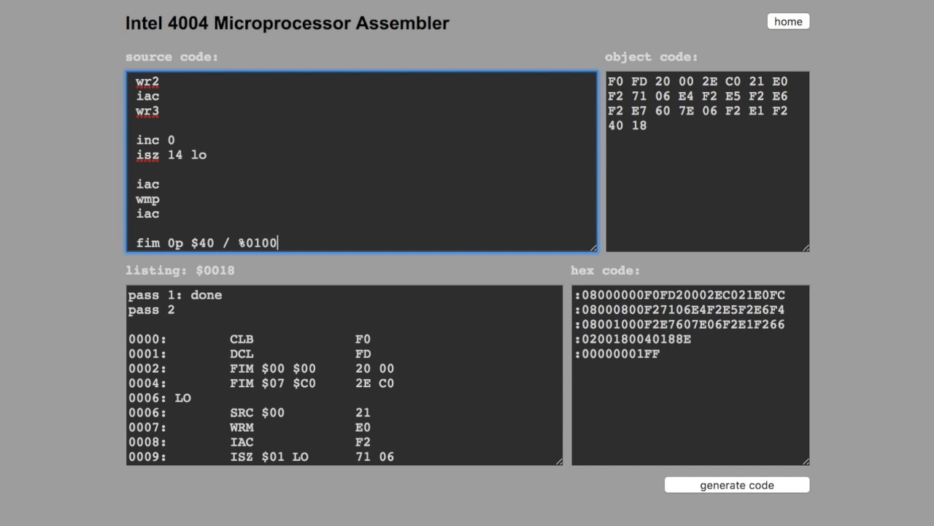
{"action": "type", "text": "0000"}
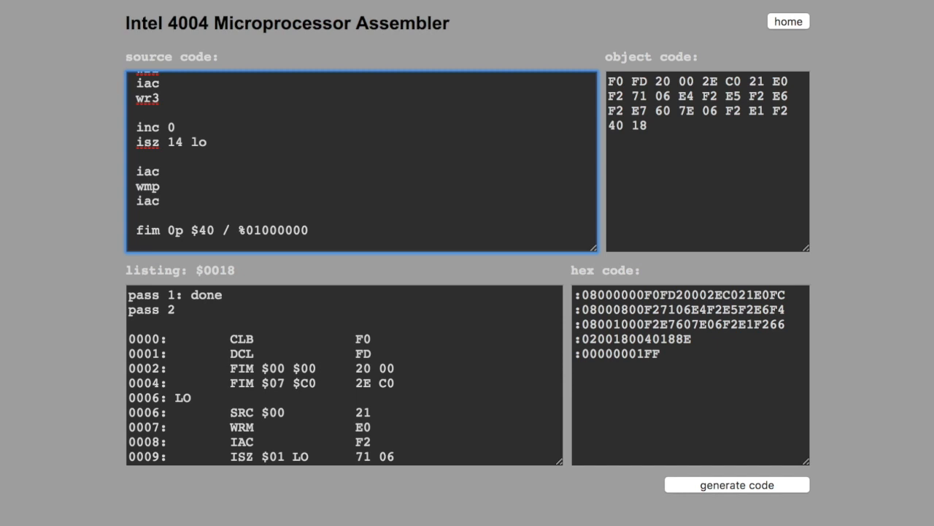
{"action": "type", "text": "ju"}
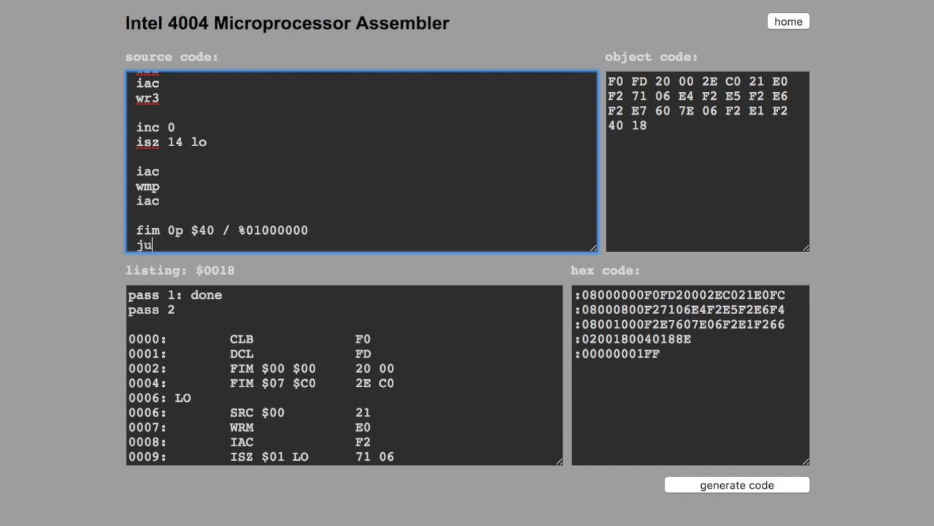
{"action": "type", "text": "n"}
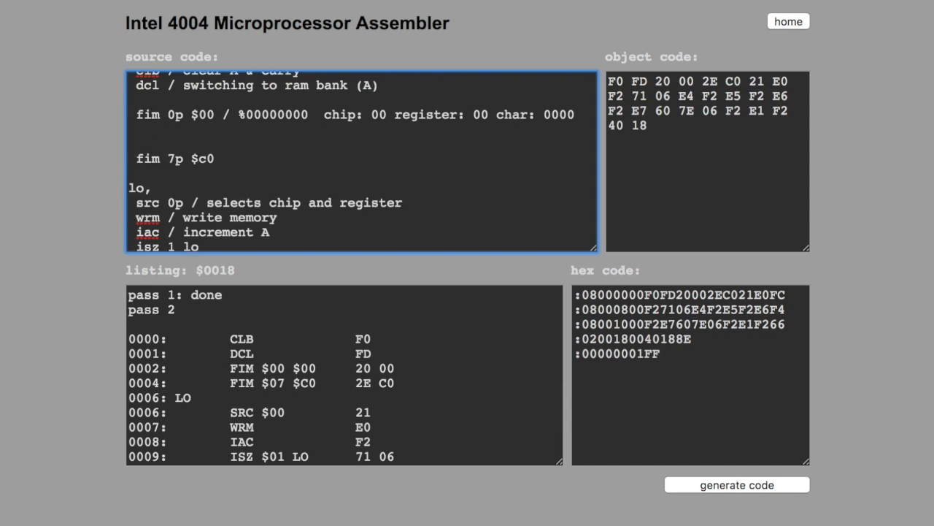
Add the lo0 label, complete the line as 'jun lo0' and assemble the program.
{"action": "type", "text": "1"}
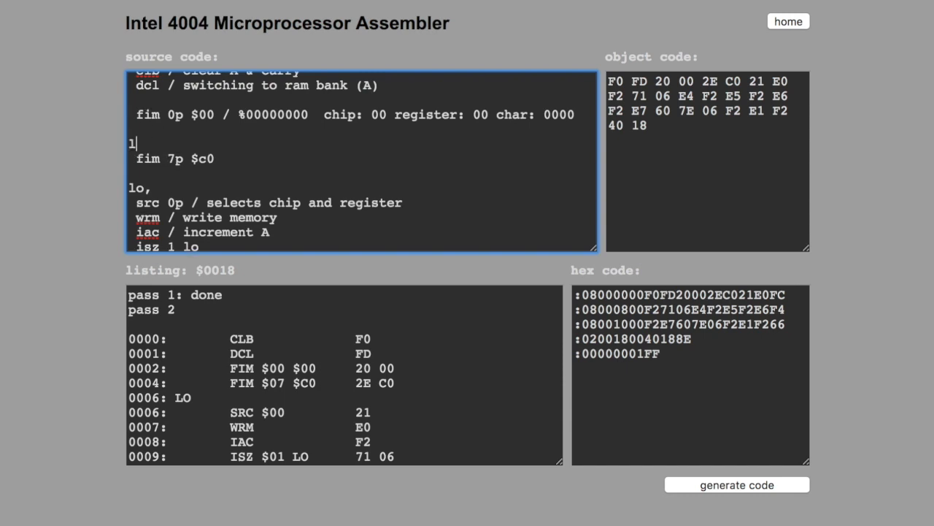
{"action": "type", "text": "o0m"}
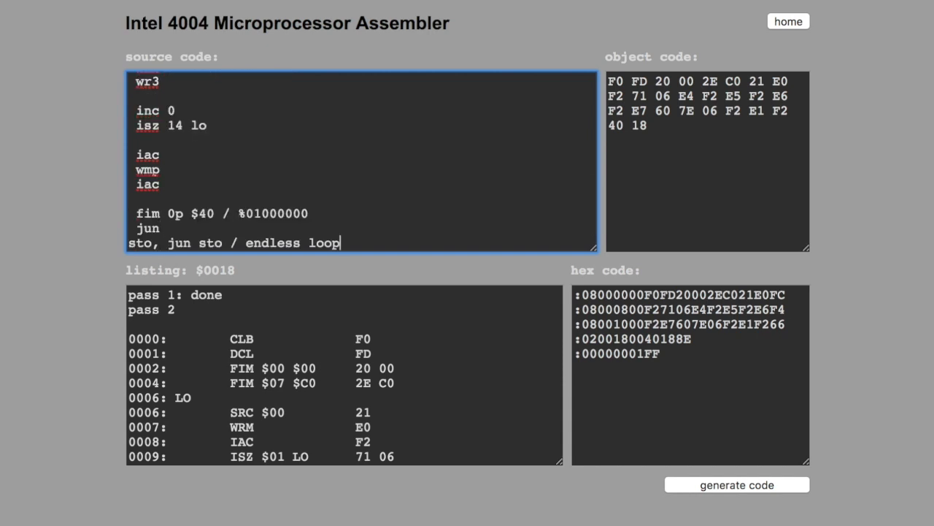
{"action": "type", "text": "lo"}
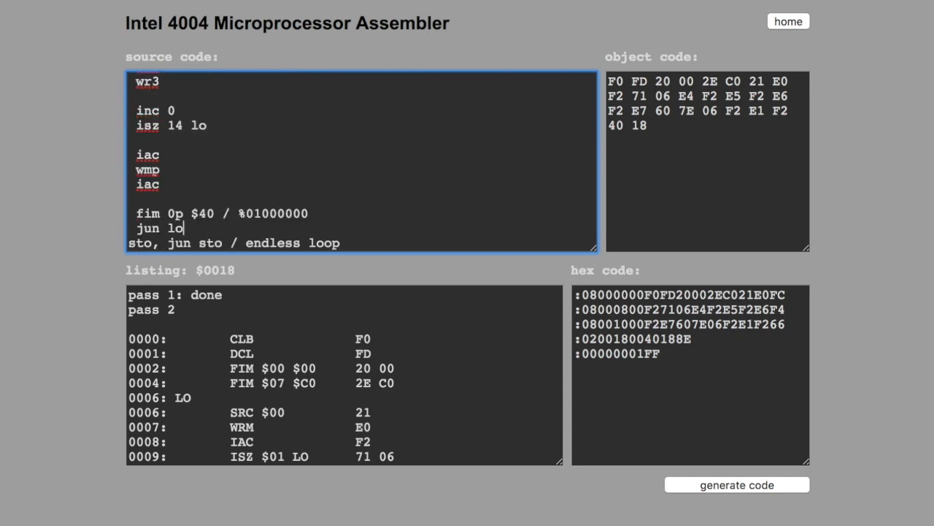
{"action": "type", "text": "0"}
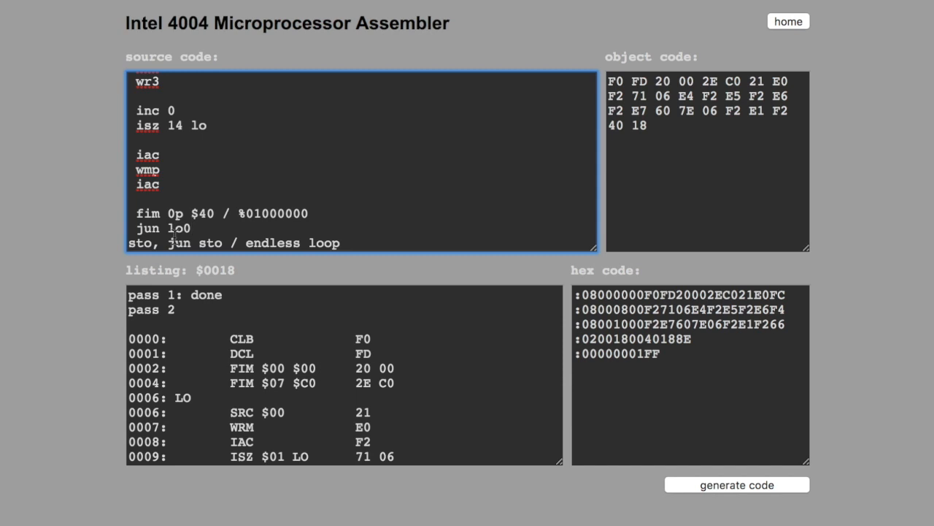
{"action": "mouse_move", "coordinate": [554, 333]}
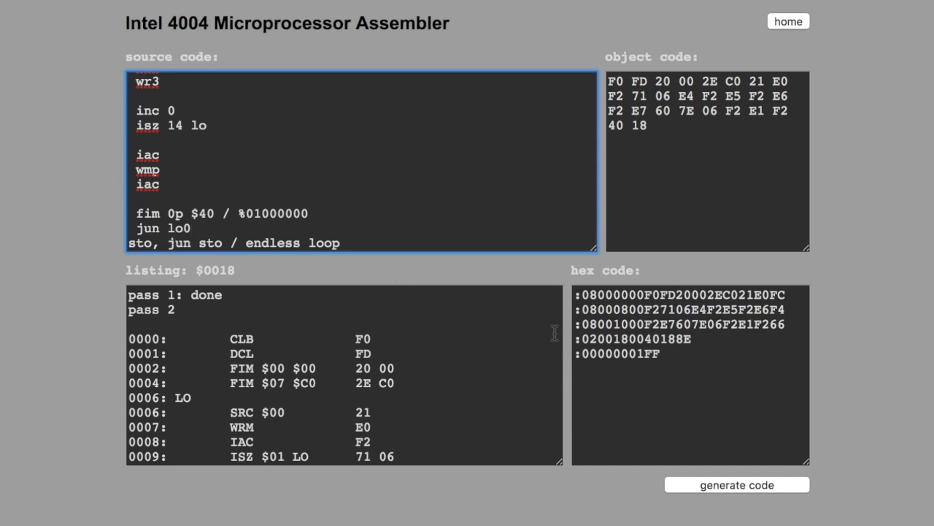
{"action": "left_click", "coordinate": [735, 485]}
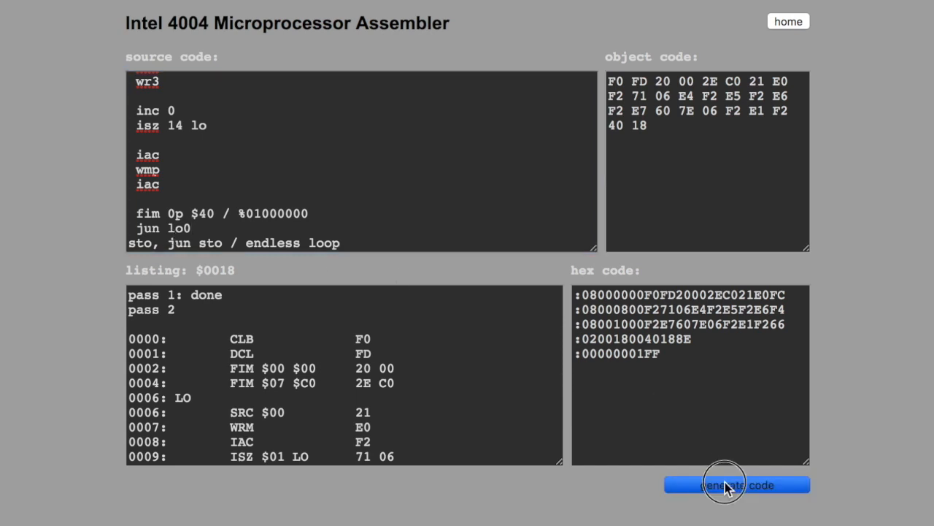
{"action": "left_click", "coordinate": [736, 484]}
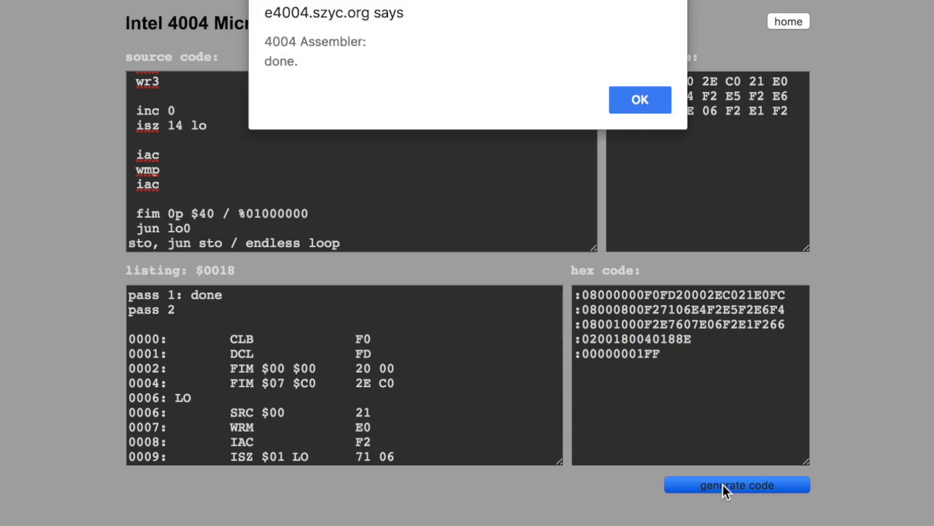
Accept the 28-byte assembly ending 40 1C and move to the emulator.
{"action": "left_click", "coordinate": [640, 100]}
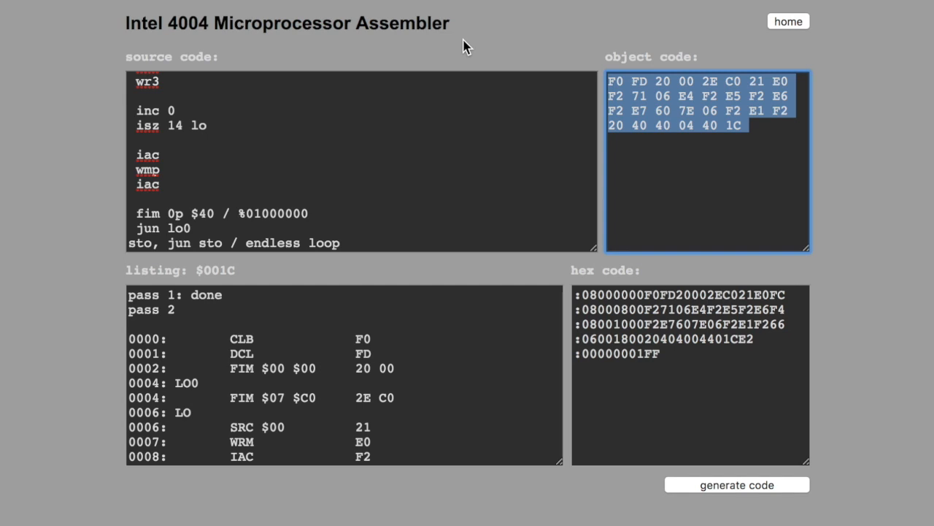
{"action": "mouse_move", "coordinate": [478, 45]}
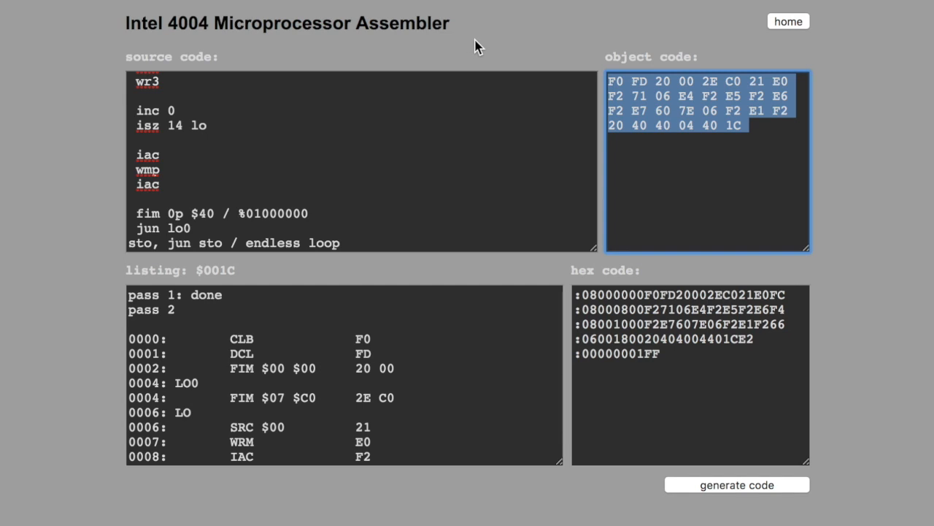
{"action": "left_click", "coordinate": [736, 485]}
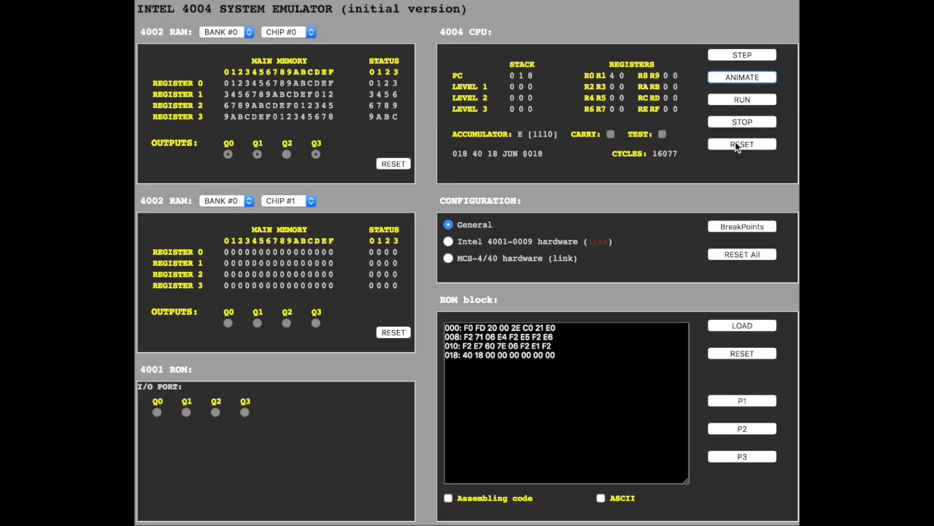
Load and run the 28-byte program, filling registers 0–3 of RAM chips 0 and 1.
{"action": "left_click", "coordinate": [741, 144]}
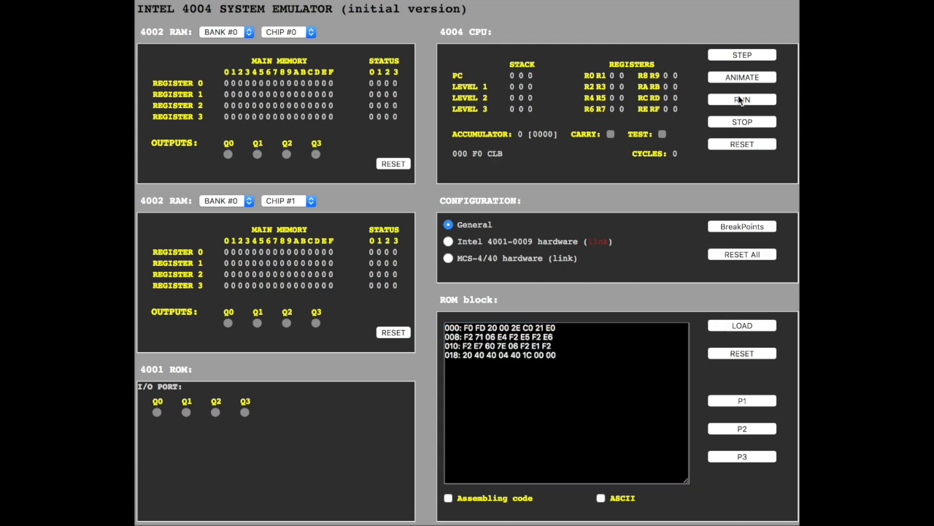
{"action": "left_click", "coordinate": [742, 99]}
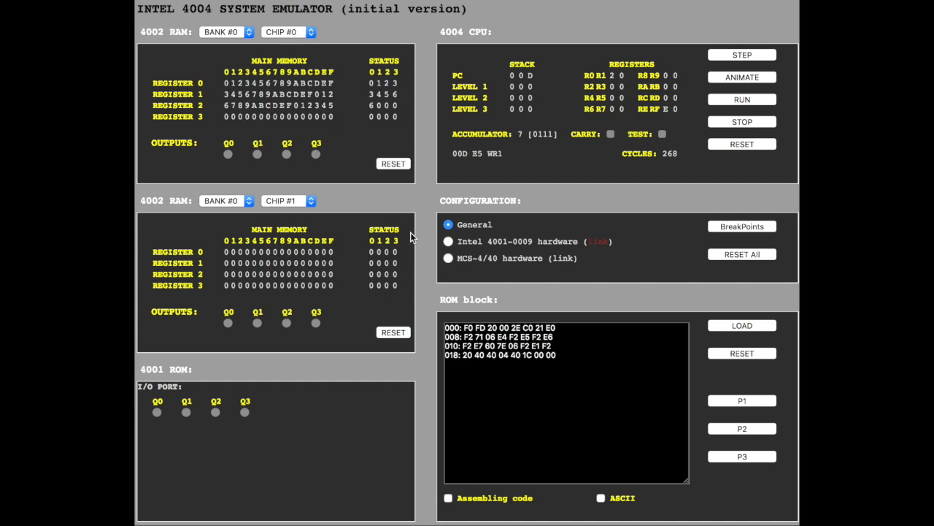
{"action": "left_click", "coordinate": [742, 99]}
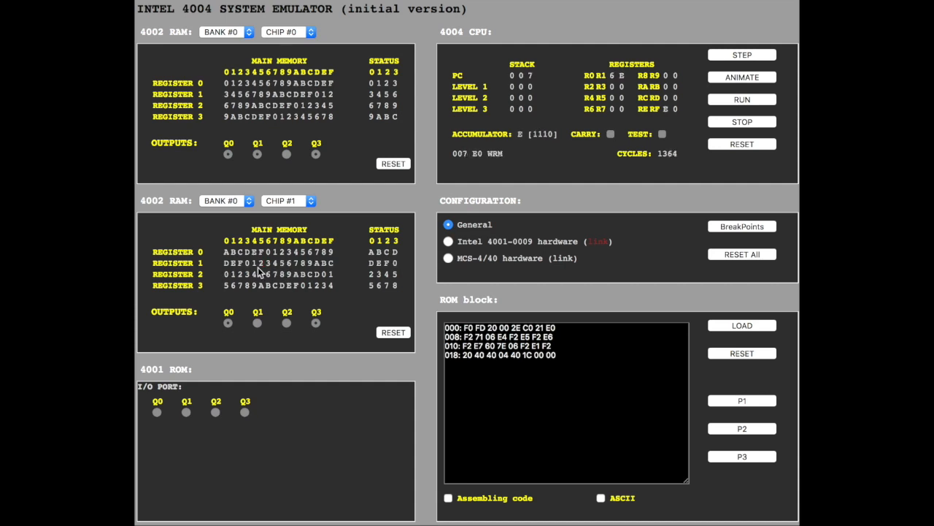
{"action": "left_click", "coordinate": [741, 56]}
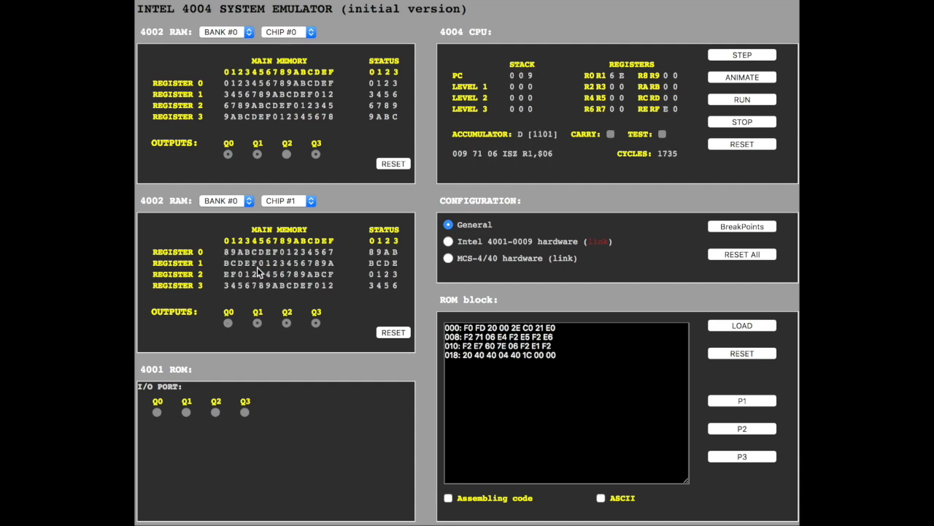
{"action": "left_click", "coordinate": [741, 56]}
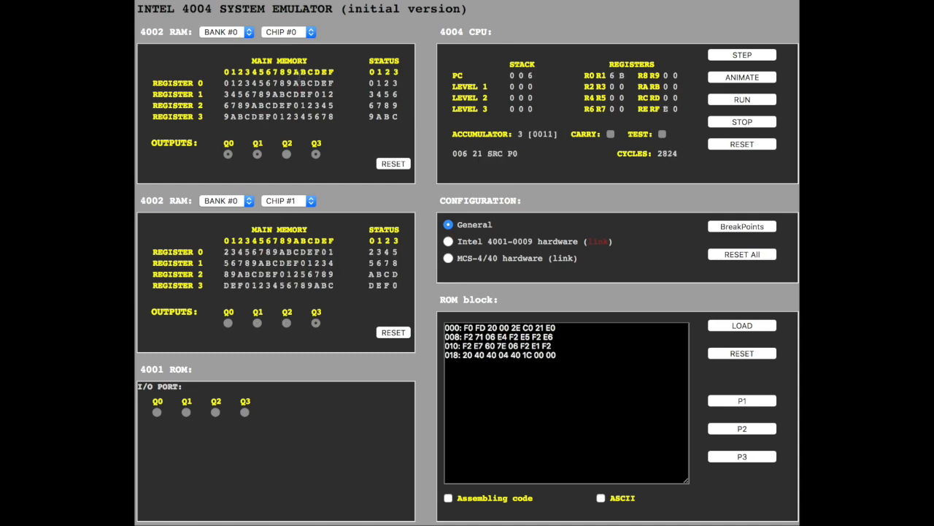
{"action": "left_click", "coordinate": [741, 54]}
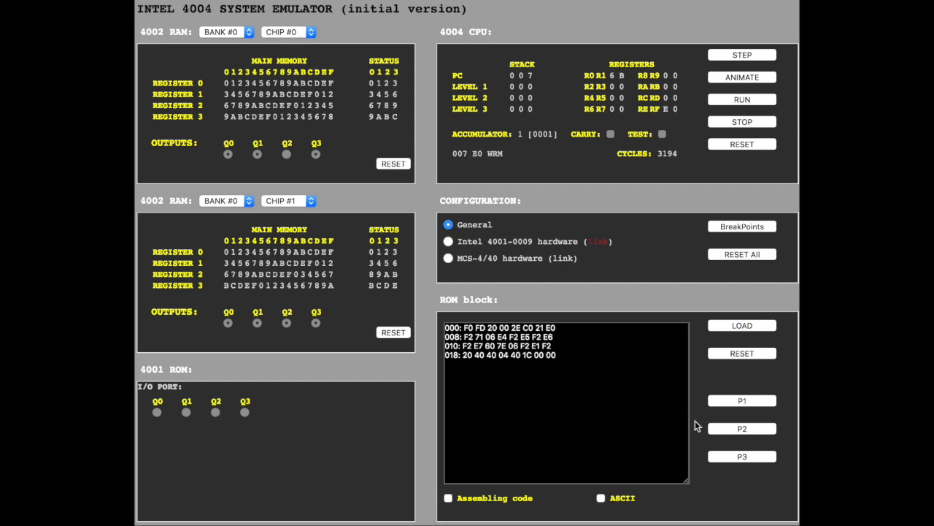
{"action": "left_click", "coordinate": [741, 254]}
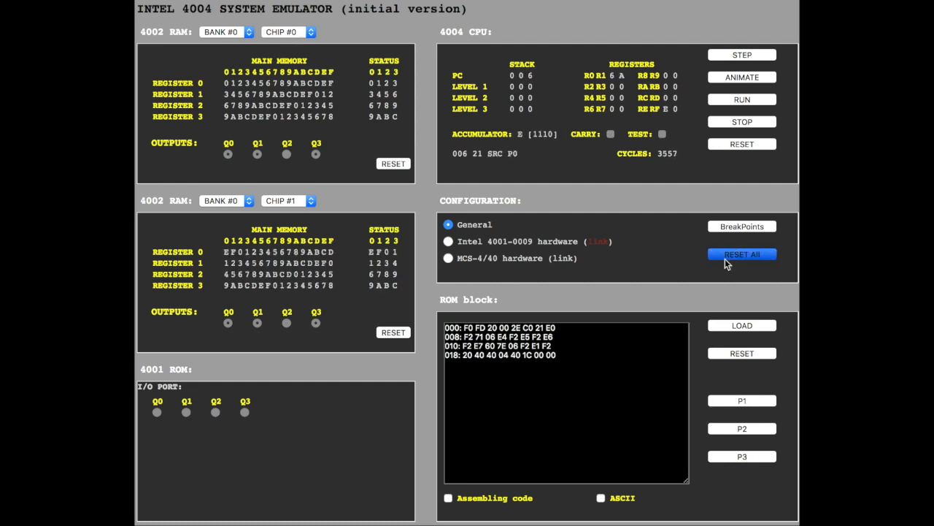
{"action": "left_click", "coordinate": [598, 241]}
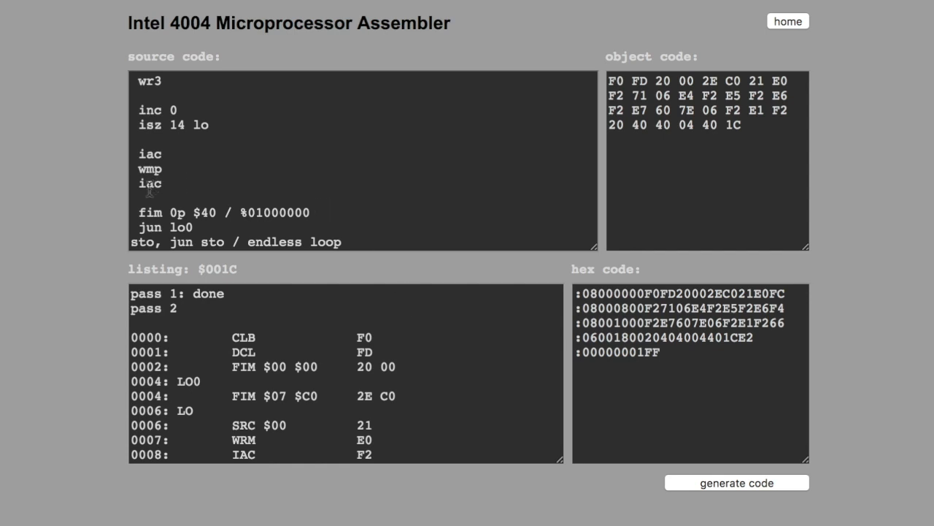
{"action": "mouse_move", "coordinate": [152, 197]}
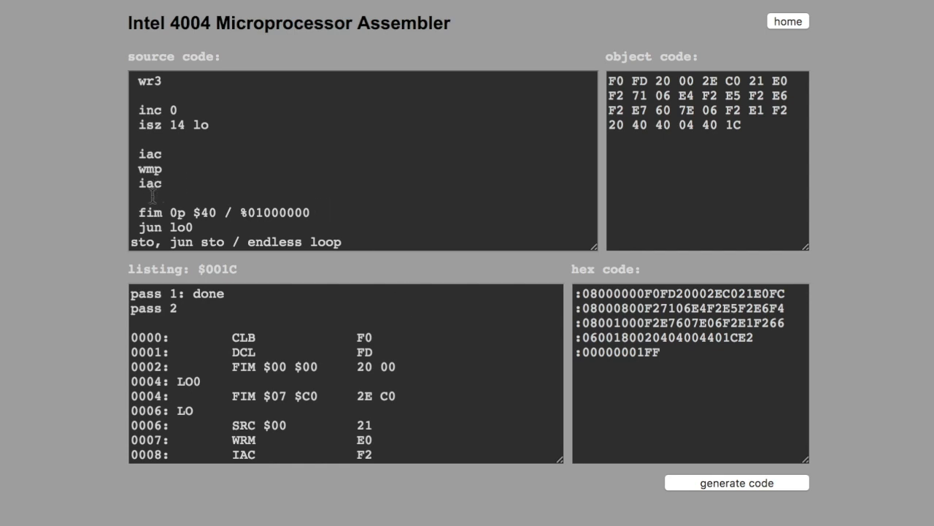
{"action": "mouse_move", "coordinate": [154, 207]}
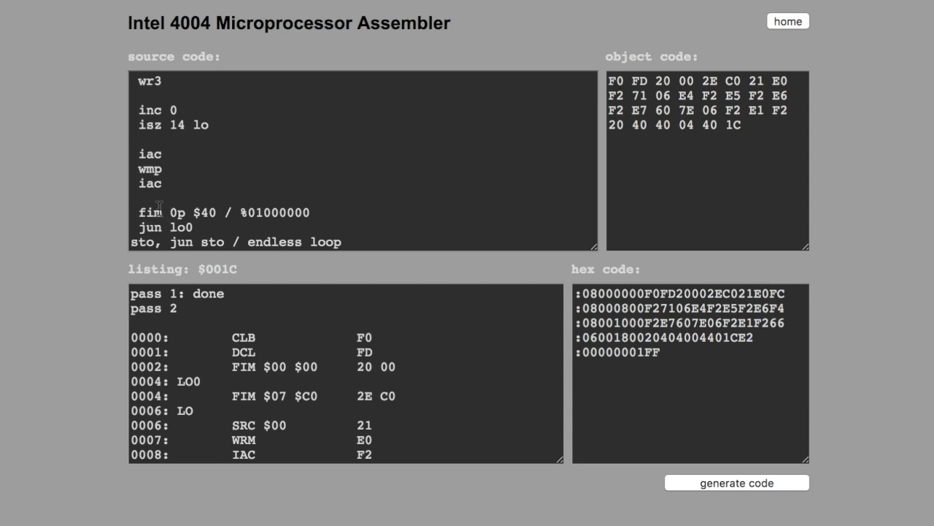
Place the cursor on a new line between the final iac and fim 0p $40.
{"action": "left_click", "coordinate": [197, 213]}
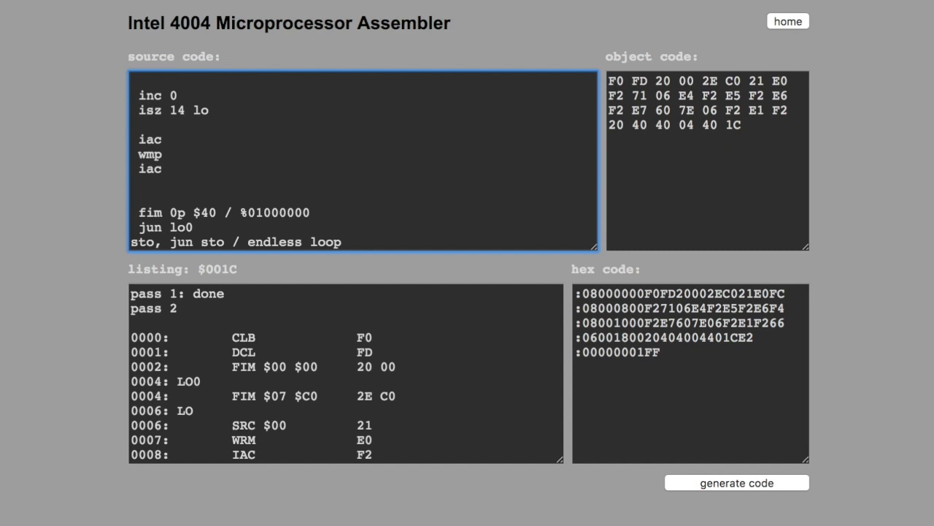
Add 'isz 12 ch2', a 'ch2,' label with 'selects chip 2' before fim 0p $40, and start 'jun beg'.
{"action": "type", "text": "i"}
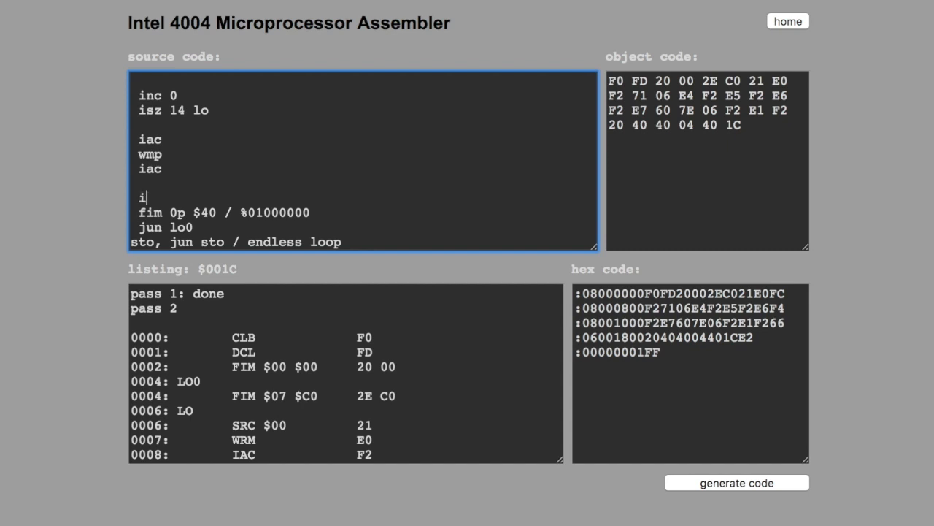
{"action": "type", "text": "s"}
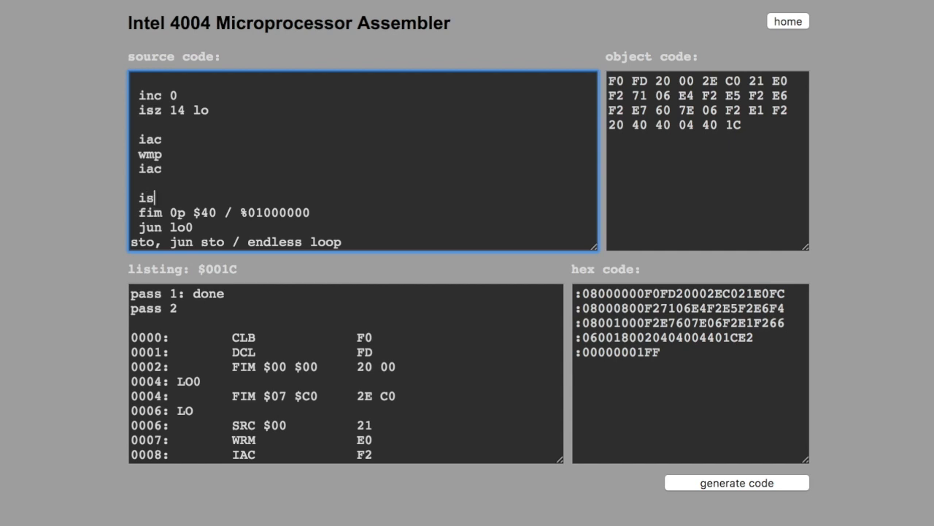
{"action": "type", "text": "z"}
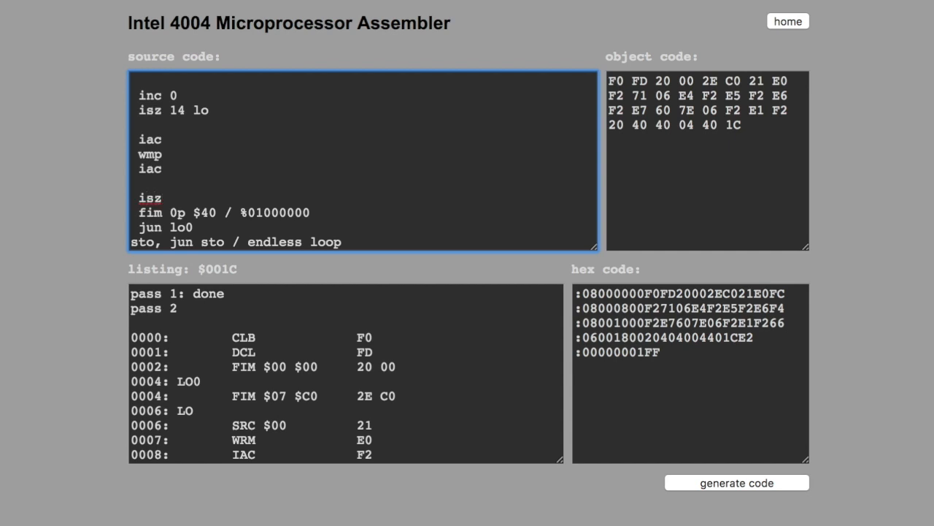
{"action": "type", "text": "12"}
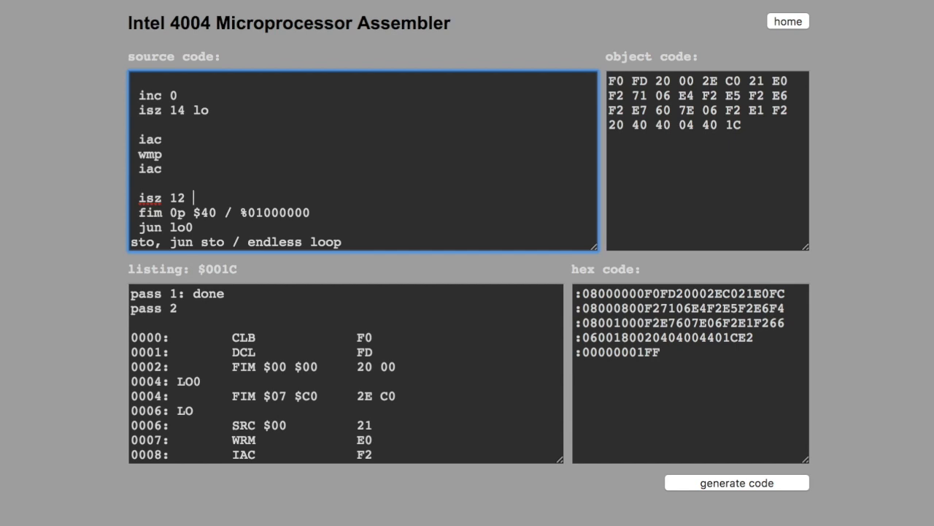
{"action": "type", "text": "ch2"}
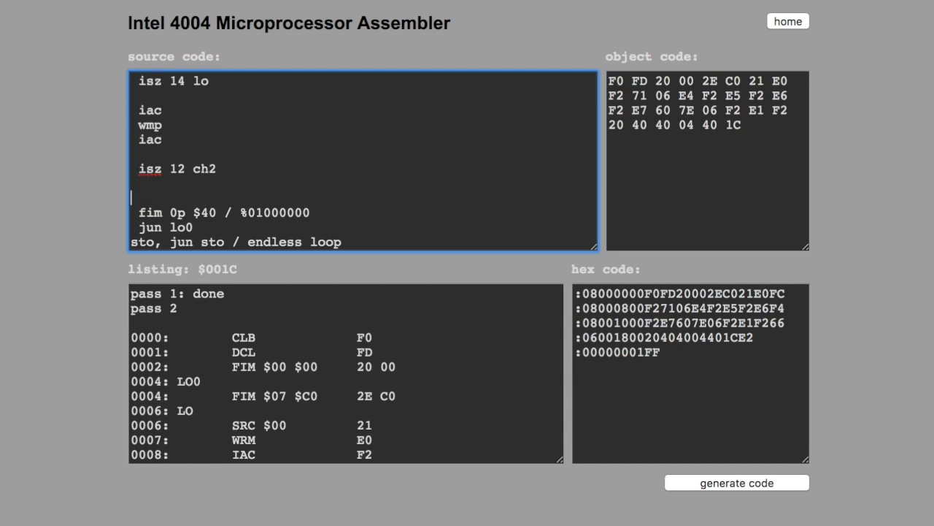
{"action": "type", "text": "ch2."}
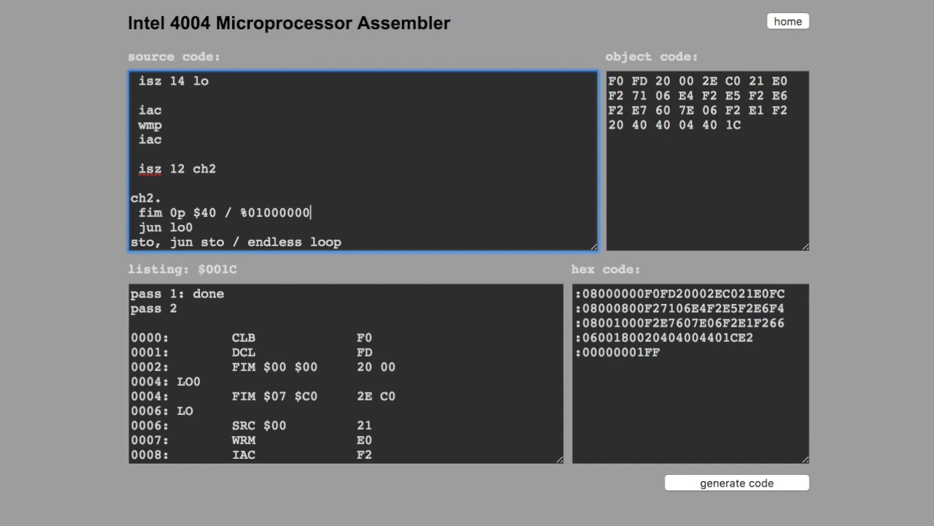
{"action": "type", "text": "selects chip 2"}
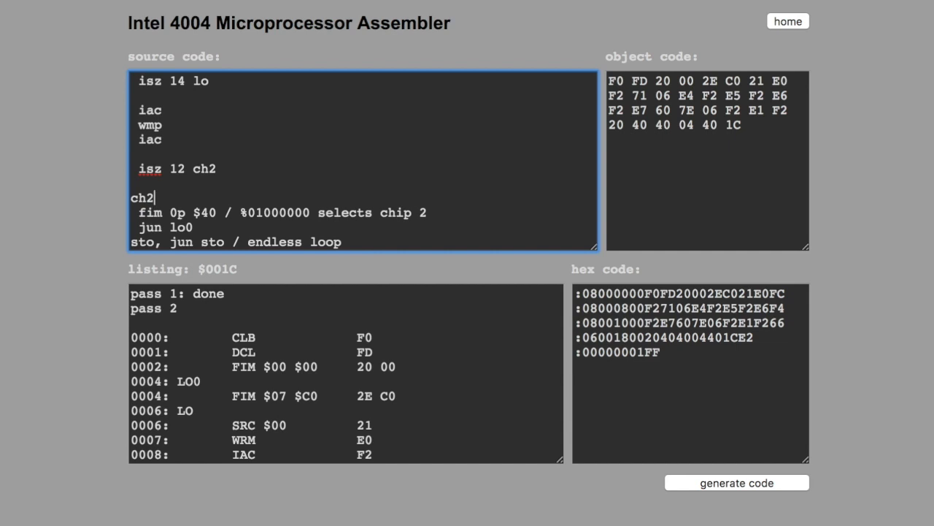
{"action": "type", "text": ","}
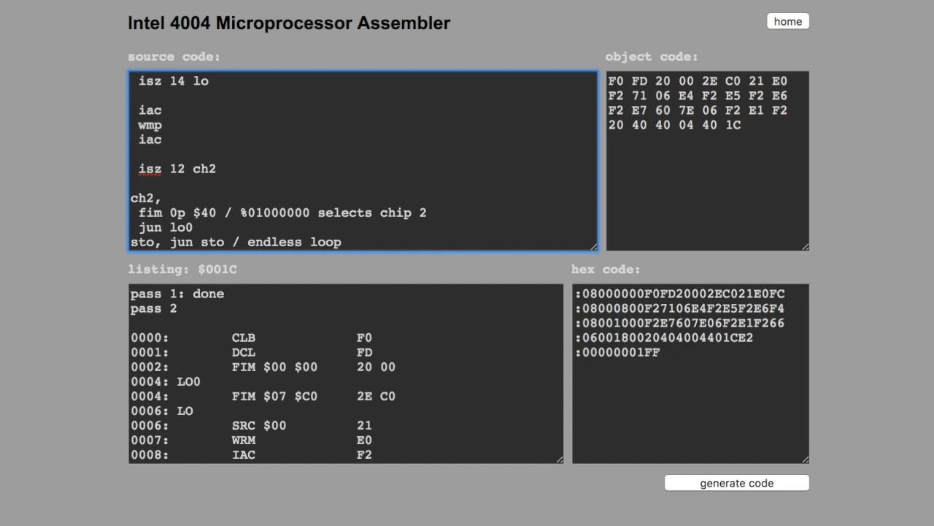
{"action": "type", "text": "jun be"}
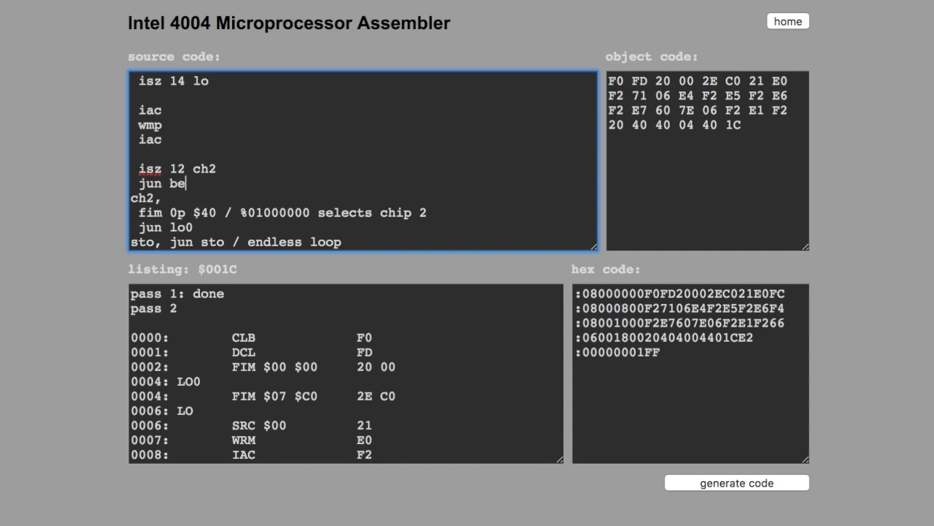
{"action": "type", "text": "g"}
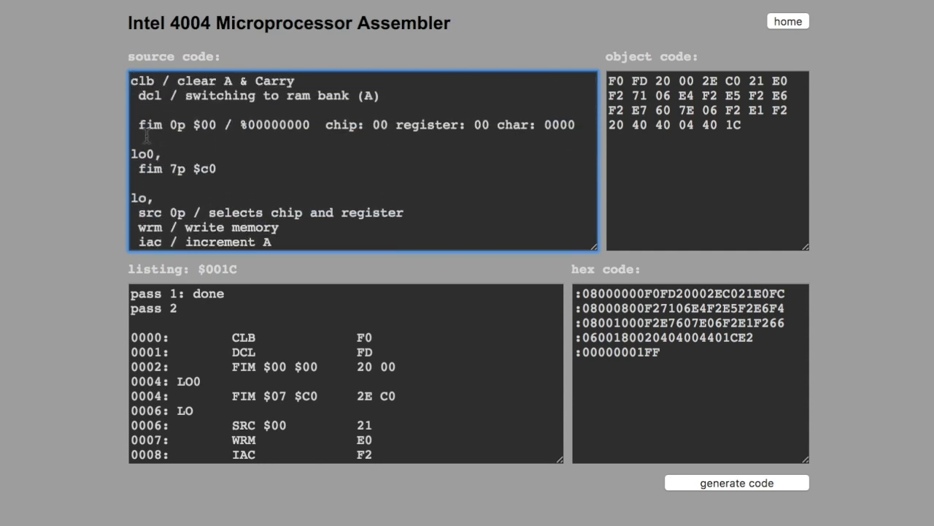
Add a 'beg,' label above fim 0p $00 and a new 'fim 6p $e0' instruction.
{"action": "type", "text": "fi"}
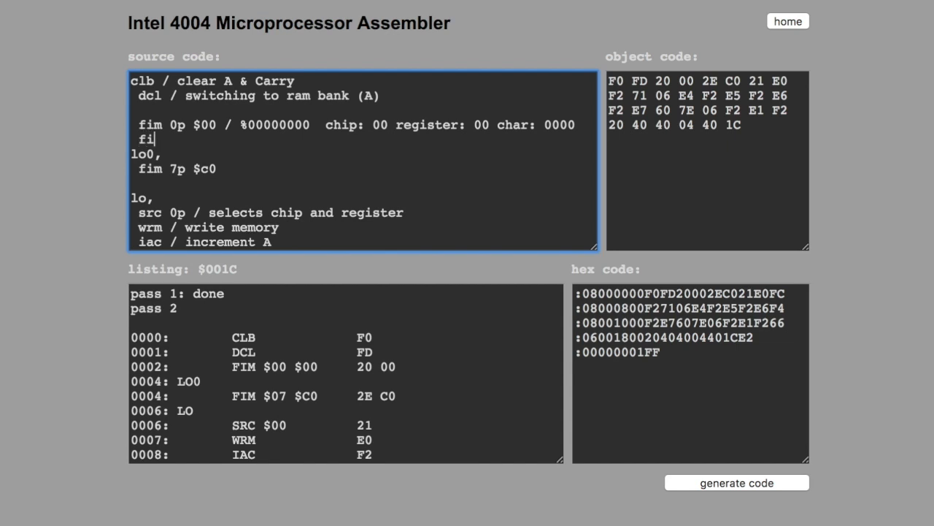
{"action": "key", "text": "Backspace"}
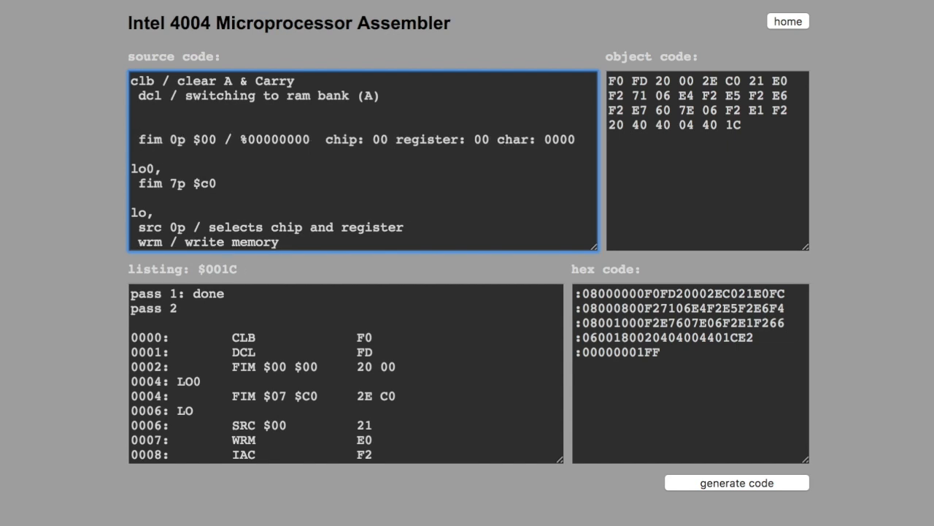
{"action": "type", "text": "beg,"}
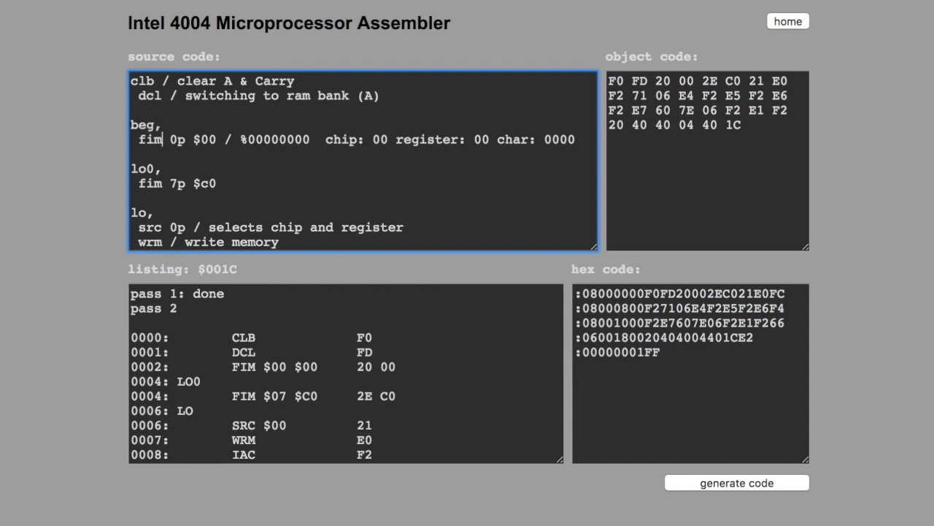
{"action": "type", "text": "fim 6p"}
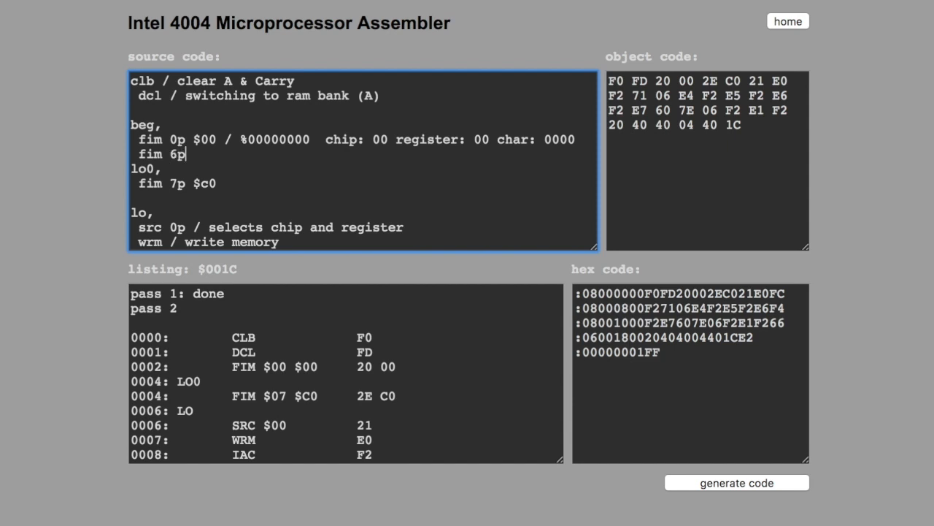
{"action": "type", "text": "$"}
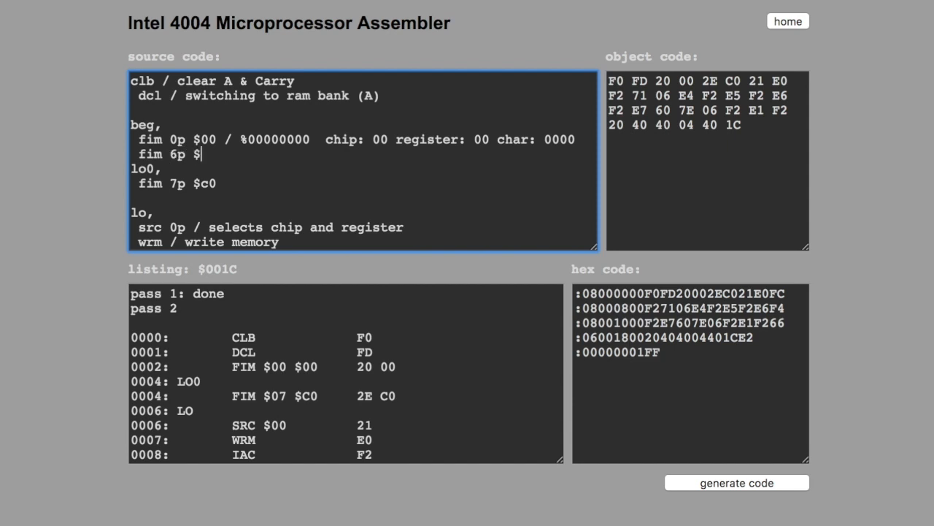
{"action": "type", "text": "e0"}
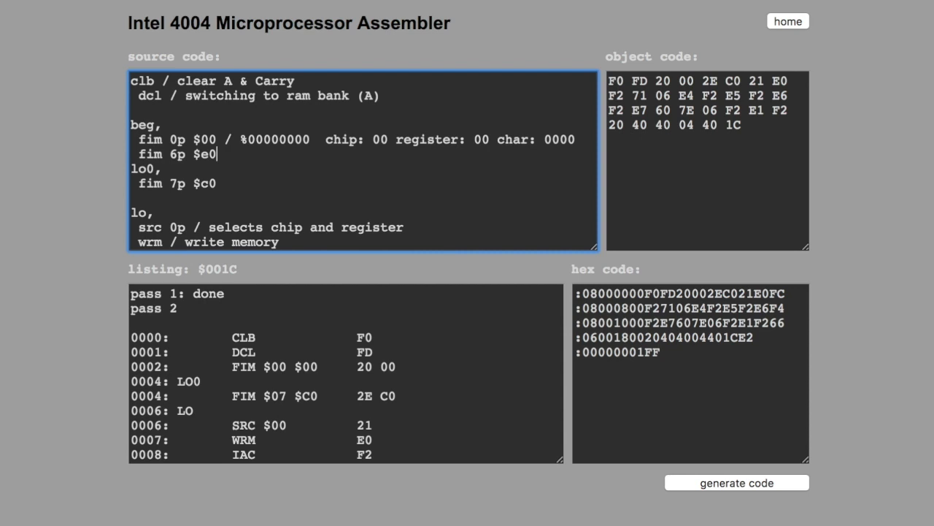
Reassemble the source into 34 bytes of object code and select it.
{"action": "left_click", "coordinate": [736, 482]}
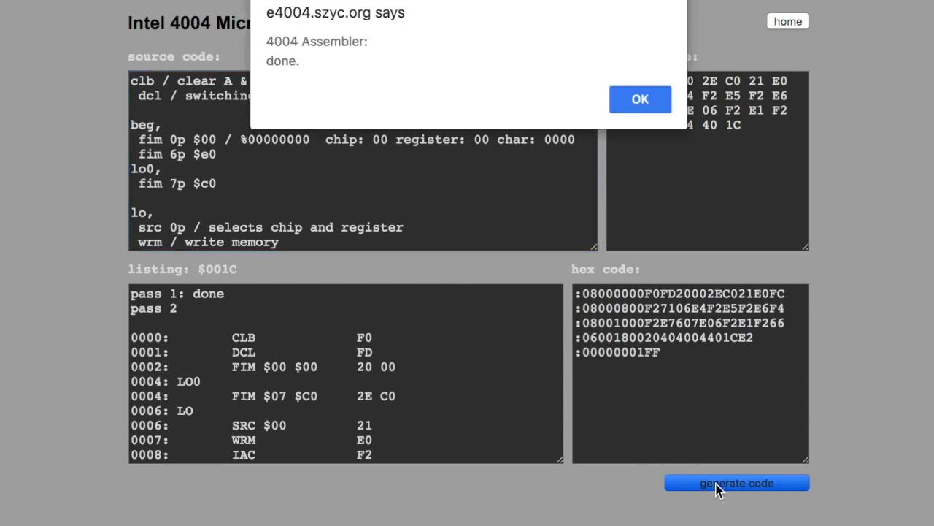
{"action": "left_click", "coordinate": [639, 99]}
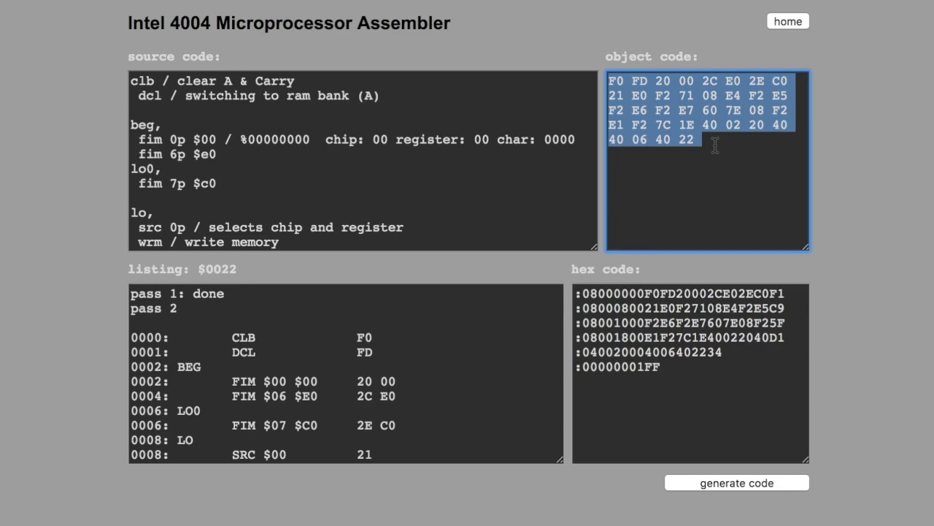
{"action": "left_click", "coordinate": [786, 21]}
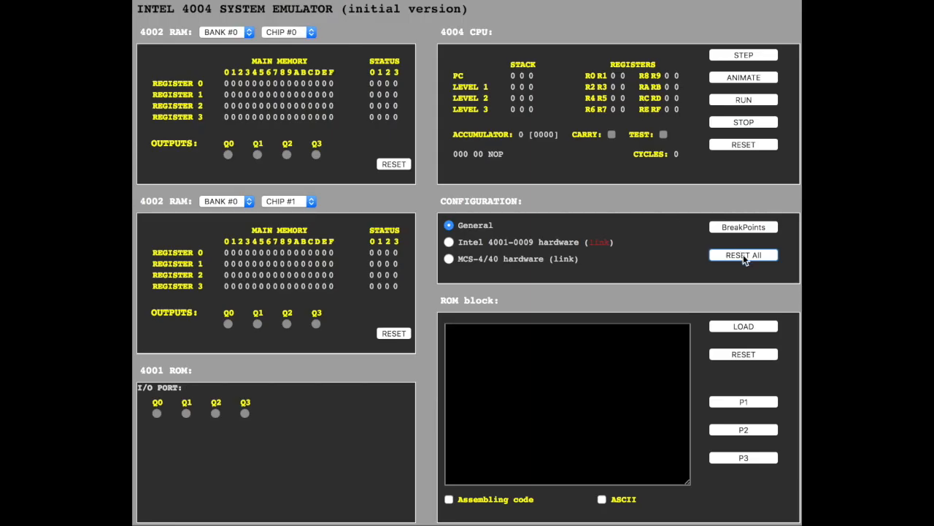
Load the 34-byte program into ROM, animate it, then run it at full speed filling RAM chips 0 and 1.
{"action": "left_click", "coordinate": [743, 254]}
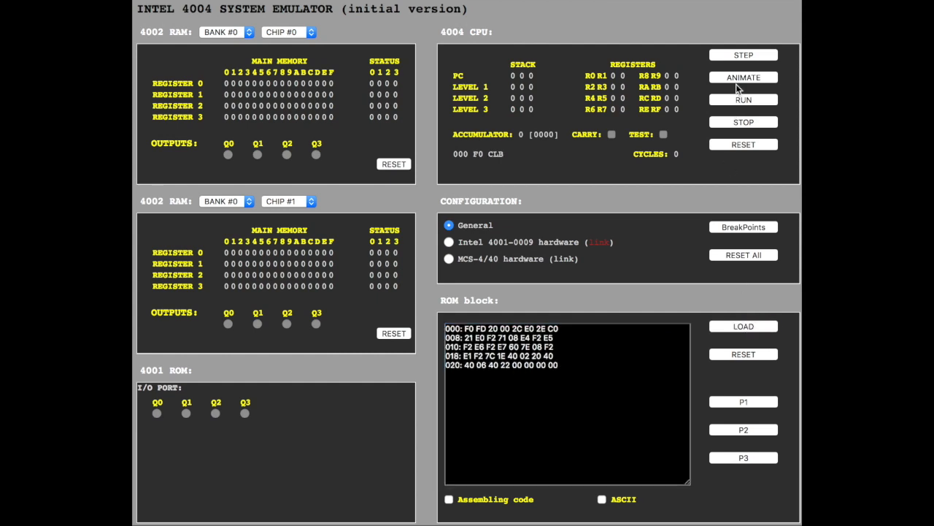
{"action": "left_click", "coordinate": [743, 99]}
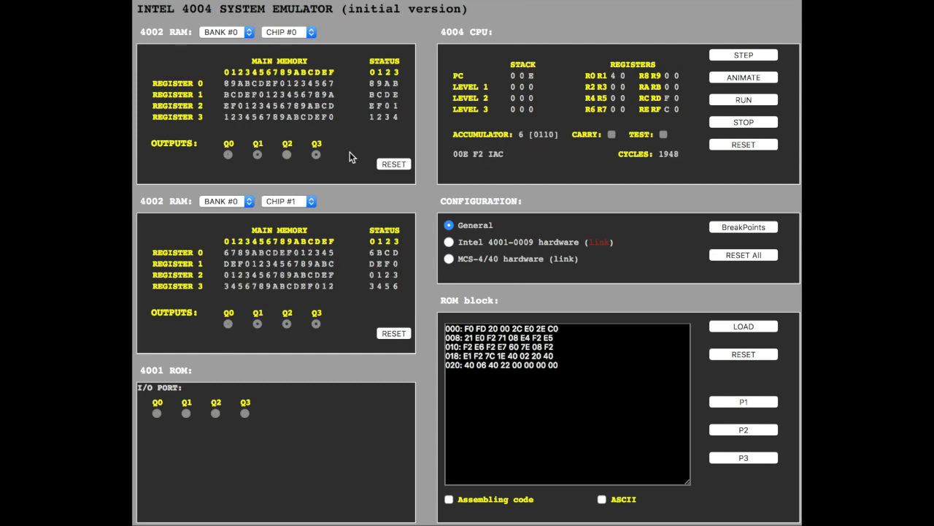
{"action": "left_click", "coordinate": [743, 99]}
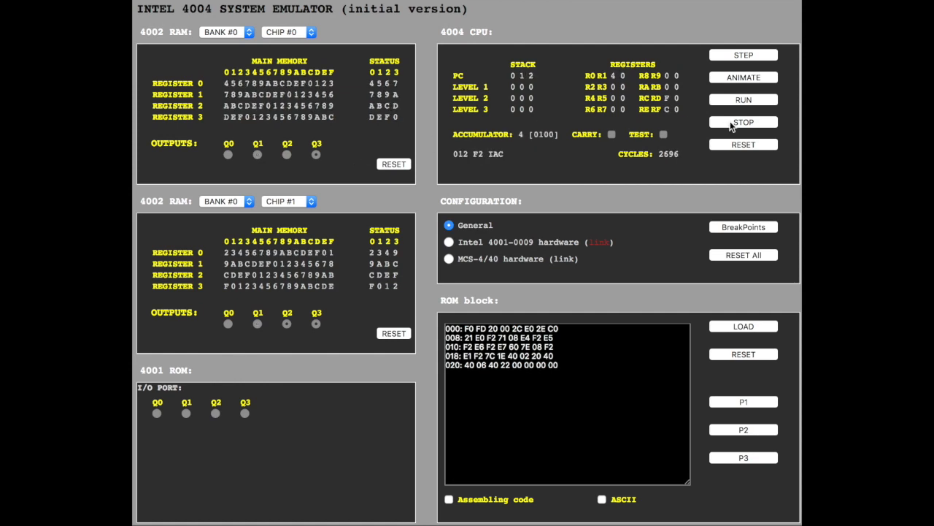
{"action": "left_click", "coordinate": [743, 100]}
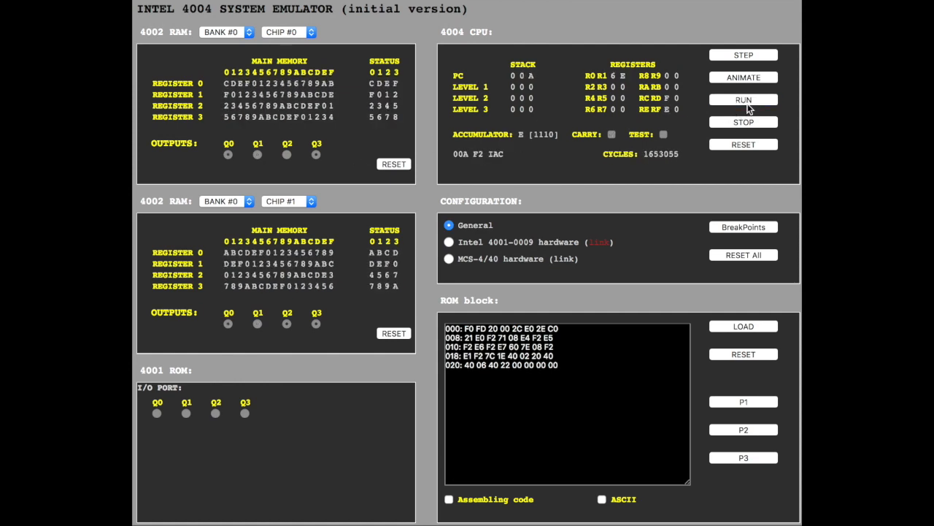
{"action": "left_click", "coordinate": [743, 99]}
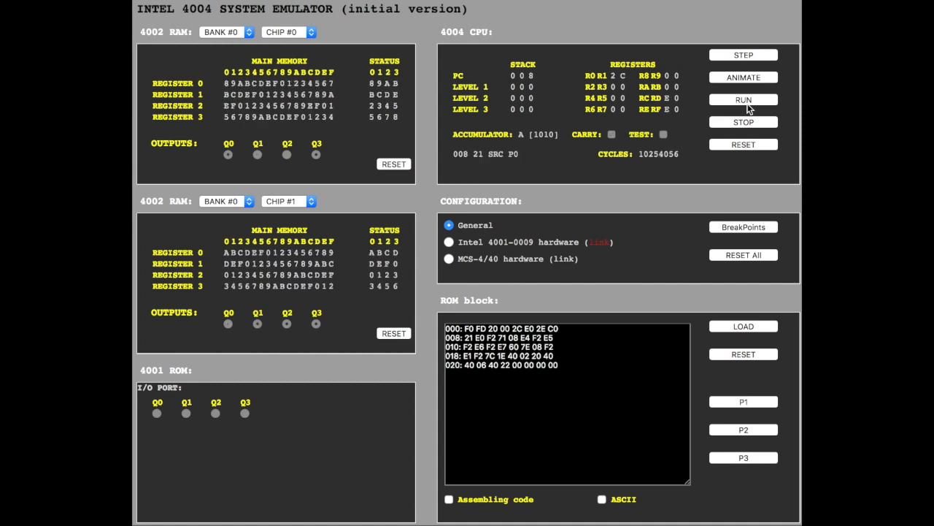
{"action": "left_click", "coordinate": [743, 99]}
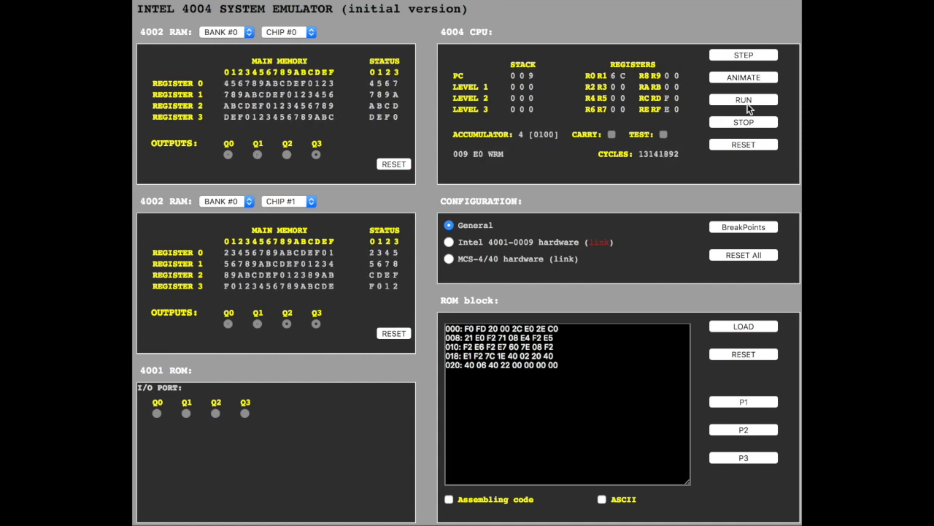